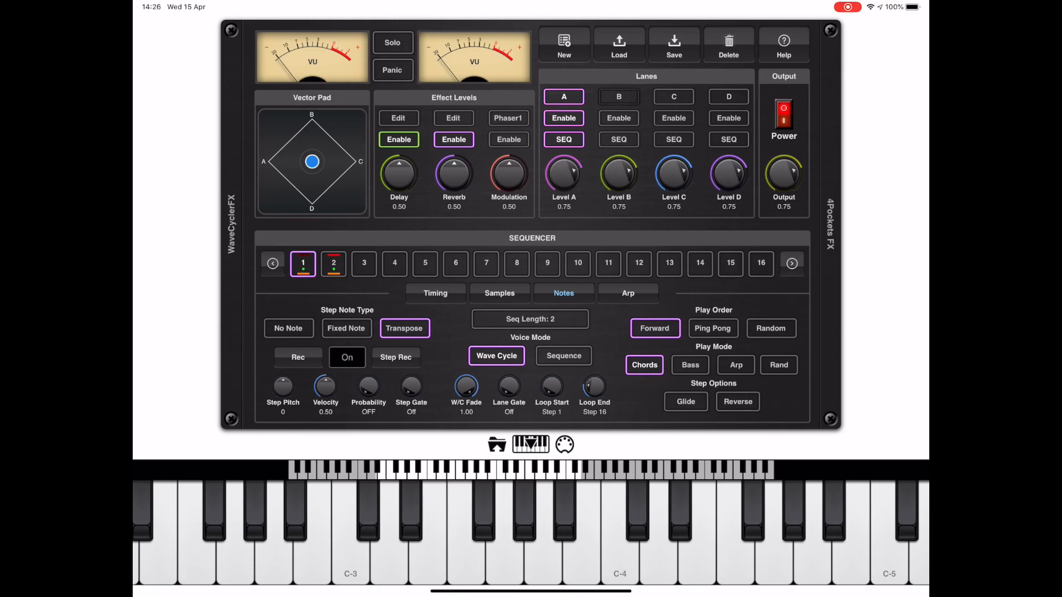
- Review lanes C, A and D, then bring up the load menu over lane A's note settings
click(673, 96)
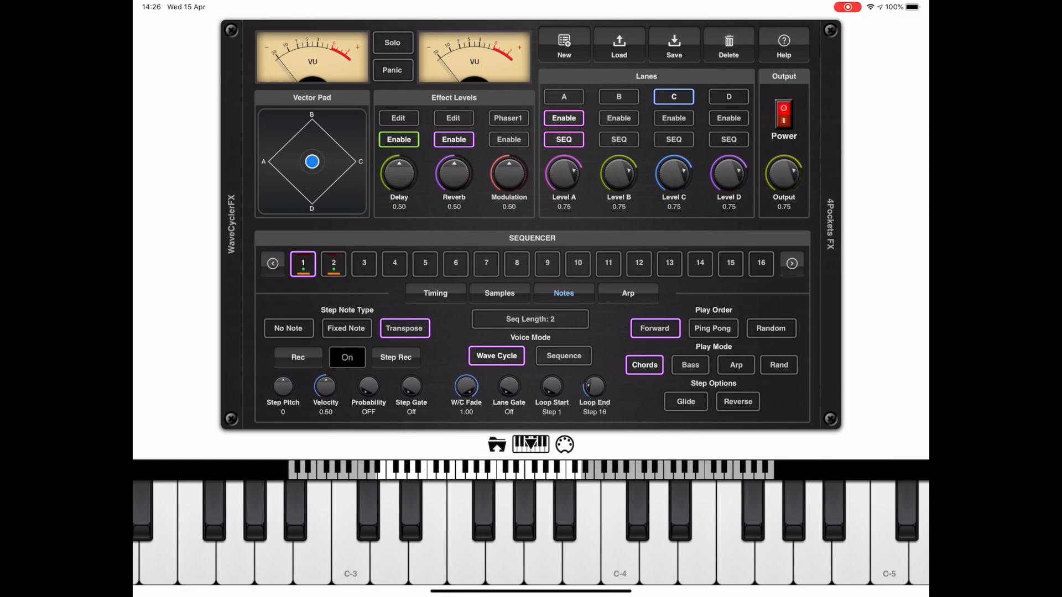
click(563, 96)
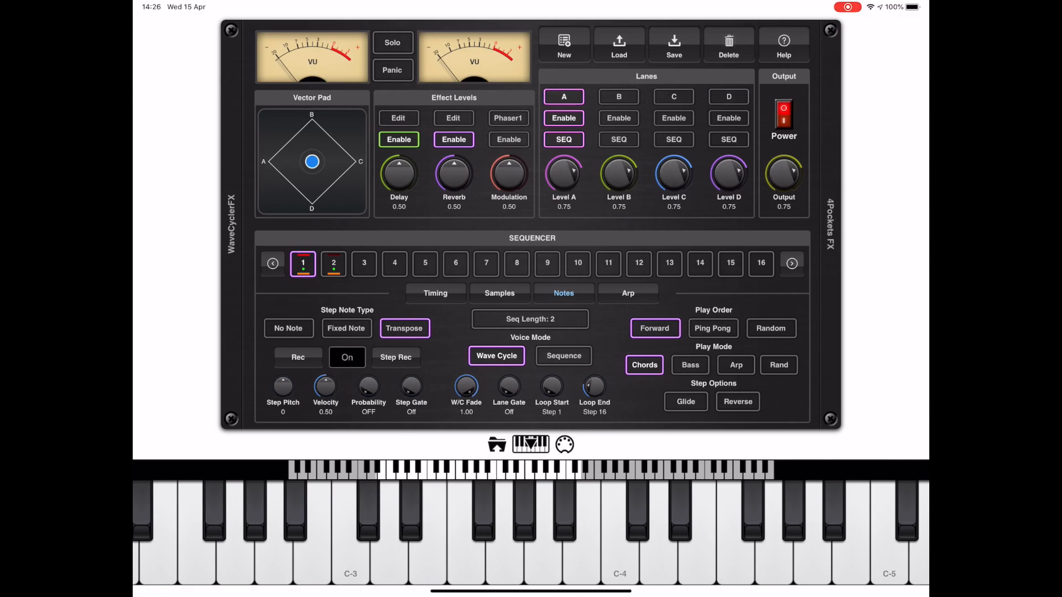
click(435, 293)
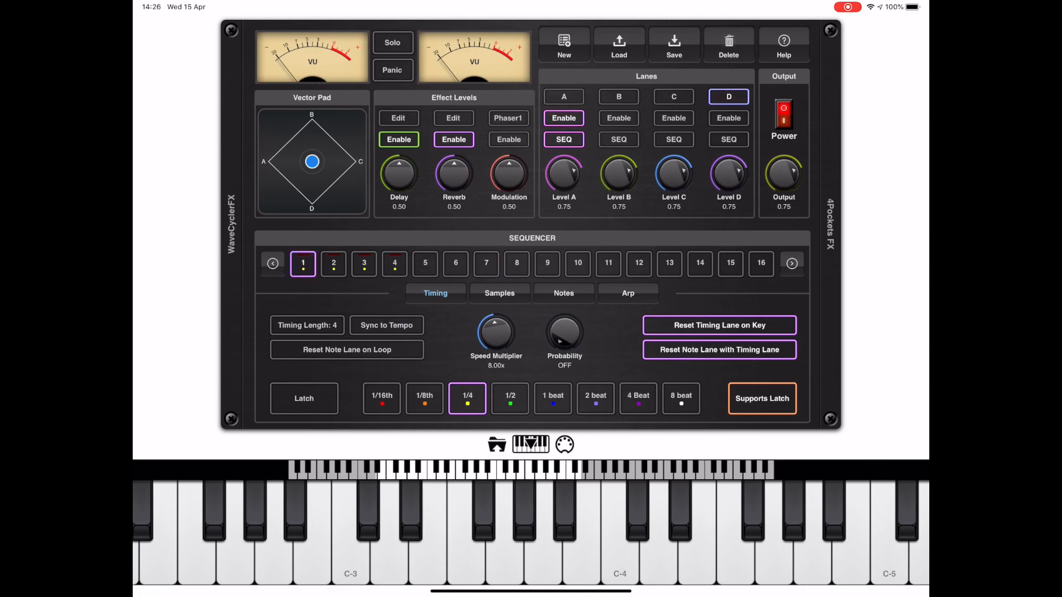
click(563, 96)
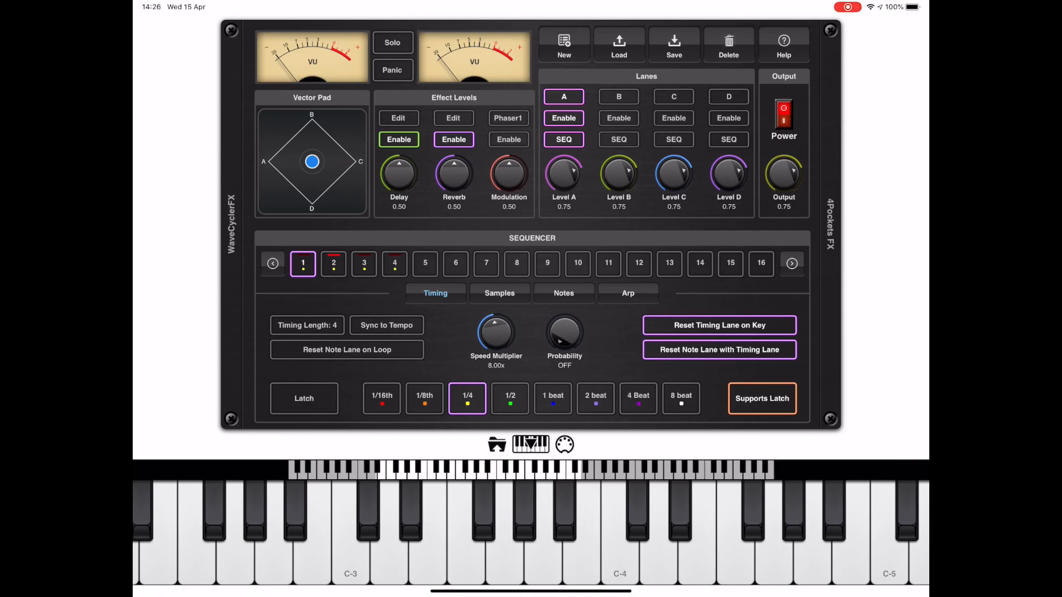
click(563, 293)
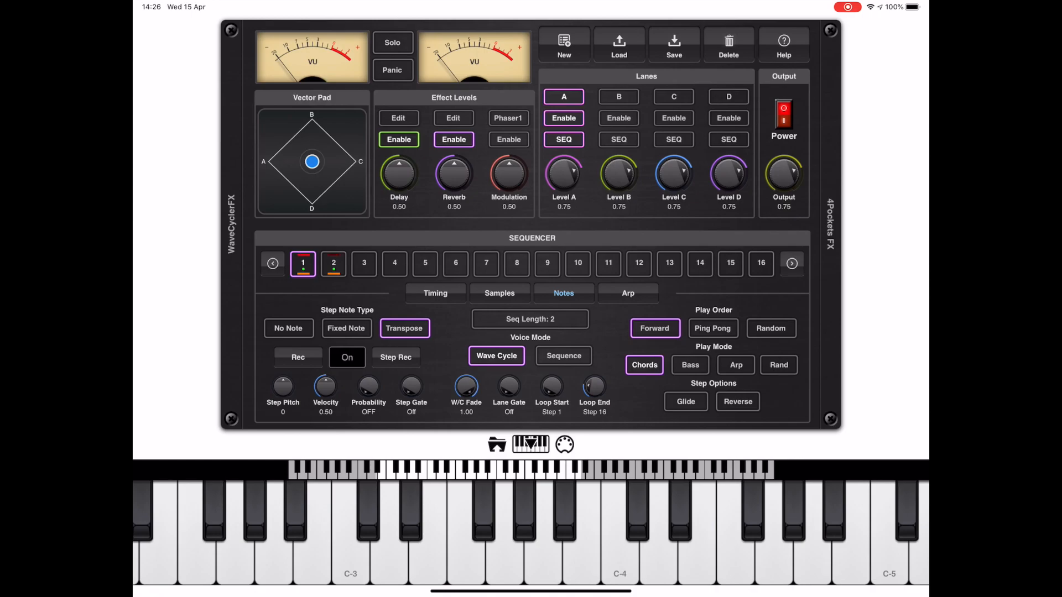
click(618, 44)
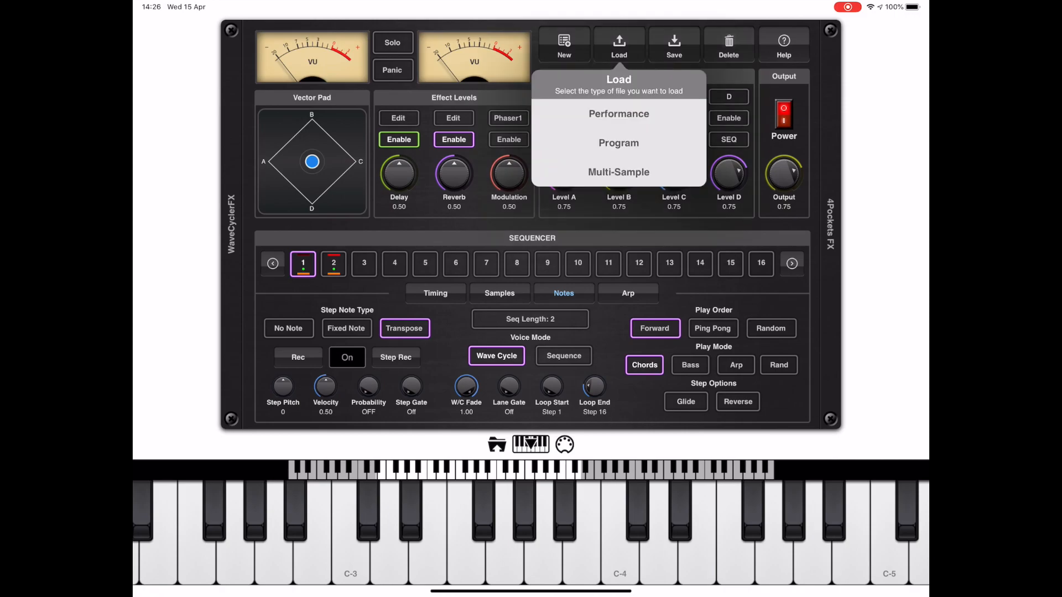
- Load a stored program into lane A as a 32-step C3 sequence, then select lane B
click(618, 142)
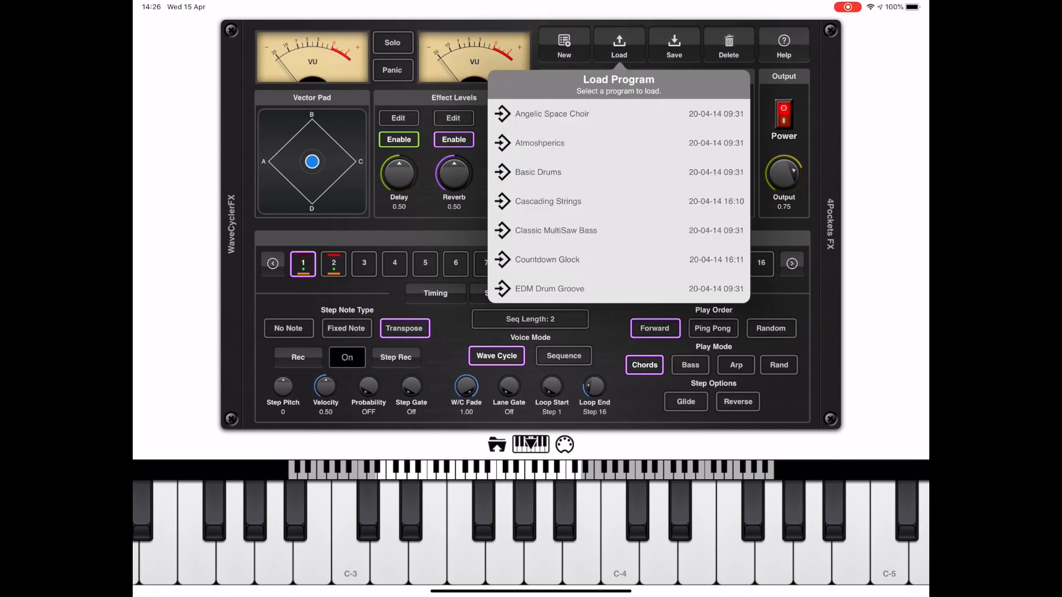
scroll(down, 3)
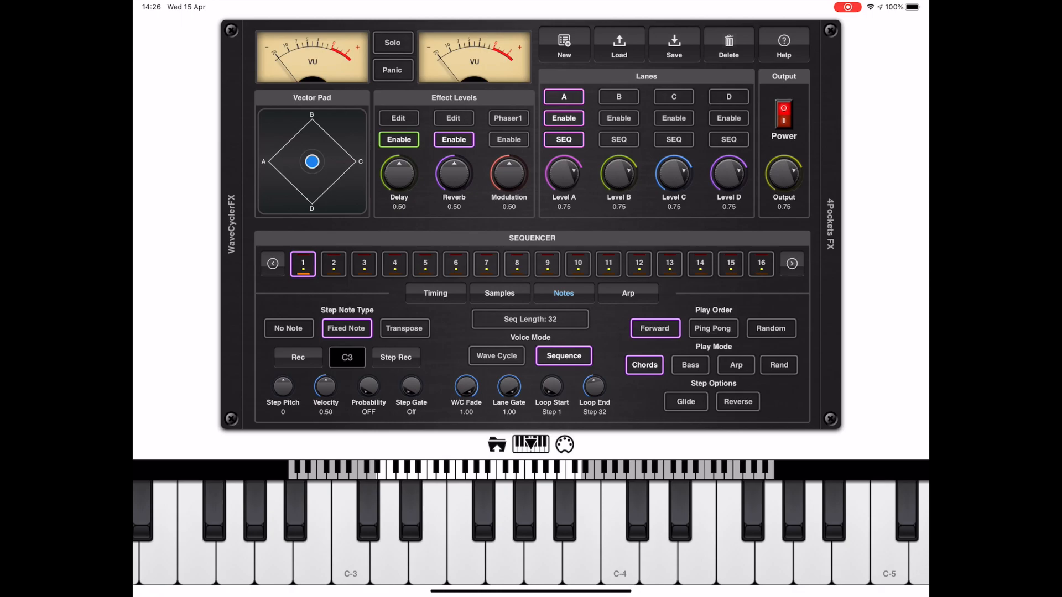
click(350, 534)
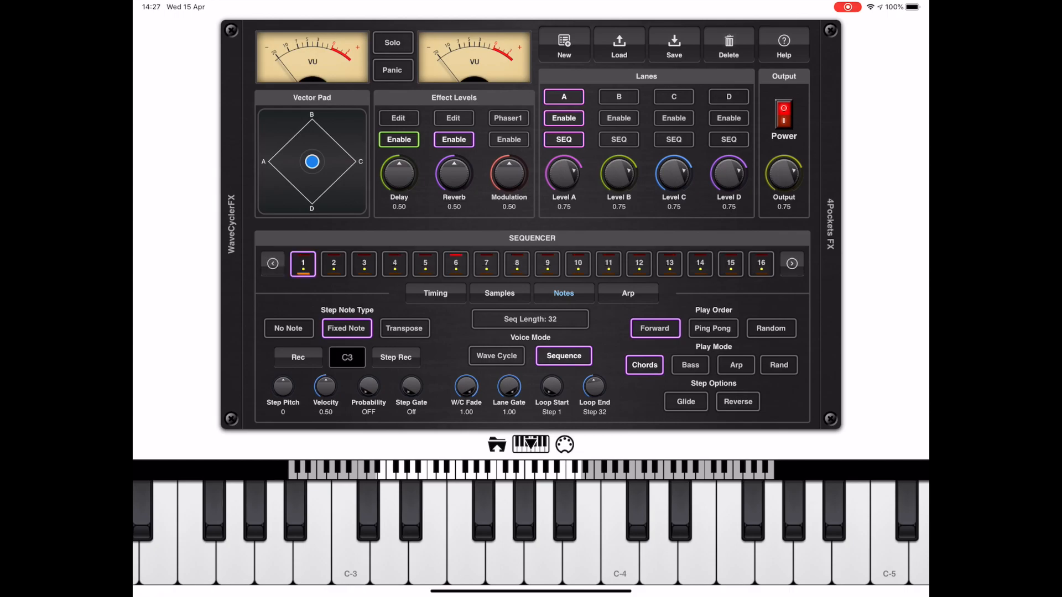
click(350, 534)
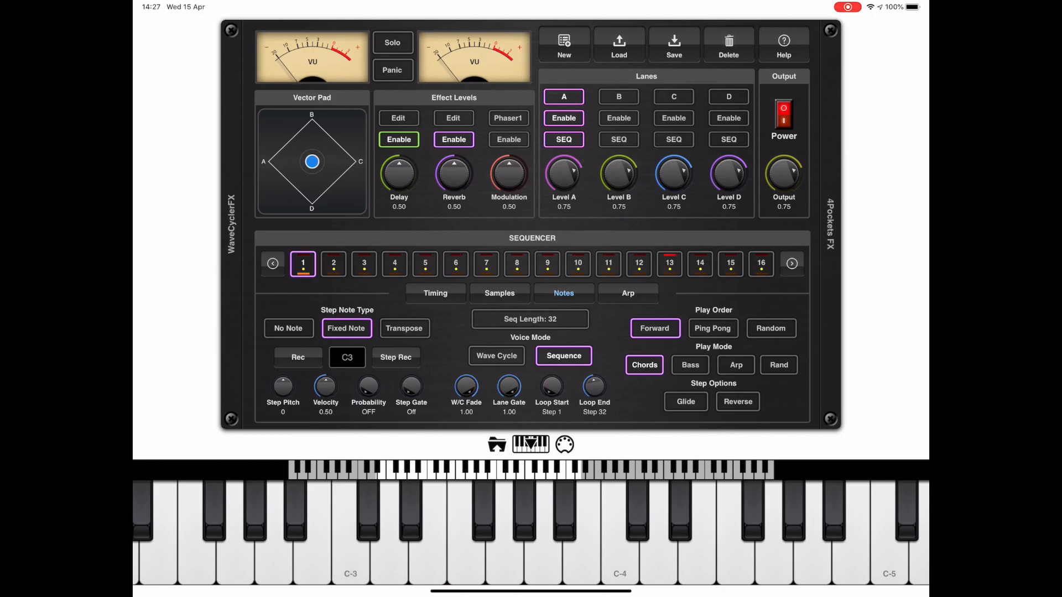
click(486, 264)
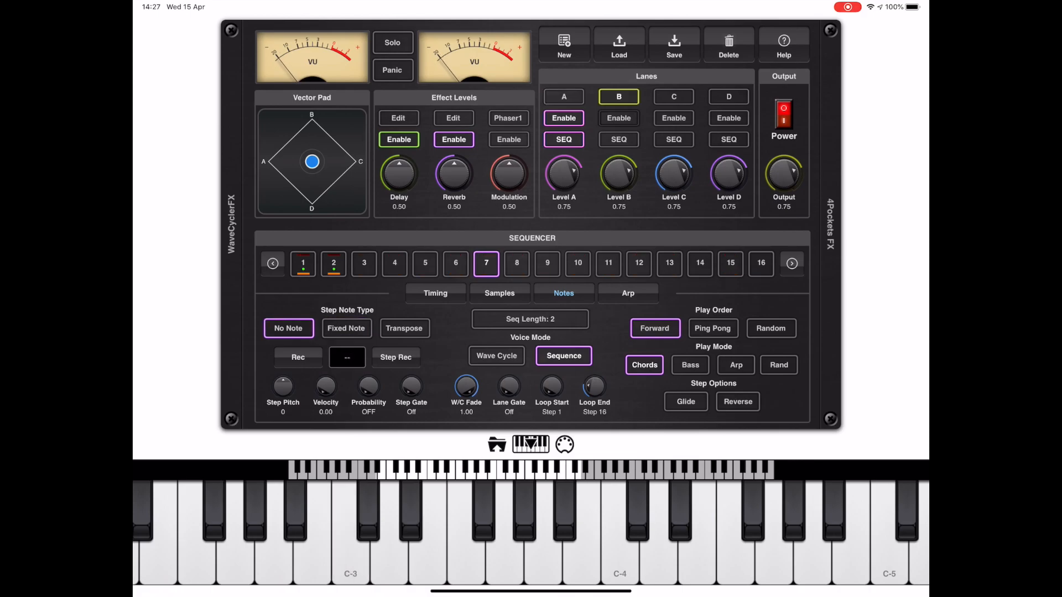
- Load a bass program into lane B, giving an 8-step pattern pitched down 12
click(617, 43)
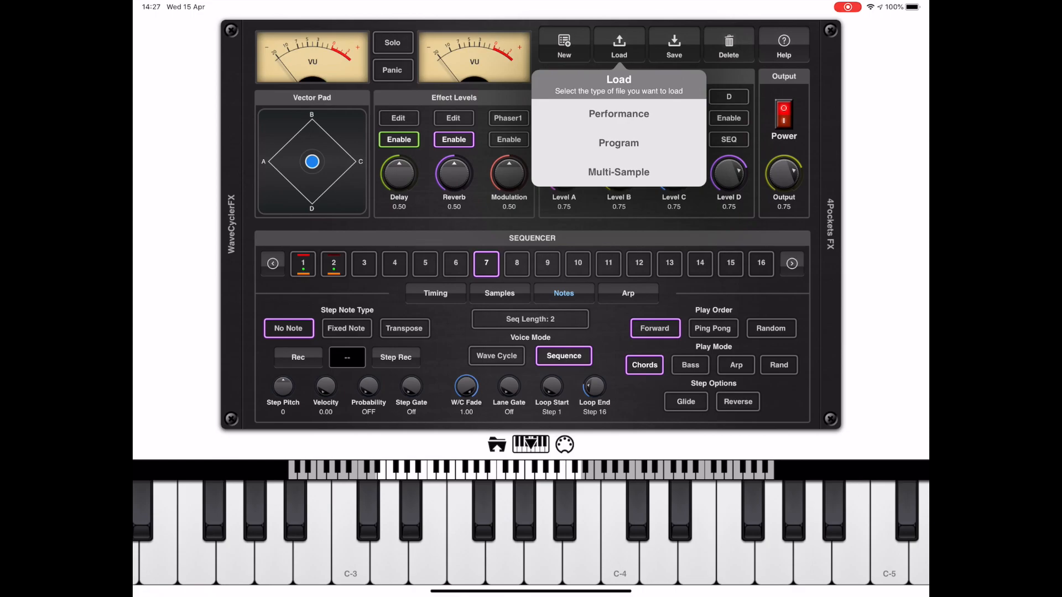
click(618, 142)
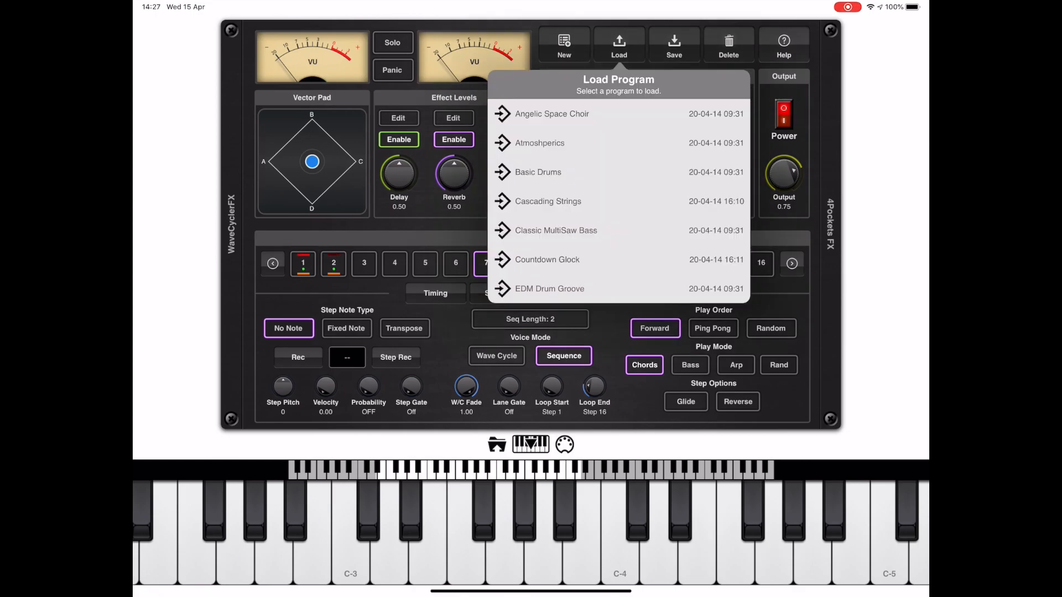
scroll(down, 3)
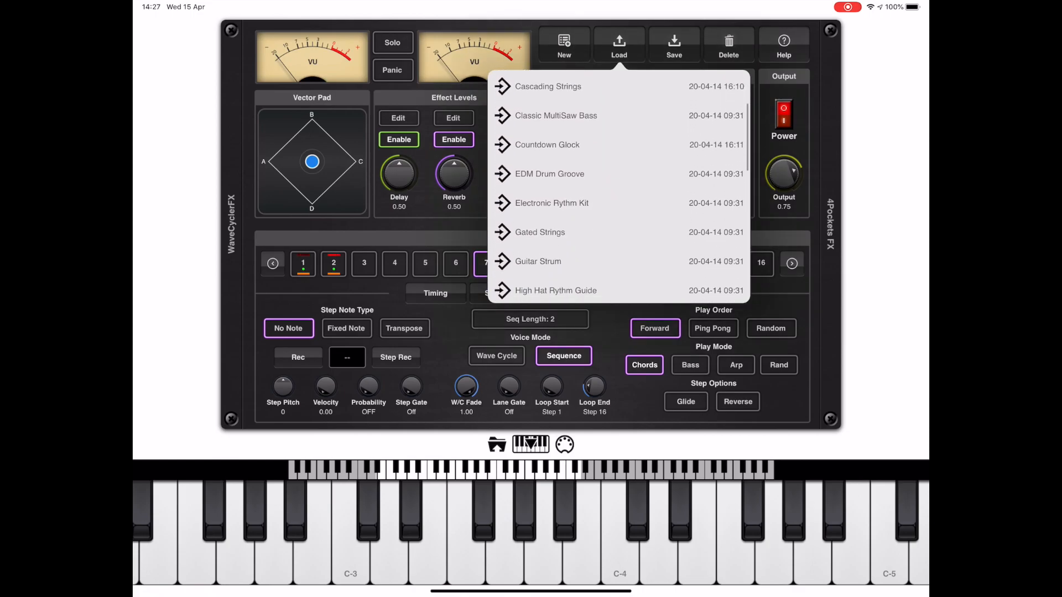
scroll(down, 3)
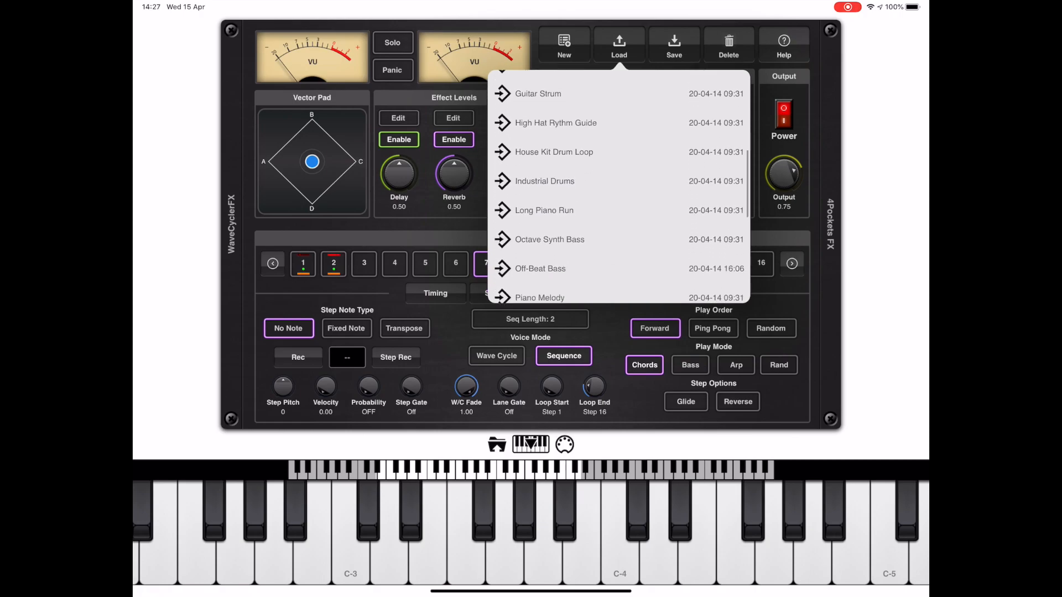
scroll(down, 3)
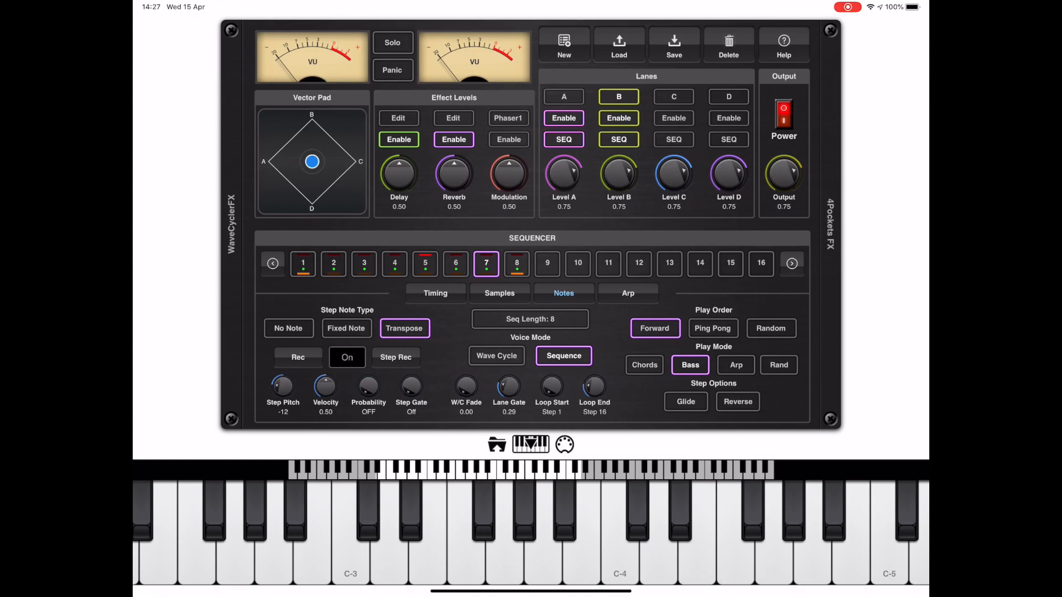
click(350, 535)
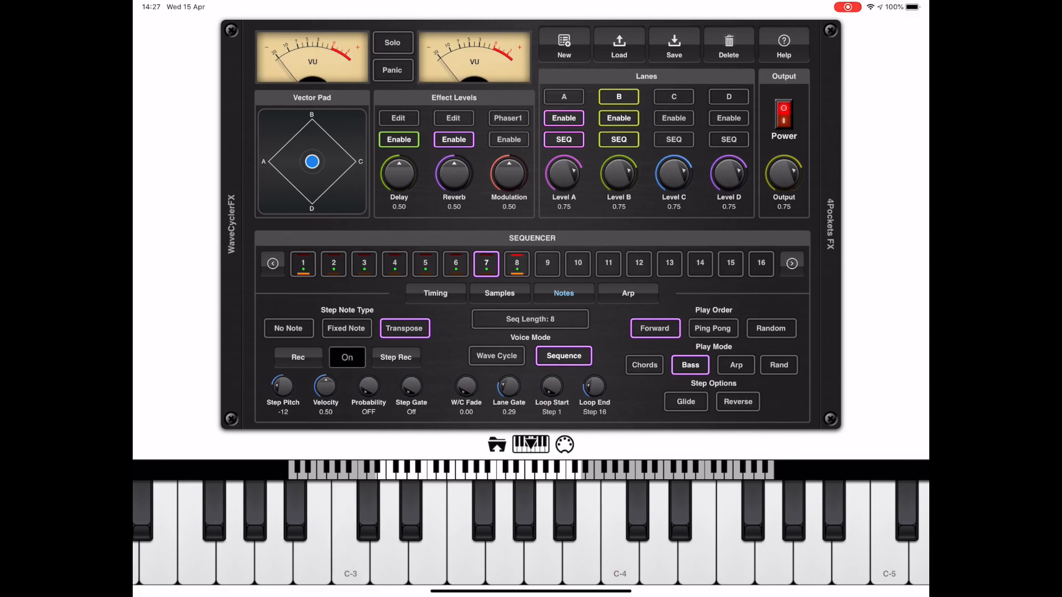
- Show lane B's effect sends and EQ, then bring lane C's note settings into view
scroll(down, 3)
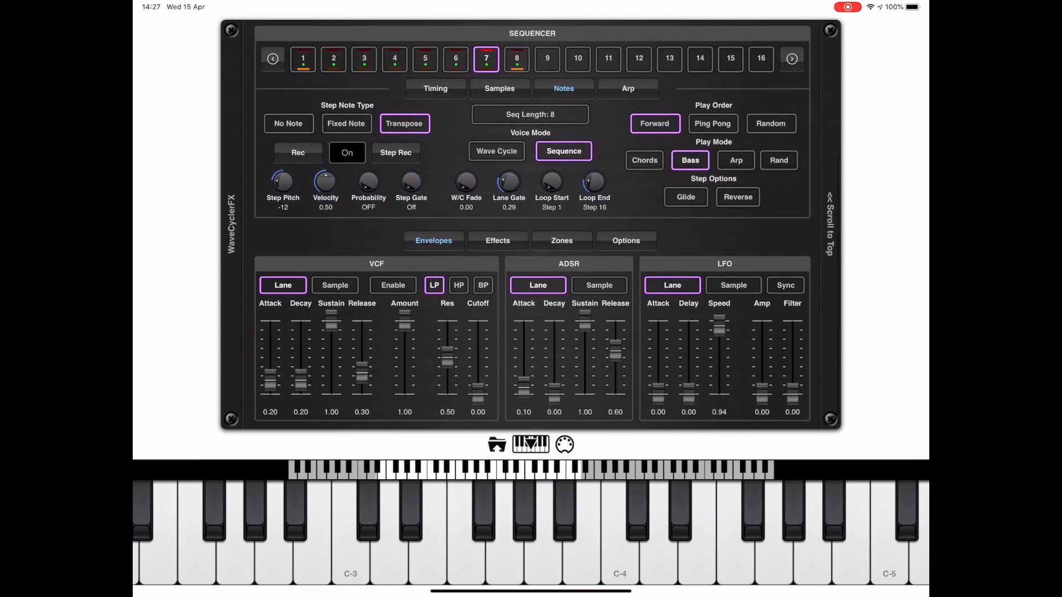
click(498, 241)
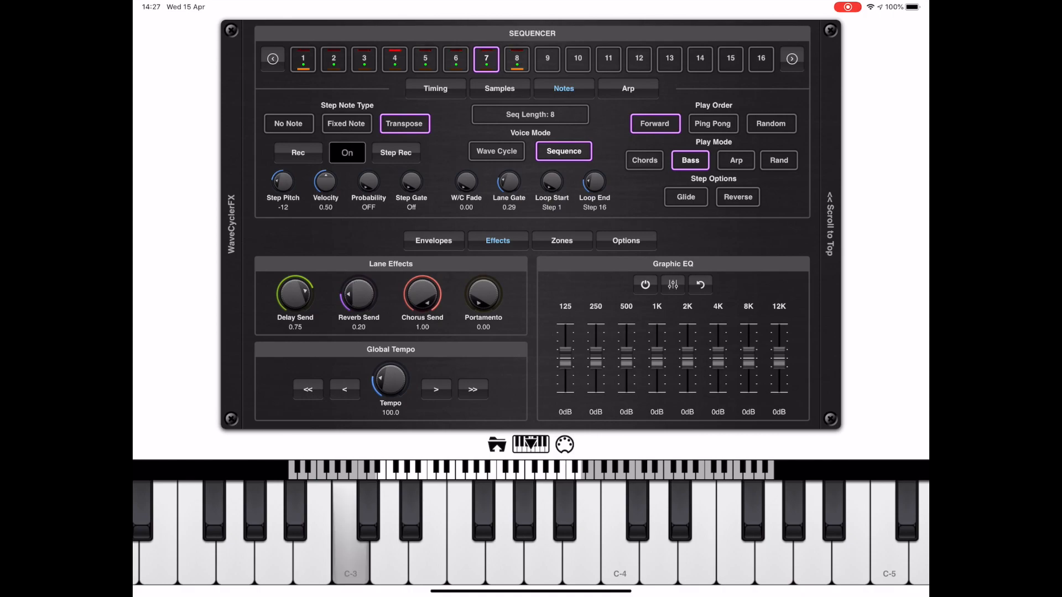
drag(779, 366, 778, 338)
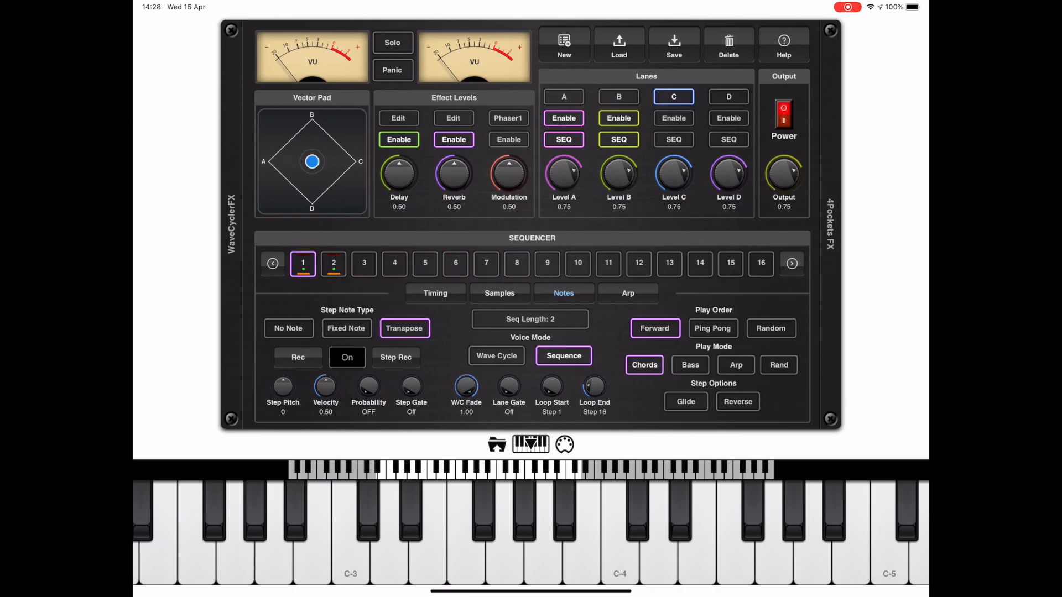
- Enable lane C, load a program into it, and lower its level to 0.21
click(673, 117)
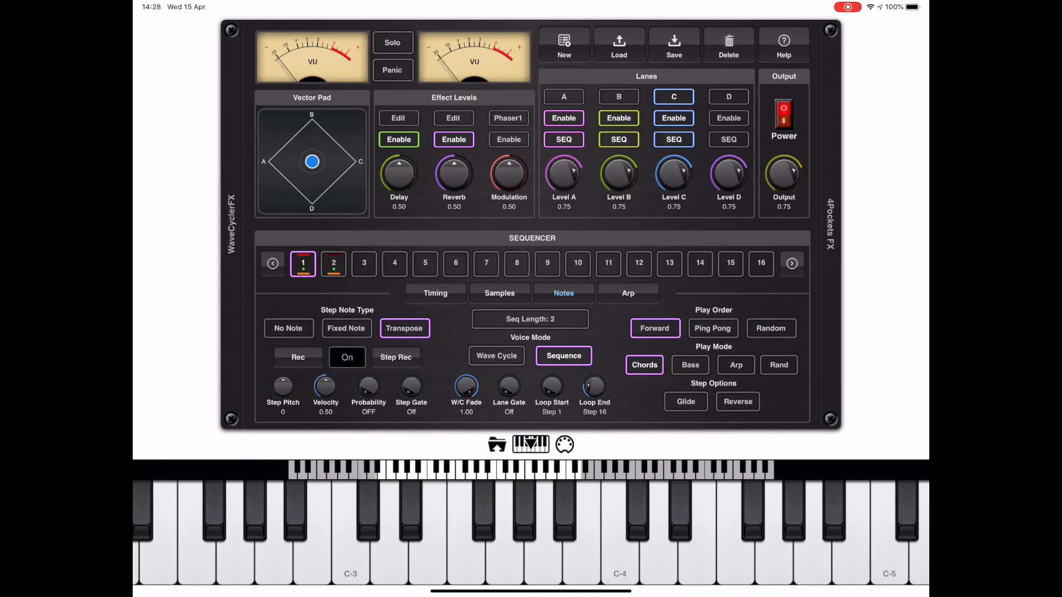
click(617, 43)
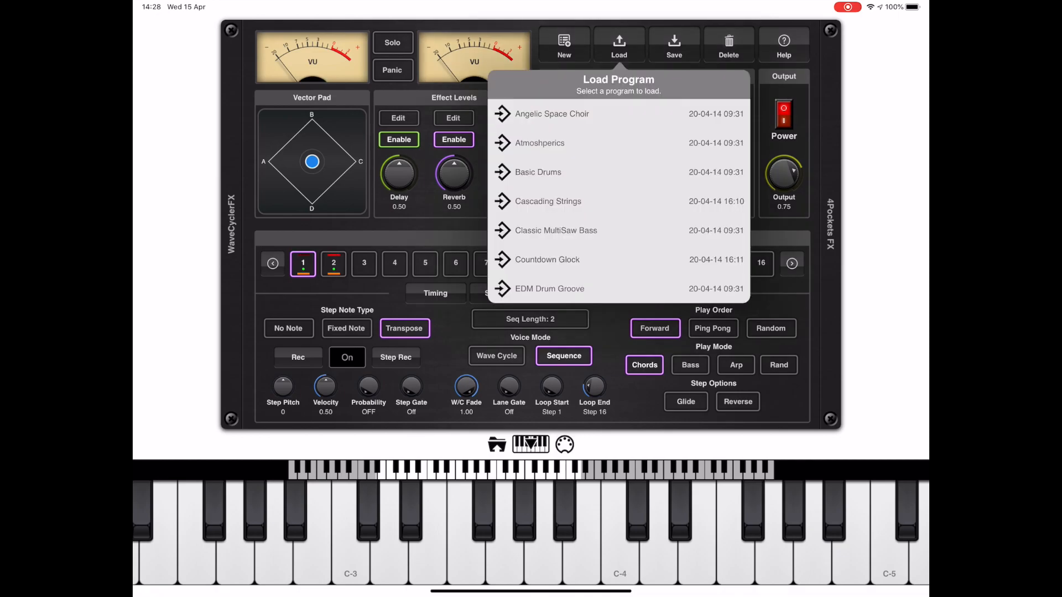
scroll(down, 3)
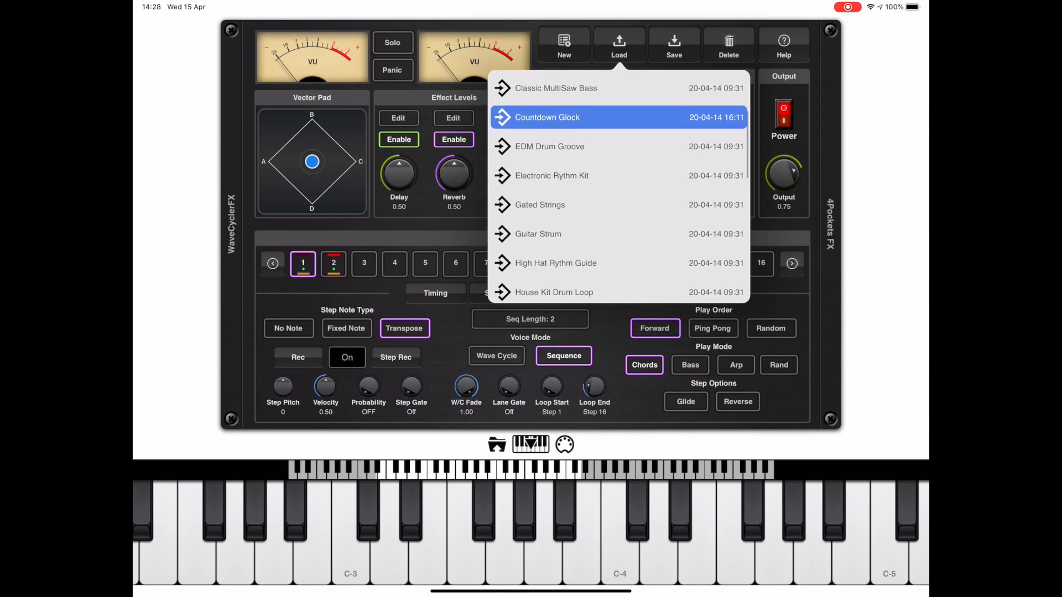
scroll(down, 3)
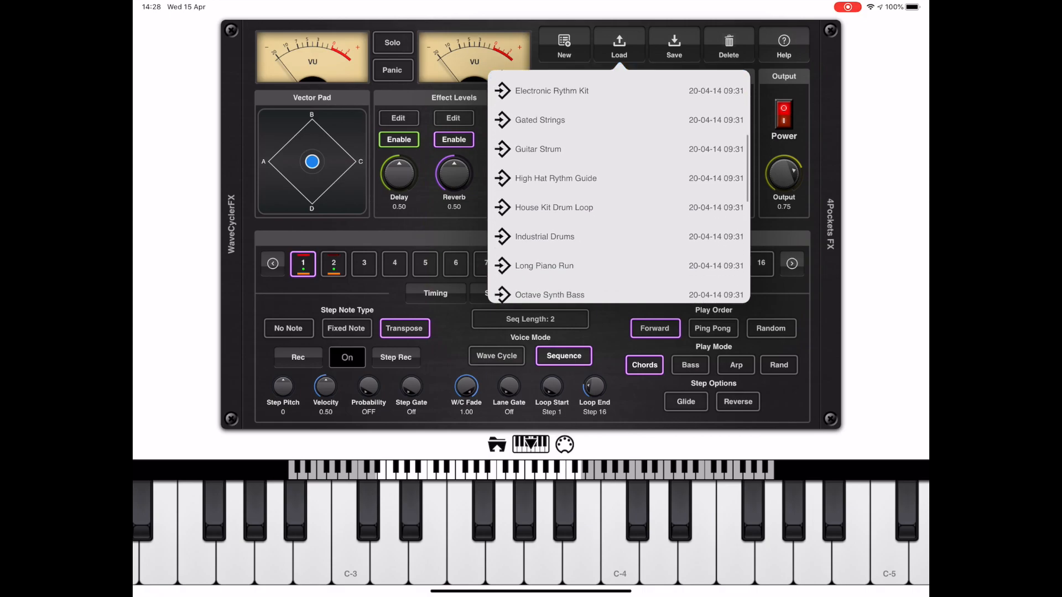
scroll(down, 3)
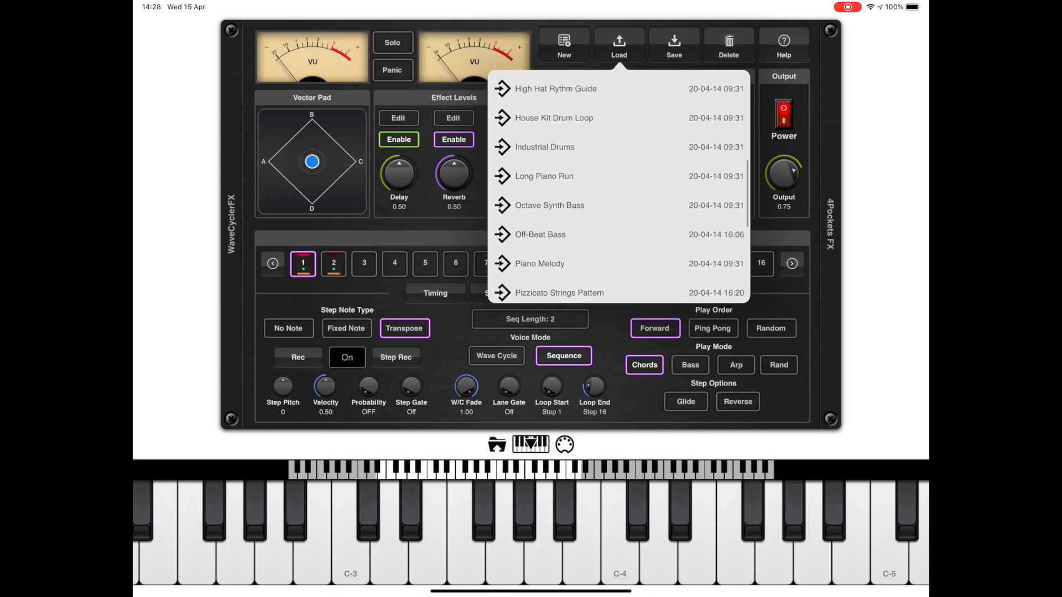
scroll(down, 3)
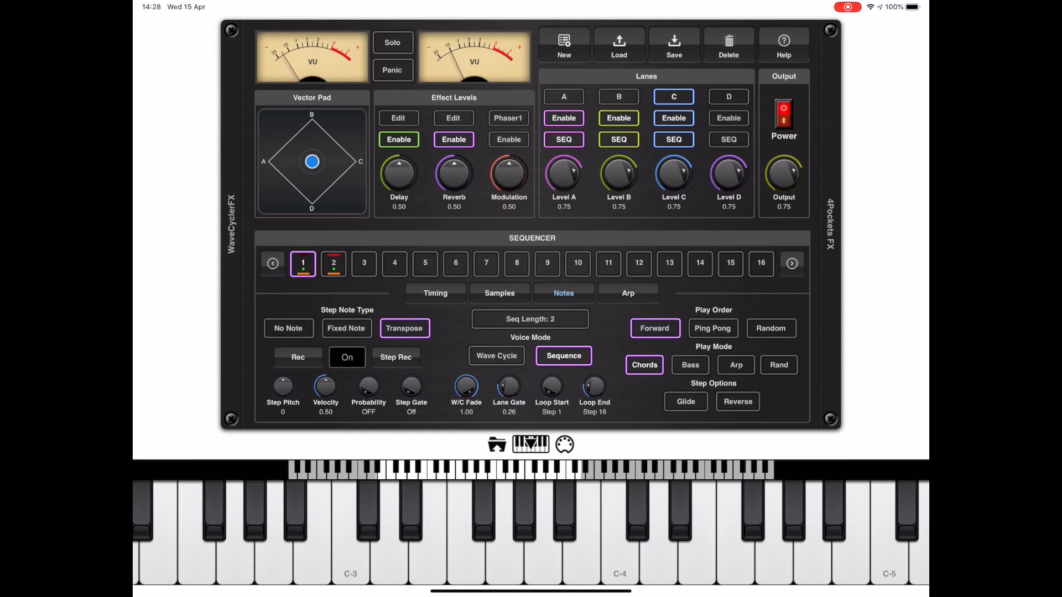
drag(673, 179, 673, 210)
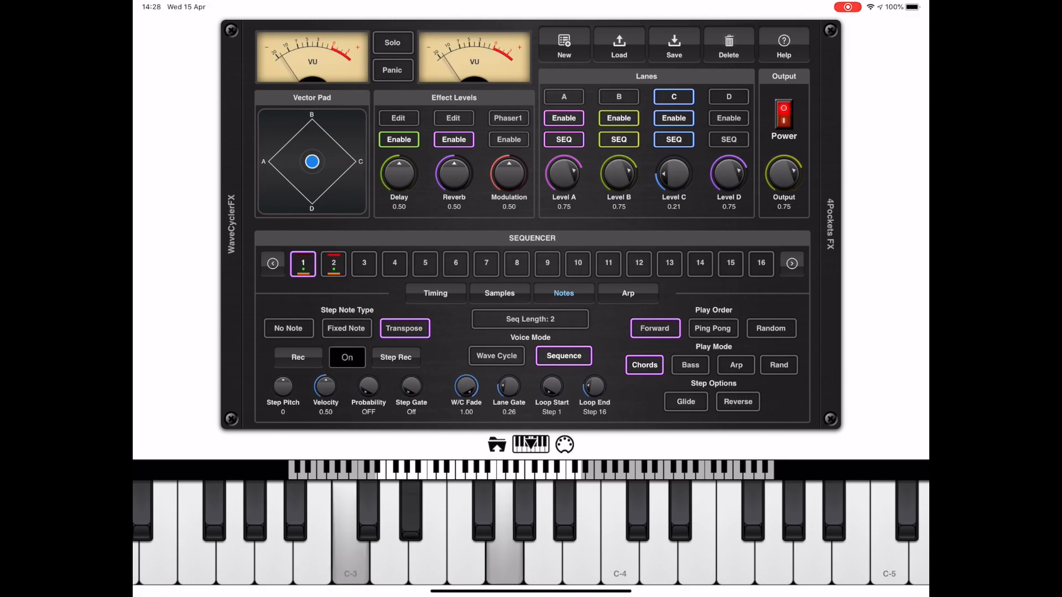
- Switch to lane D, load a program, and turn its level down to 0.63
click(727, 97)
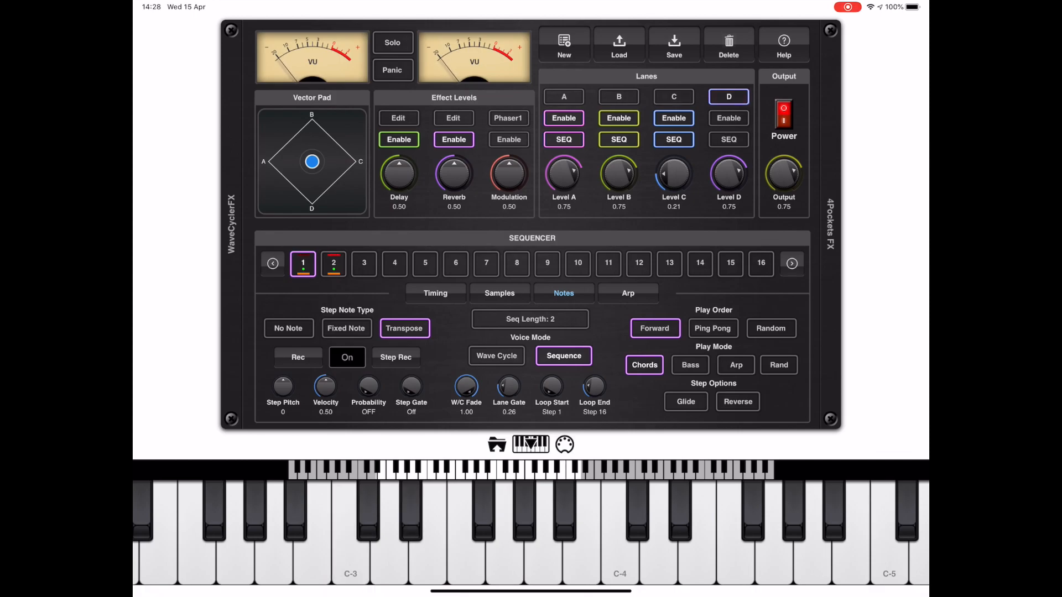
click(617, 43)
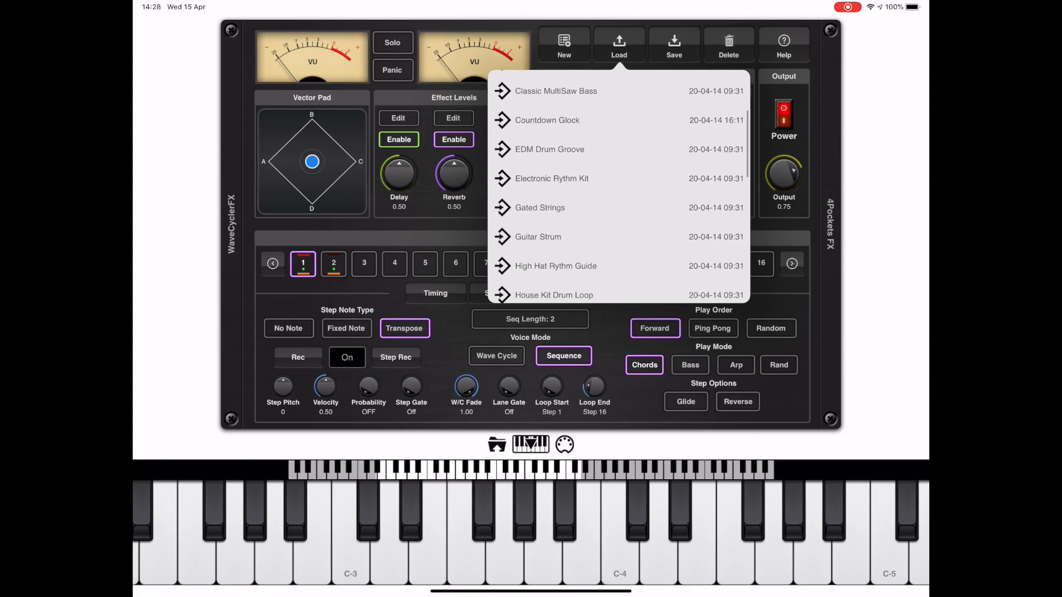
scroll(down, 3)
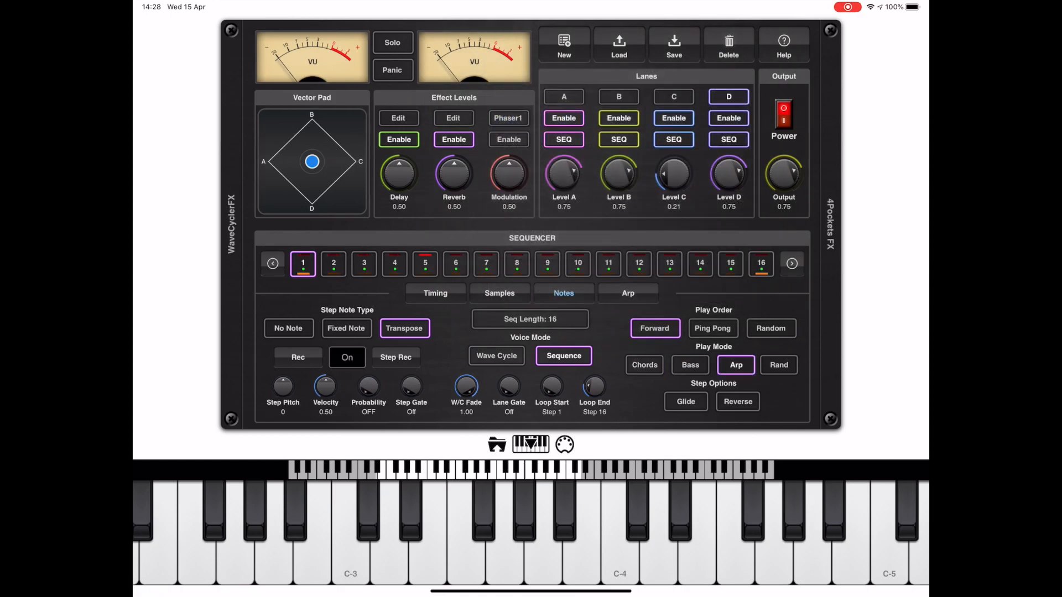
drag(727, 175, 728, 186)
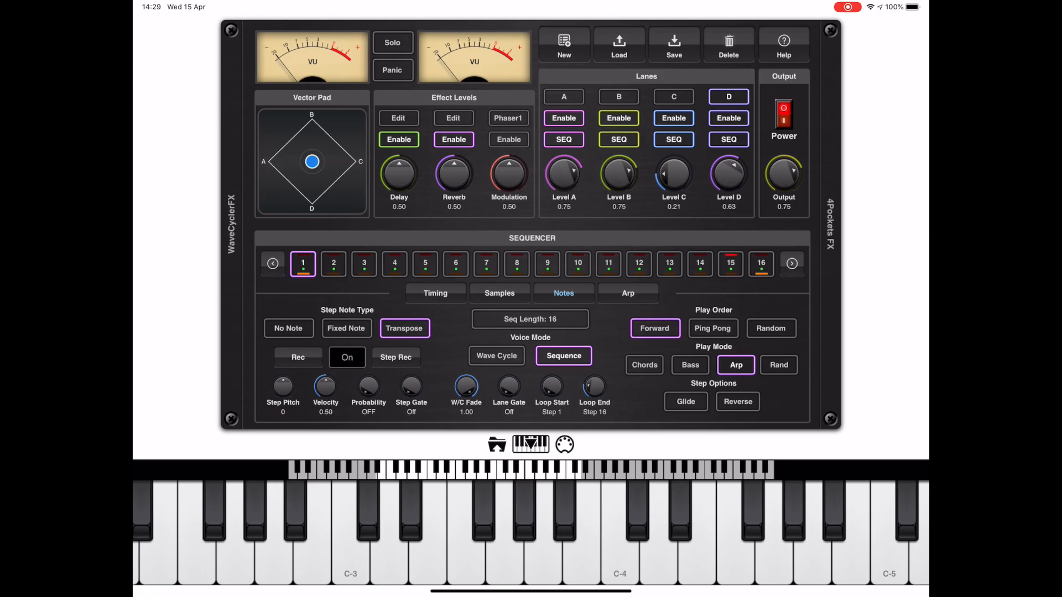
- Scroll the panel and select lane A to show its sample settings
scroll(down, 3)
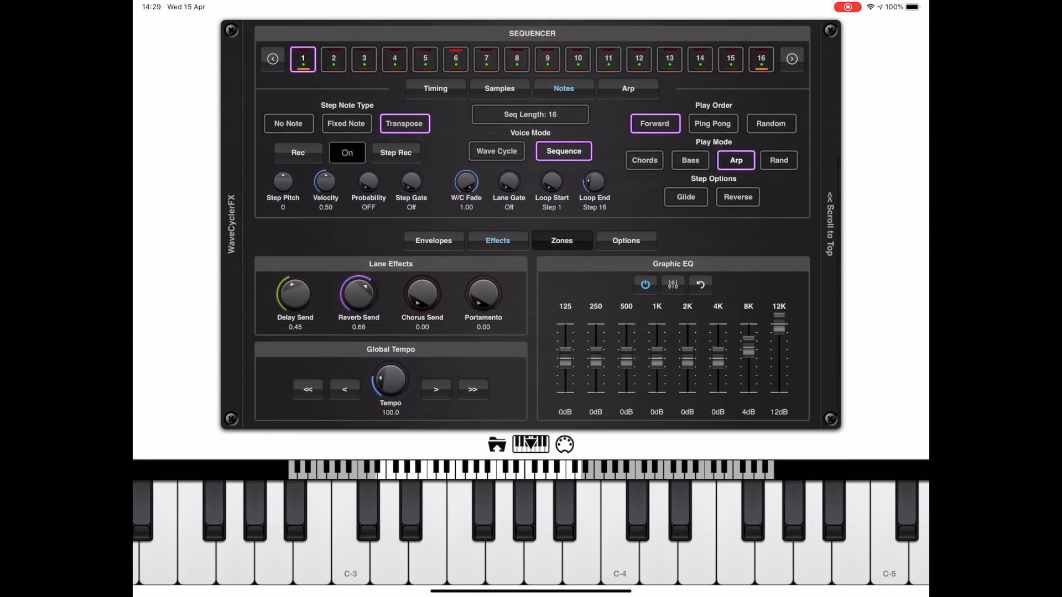
click(561, 241)
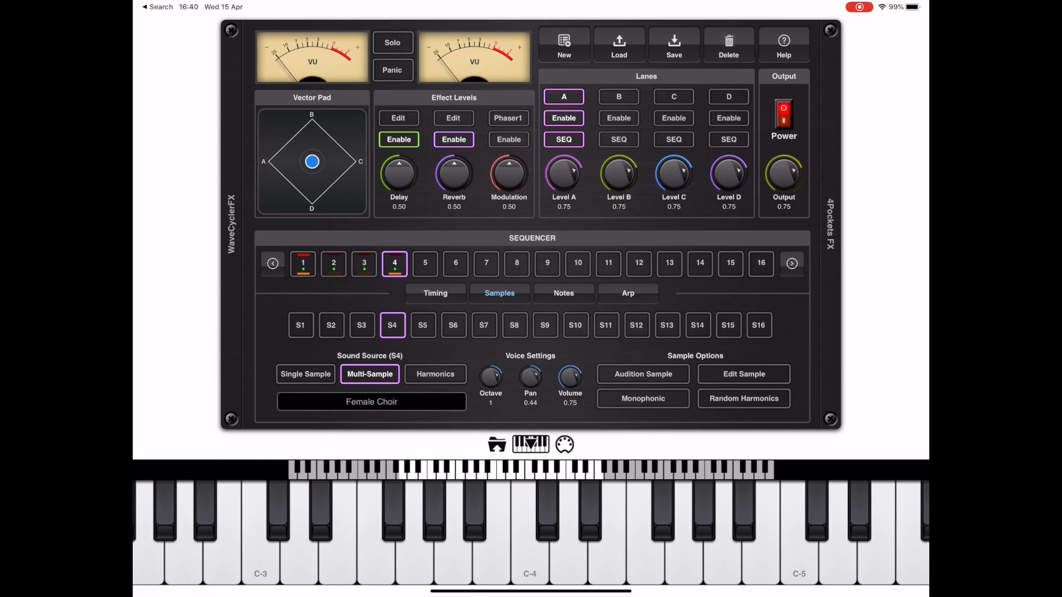
- Start a new performance named 'My Pe'
click(563, 44)
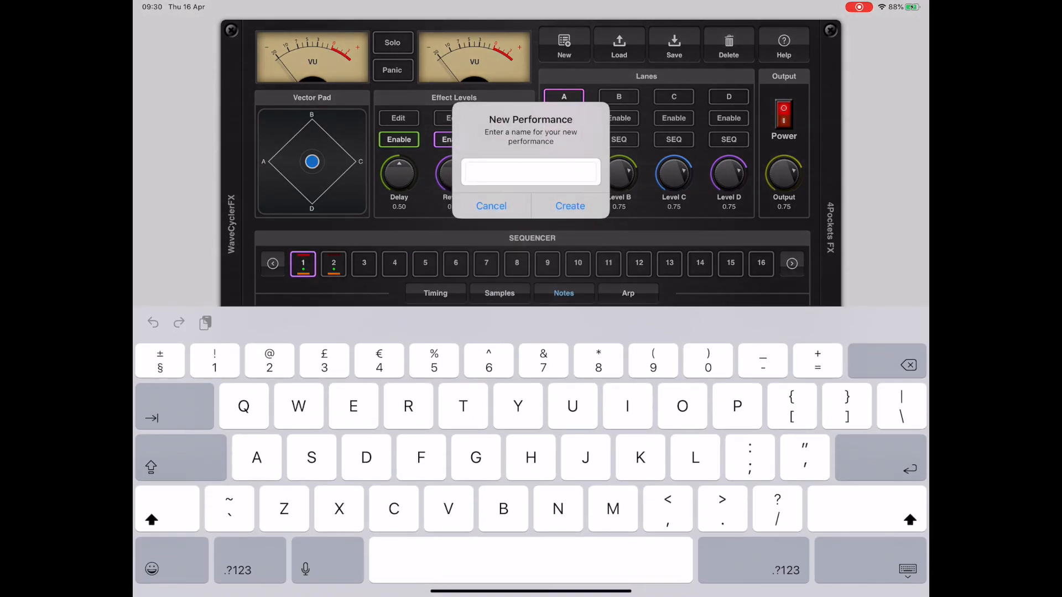
text(My Pe)
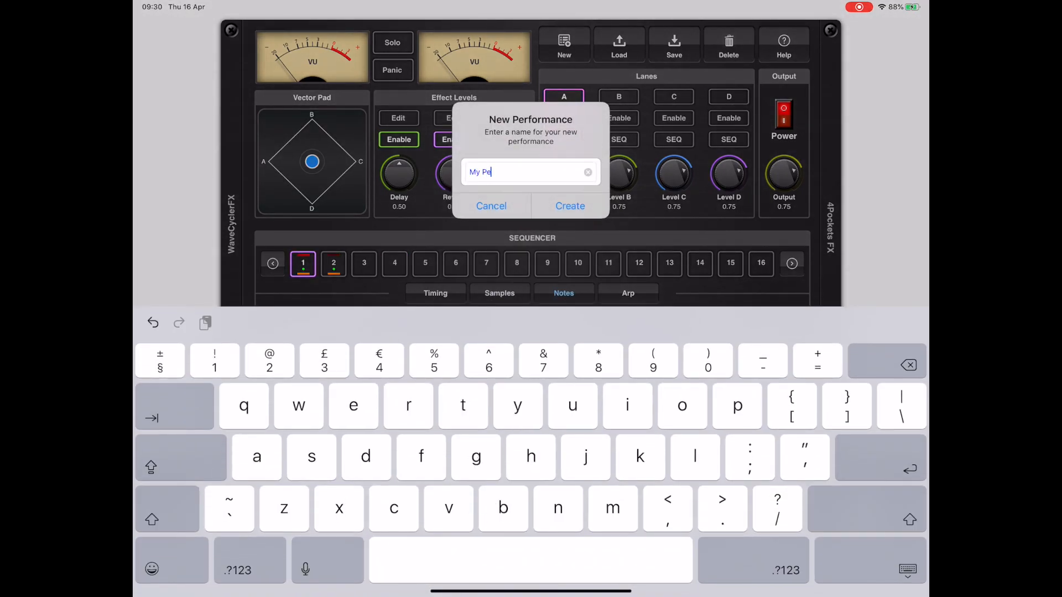
click(570, 206)
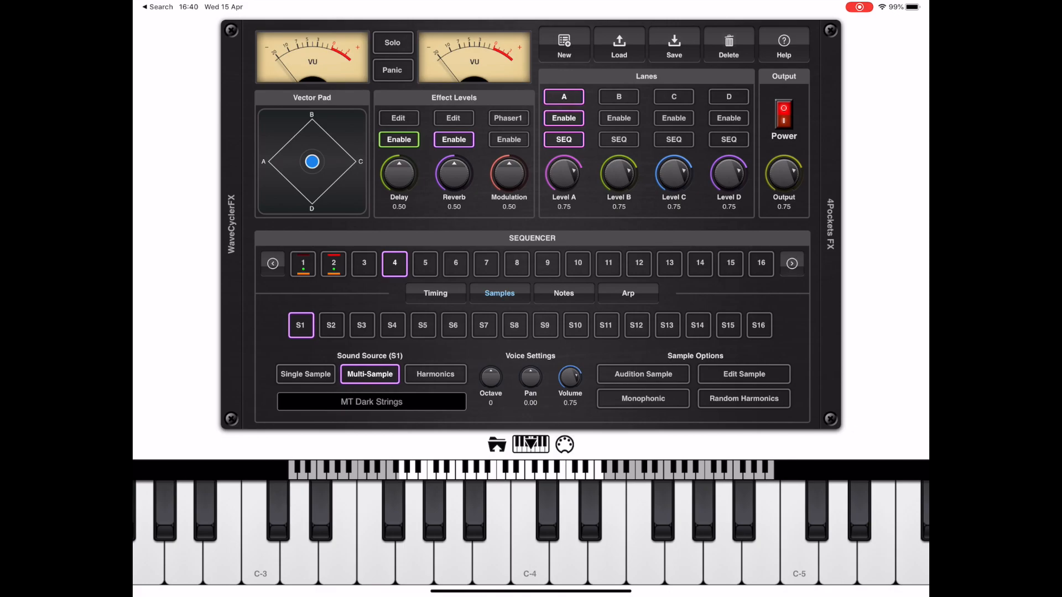
- Load the Breathe pad multi-sample into sample slot S1
click(302, 263)
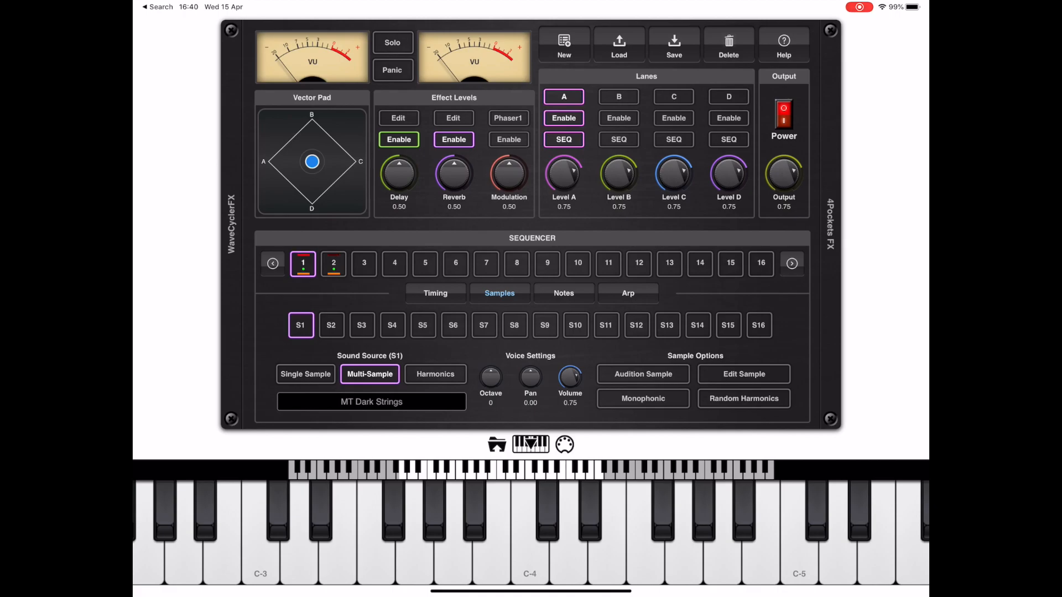
click(333, 264)
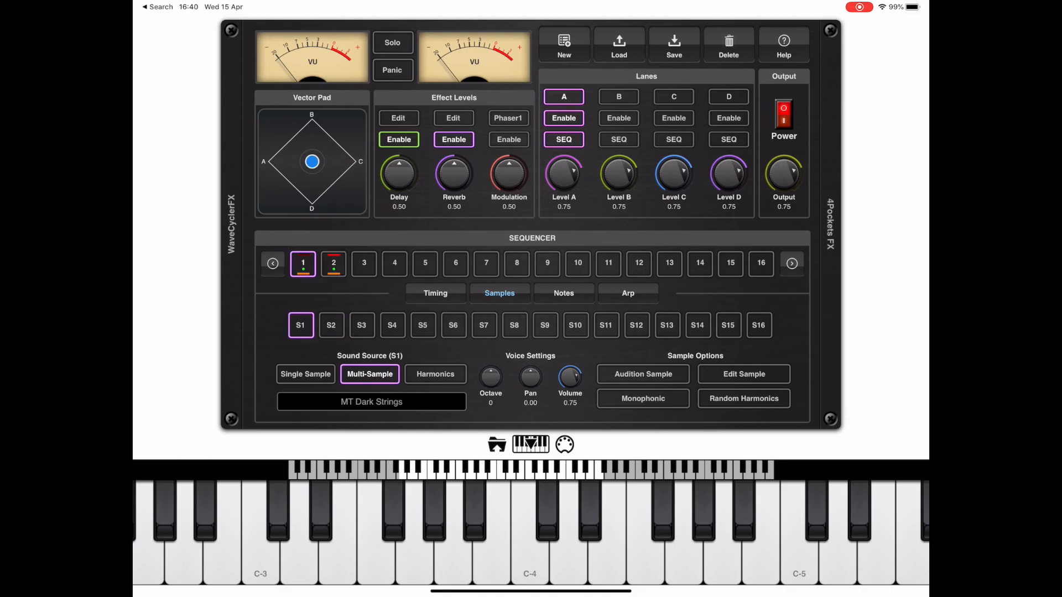
click(371, 402)
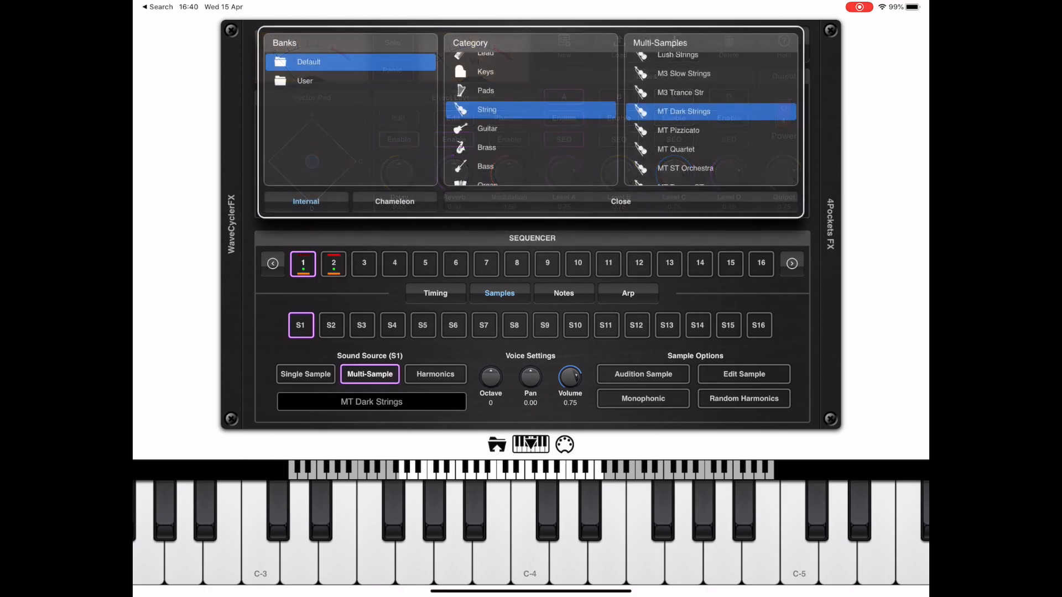
click(485, 90)
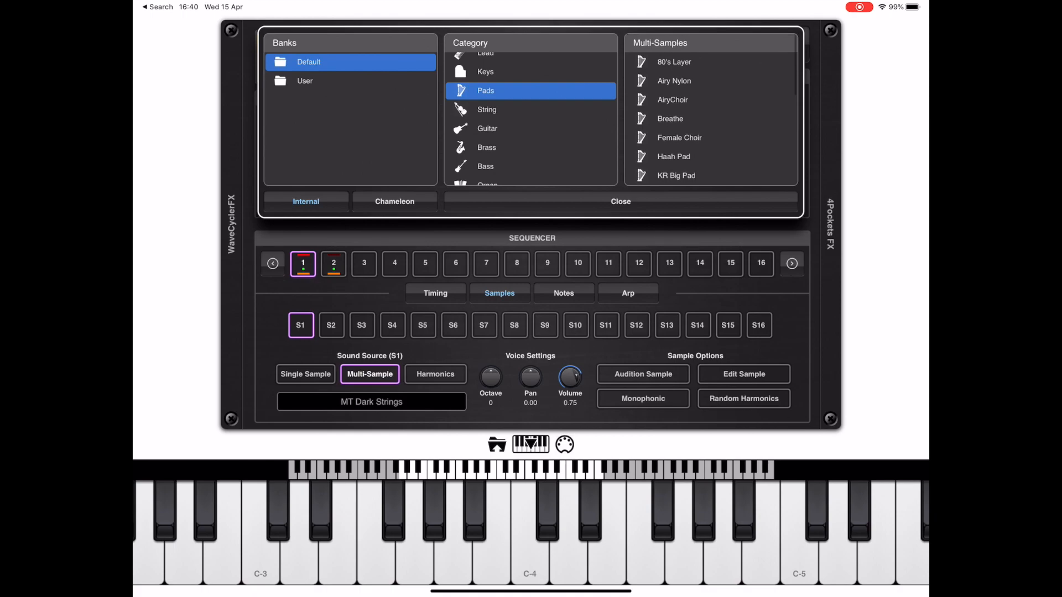
click(677, 119)
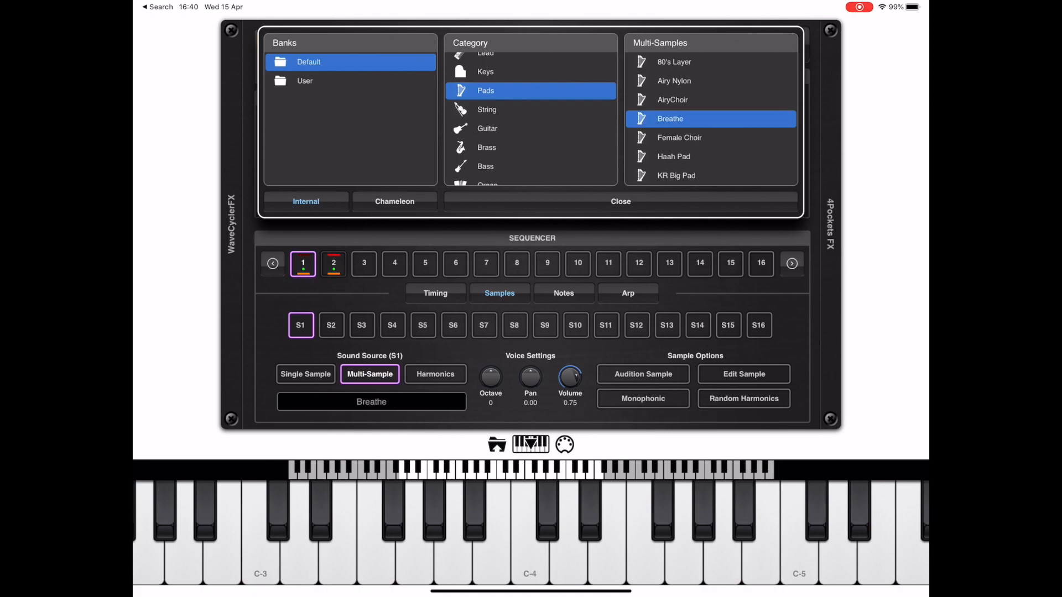
- Load the Spacy Ahh pad into slot S2 and turn on sample auditioning
click(333, 263)
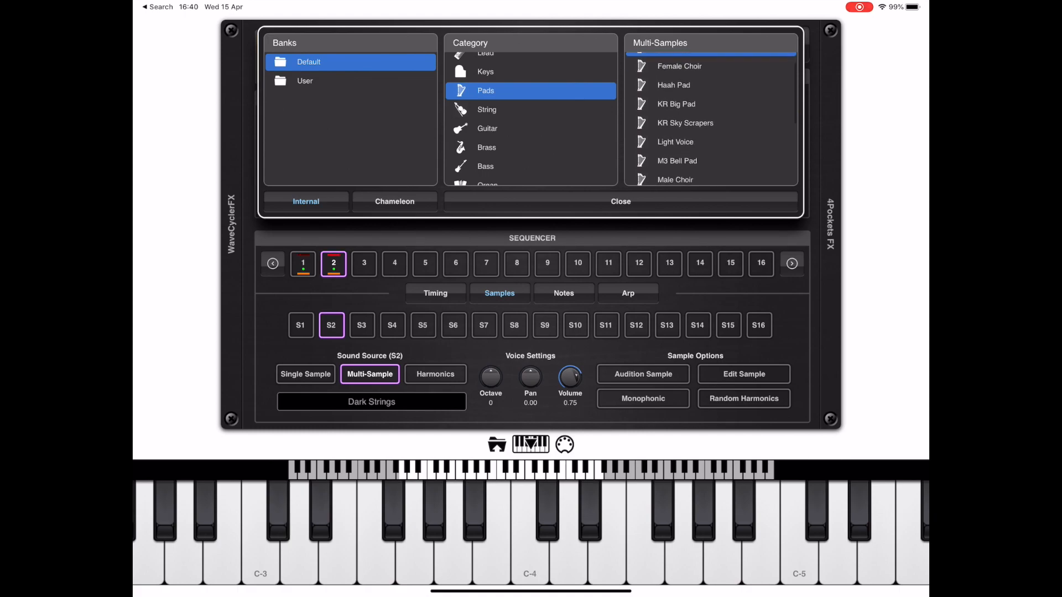
scroll(down, 3)
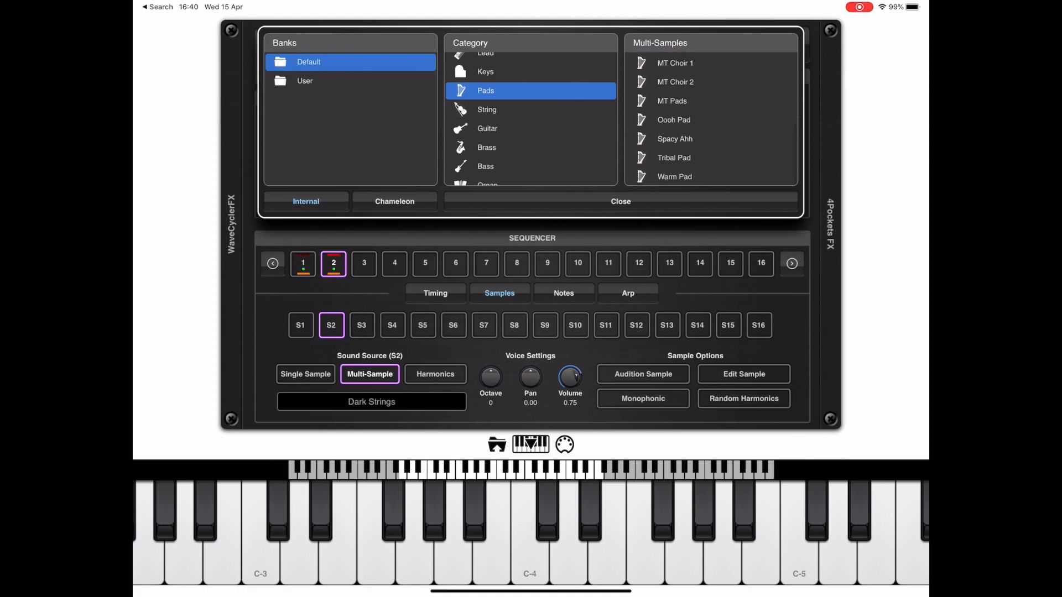
click(673, 139)
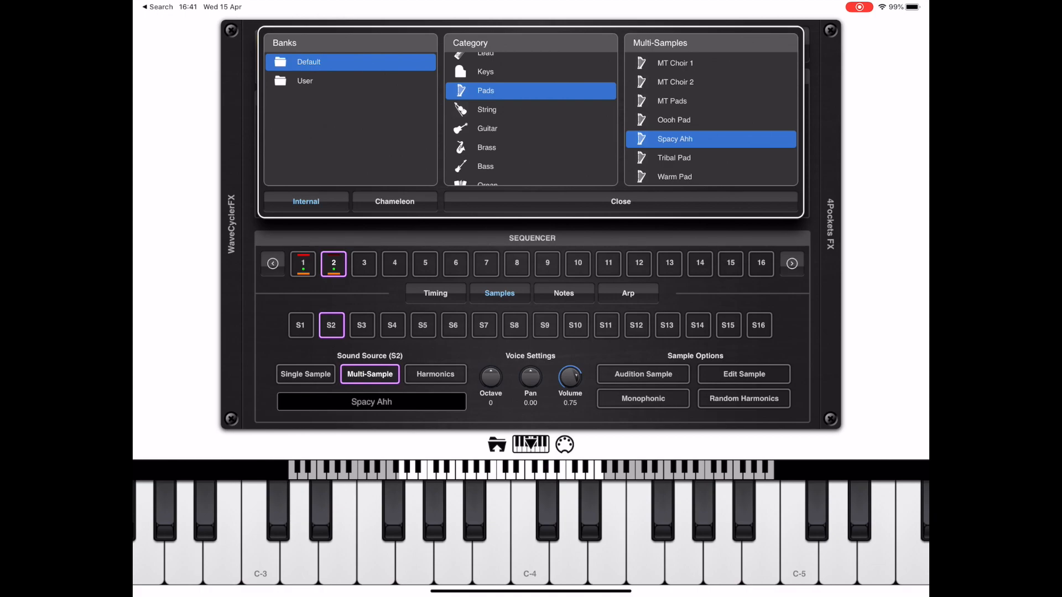
click(302, 263)
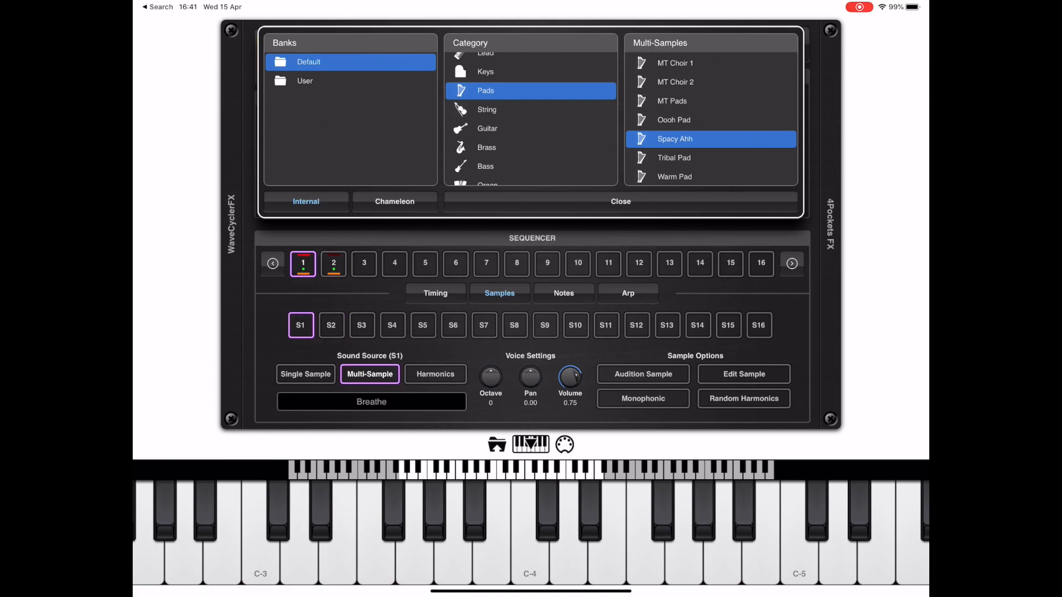
click(642, 374)
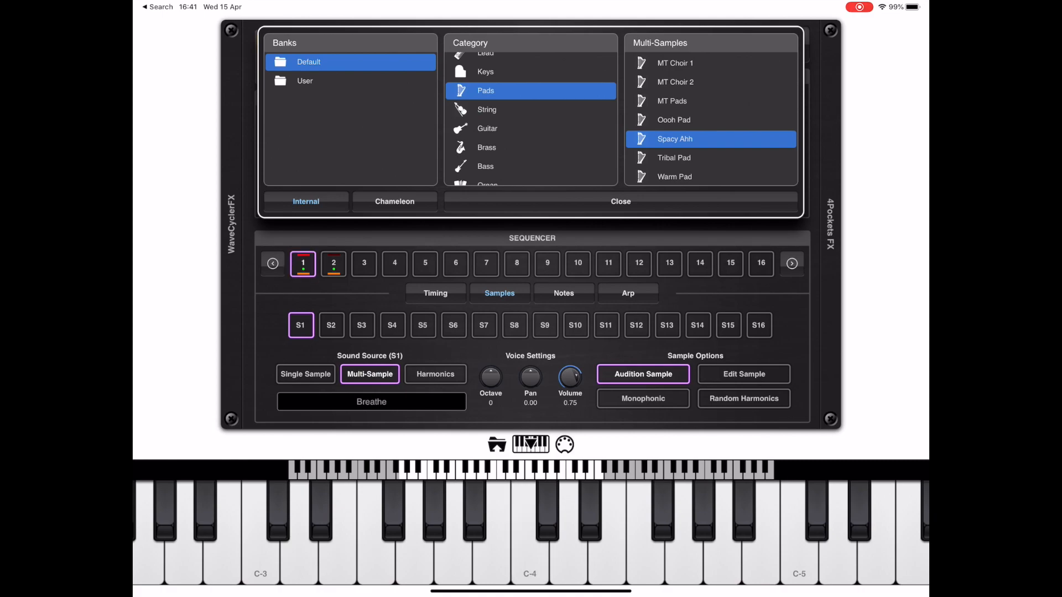
click(332, 264)
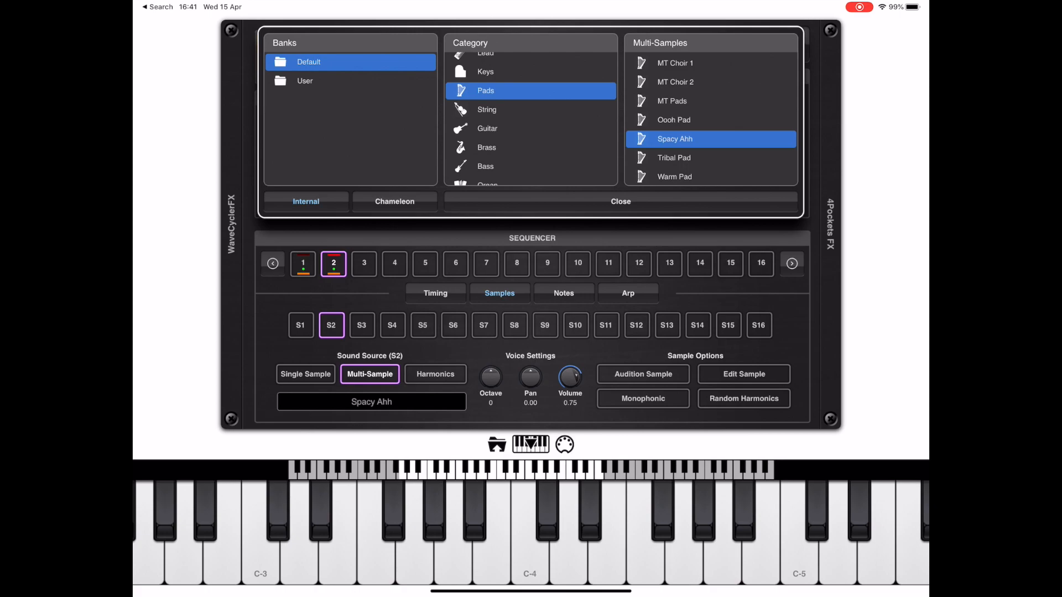
- Run lane A's timing at a 16x speed multiplier with Sync to Tempo off
click(436, 293)
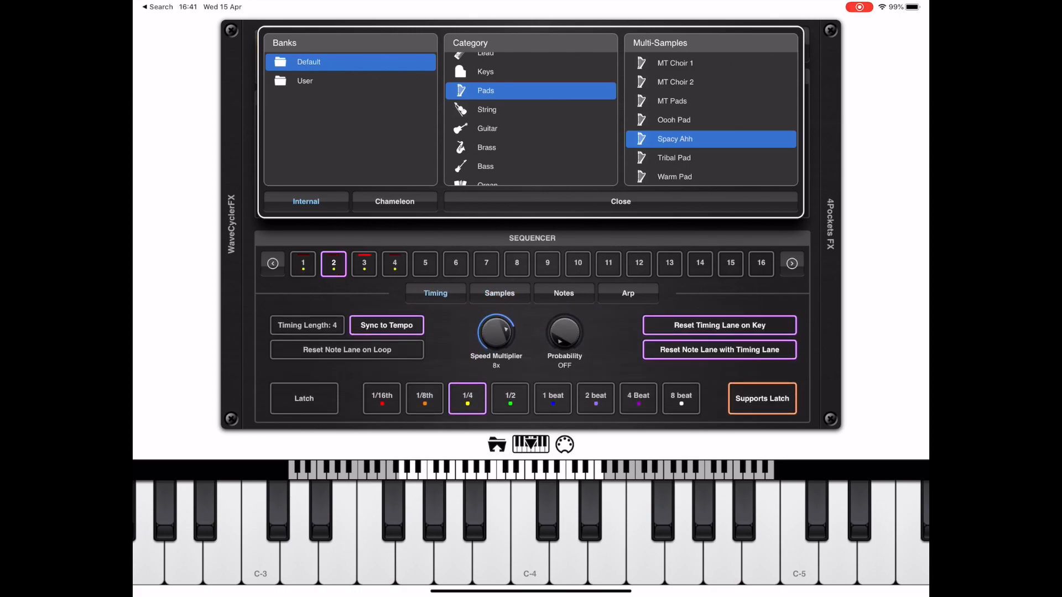
drag(496, 331, 505, 321)
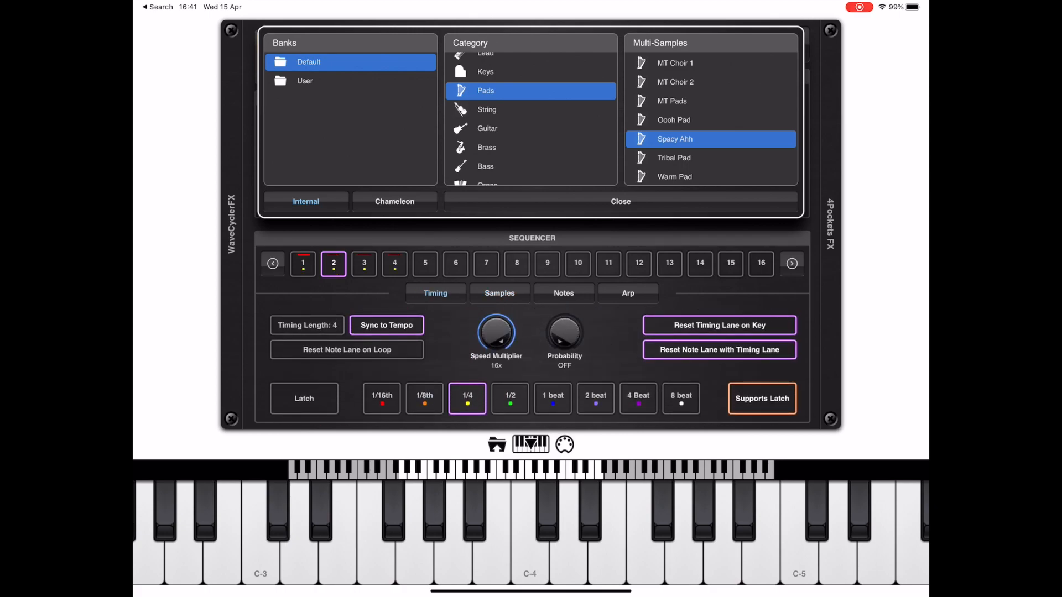
click(386, 325)
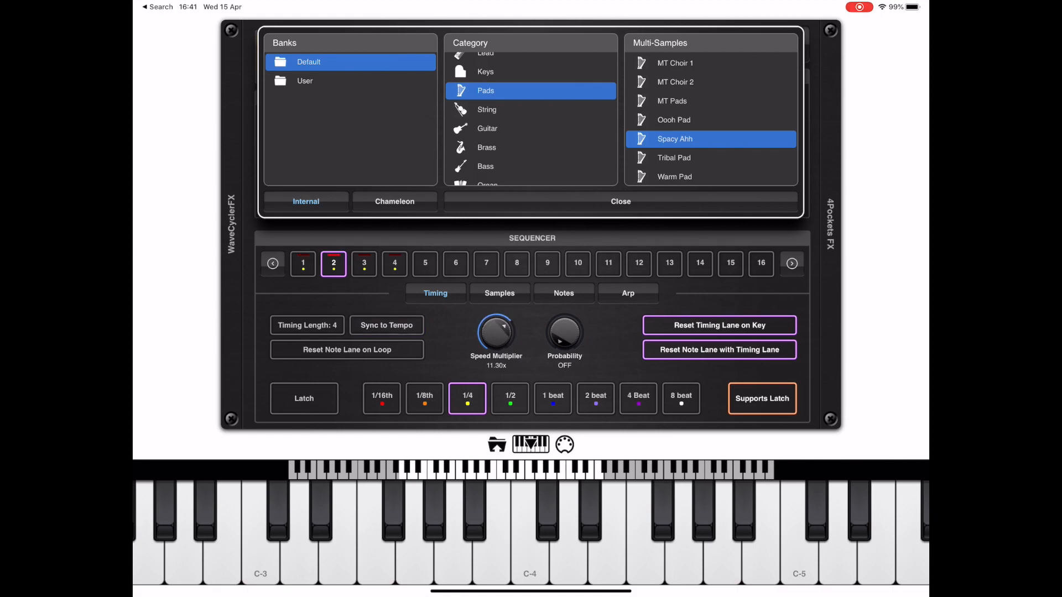
drag(495, 332, 496, 319)
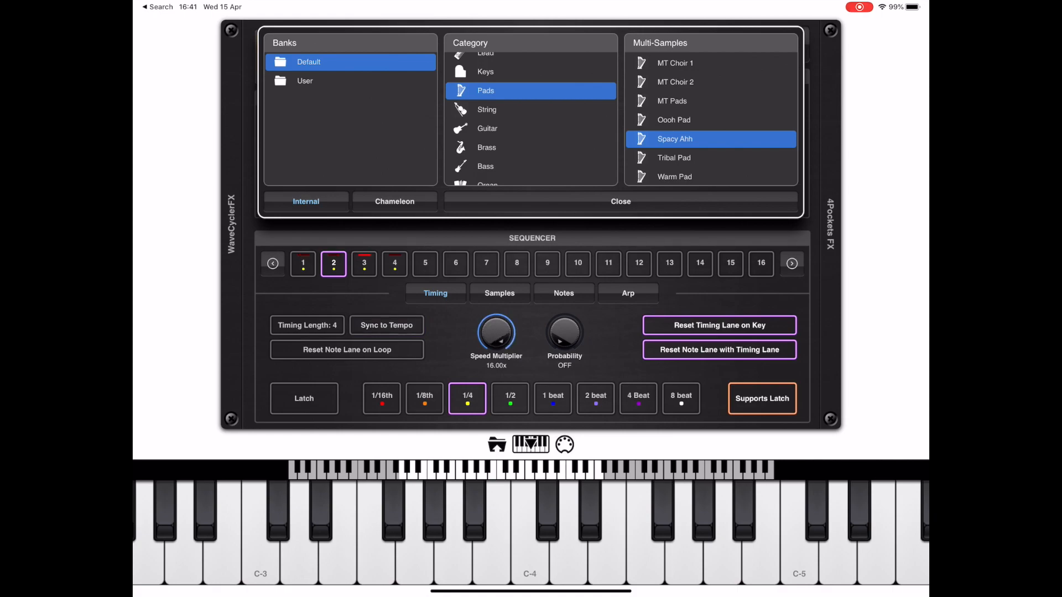
click(563, 293)
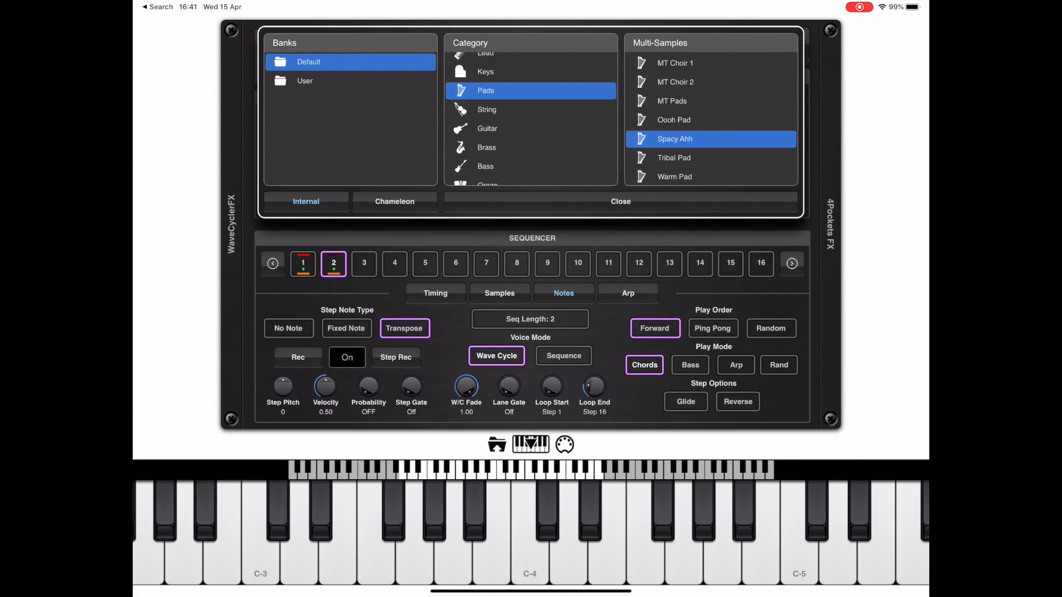
- Set lane A's note sequence length to 4 and show its sample slots
click(530, 319)
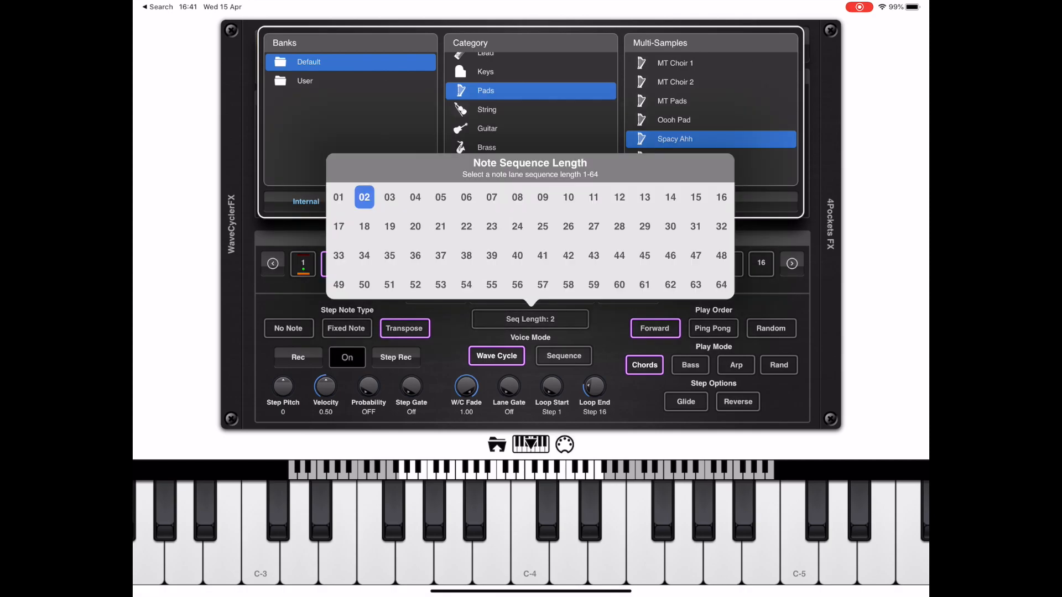
click(414, 197)
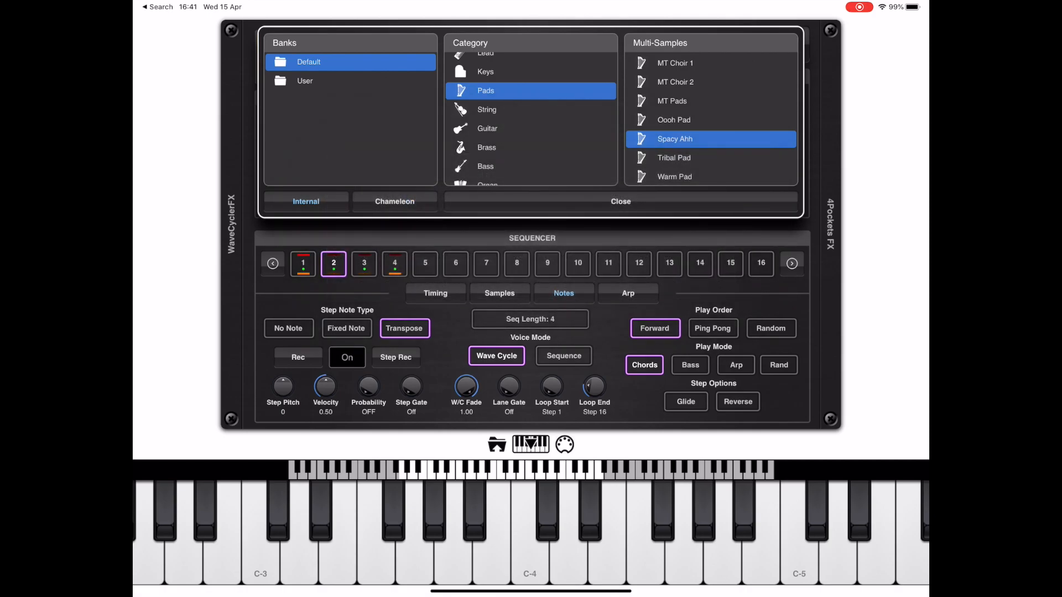
click(498, 293)
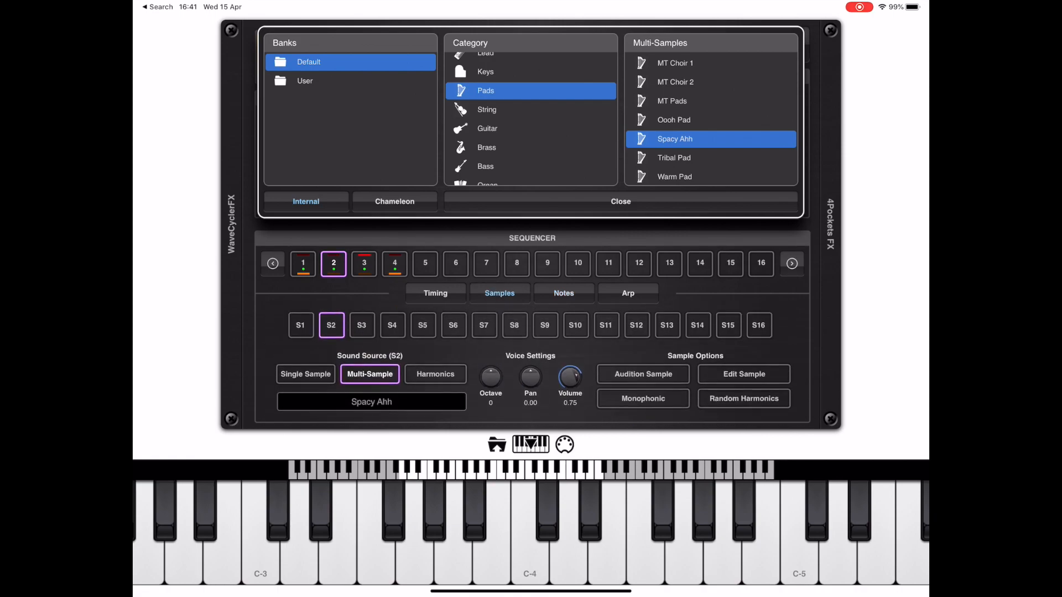
- Assign the Female Choir pad multi-sample to step 4 and close the sample library
click(362, 263)
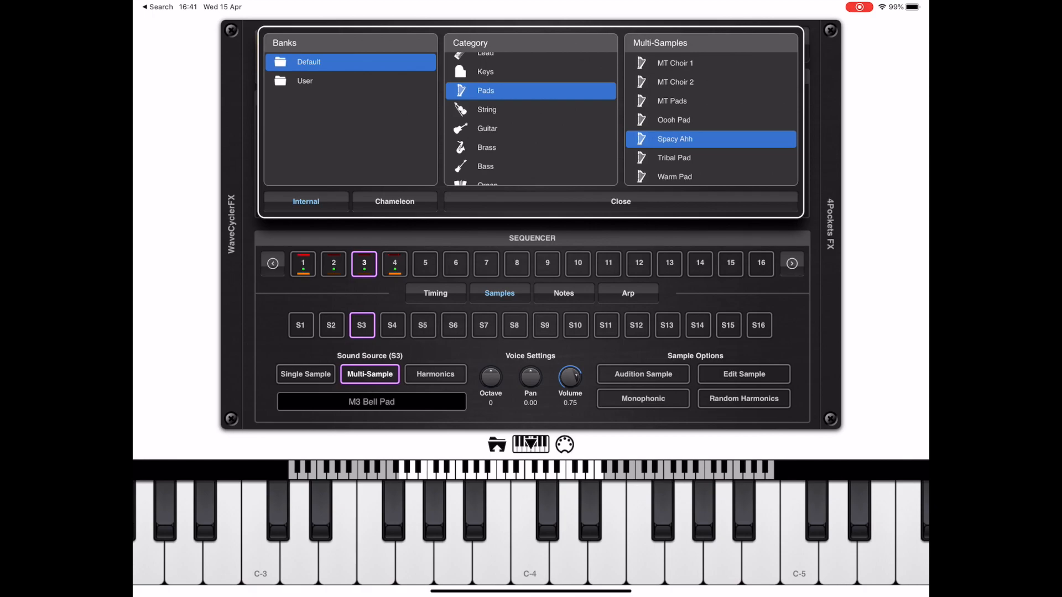
click(394, 263)
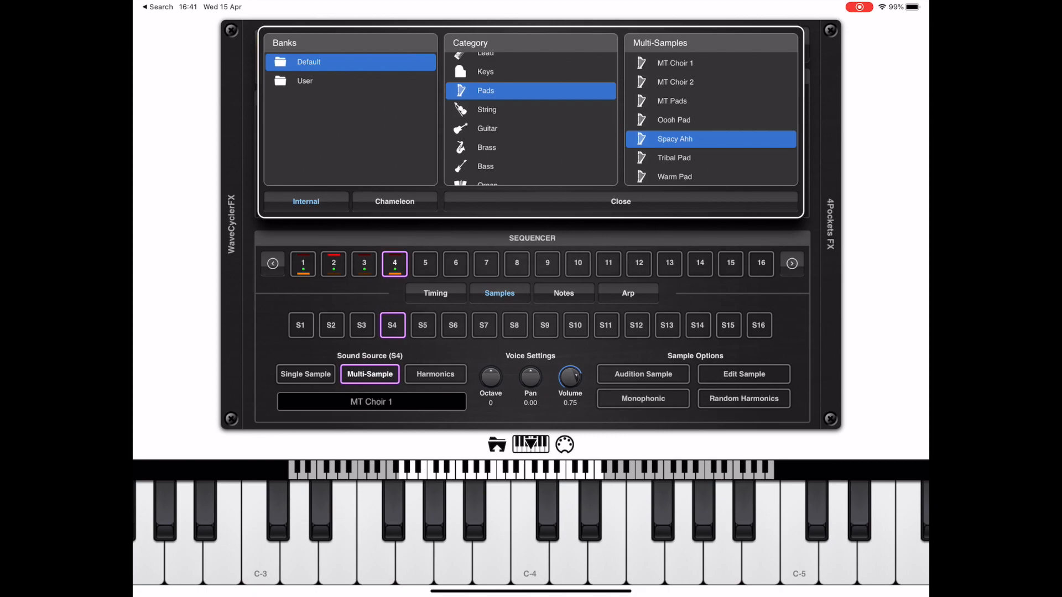
click(364, 263)
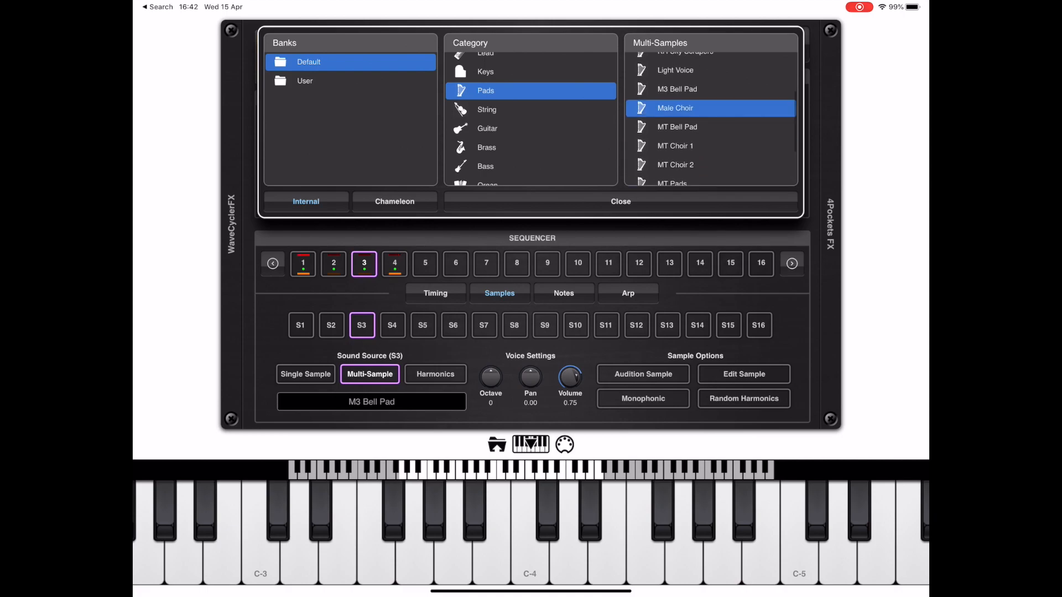
click(394, 263)
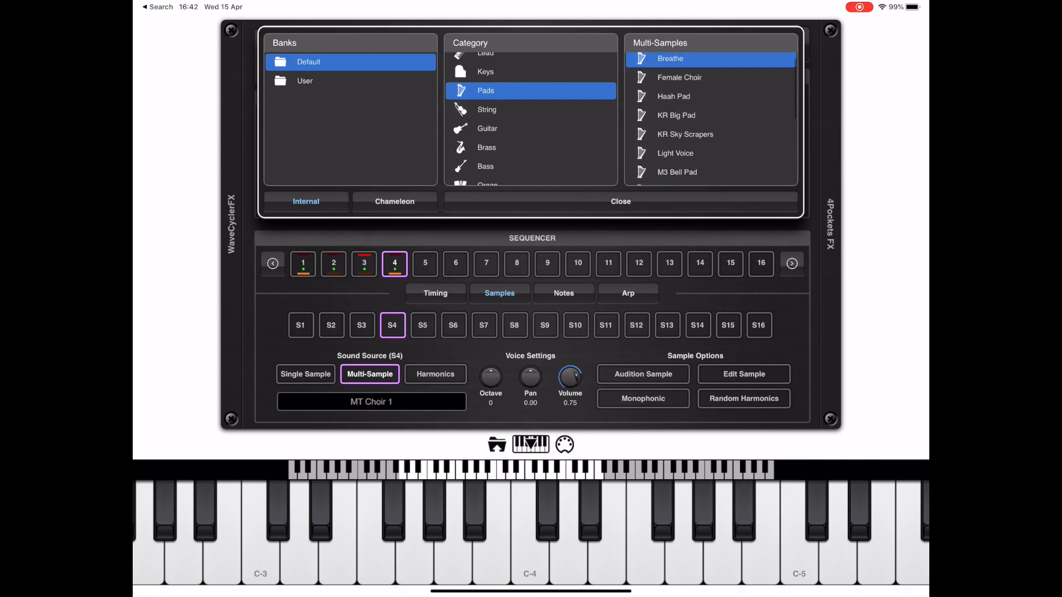
click(679, 77)
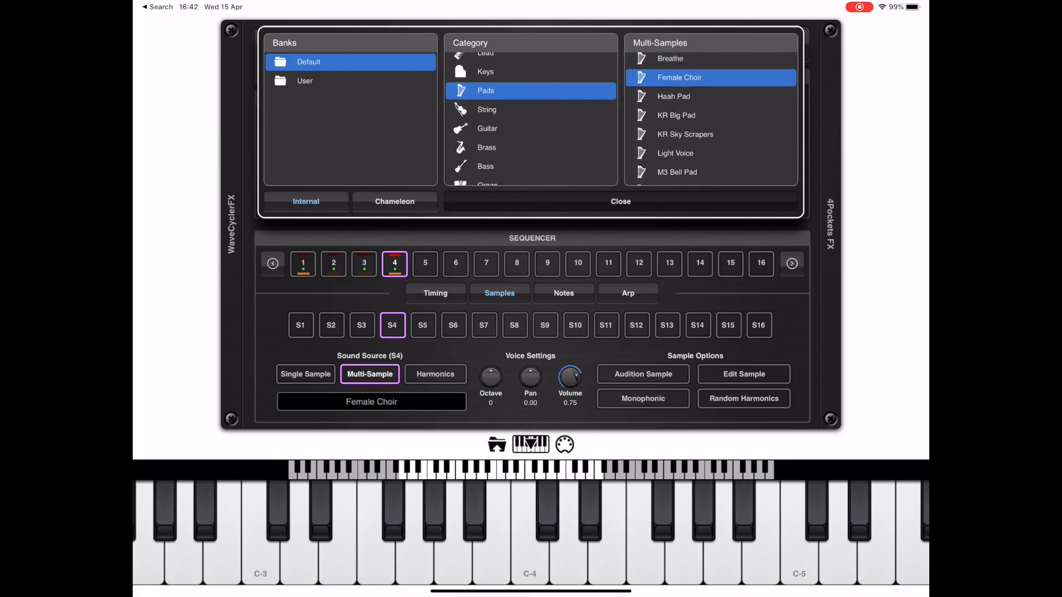
click(619, 201)
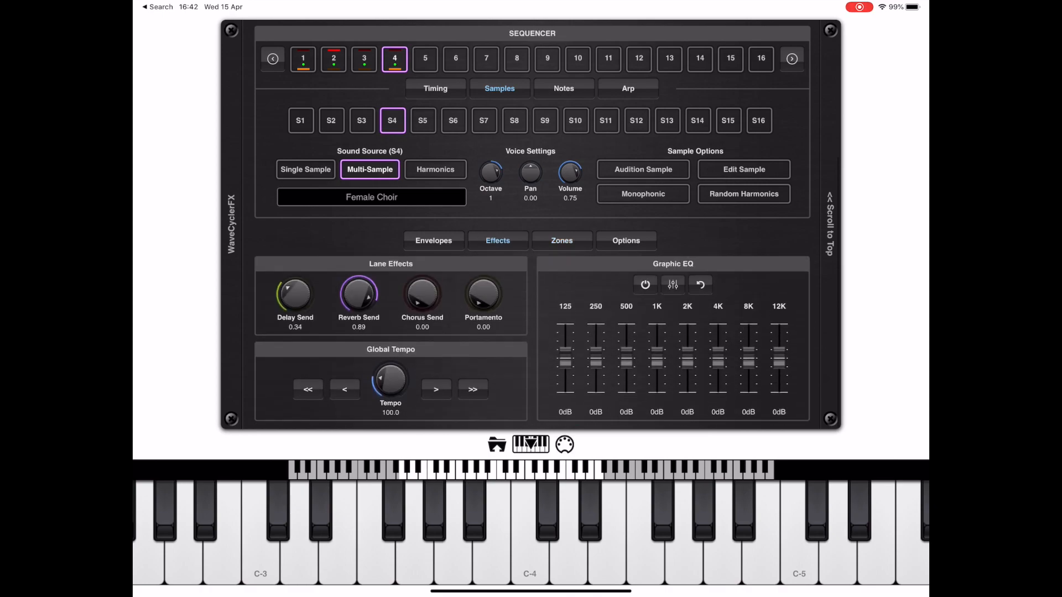
- Try lower wave-cycle fades (0.43, 0.17) on lane A, then reset it to 1.00
click(643, 283)
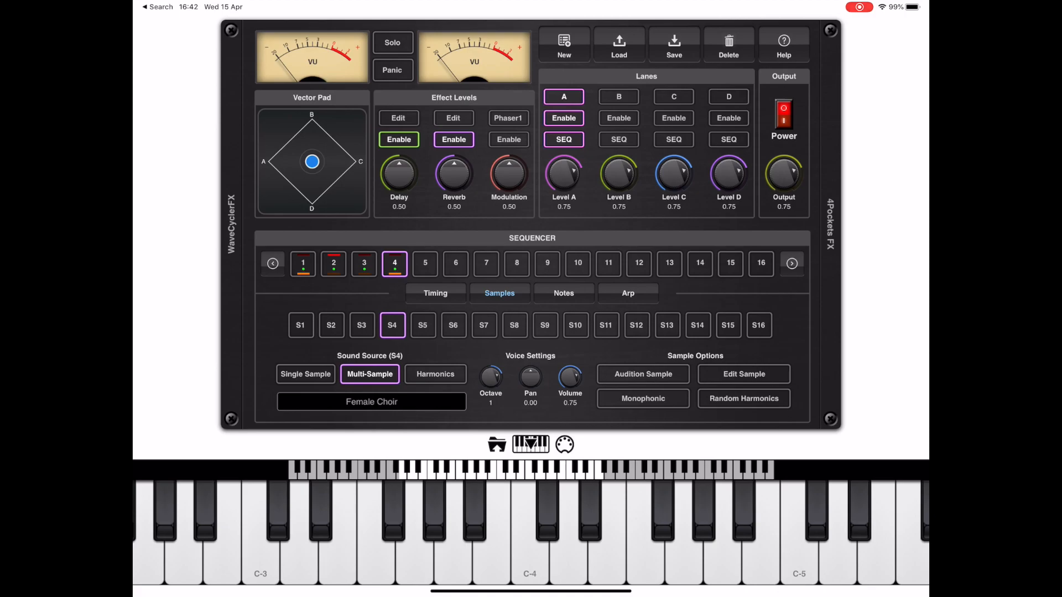
click(563, 293)
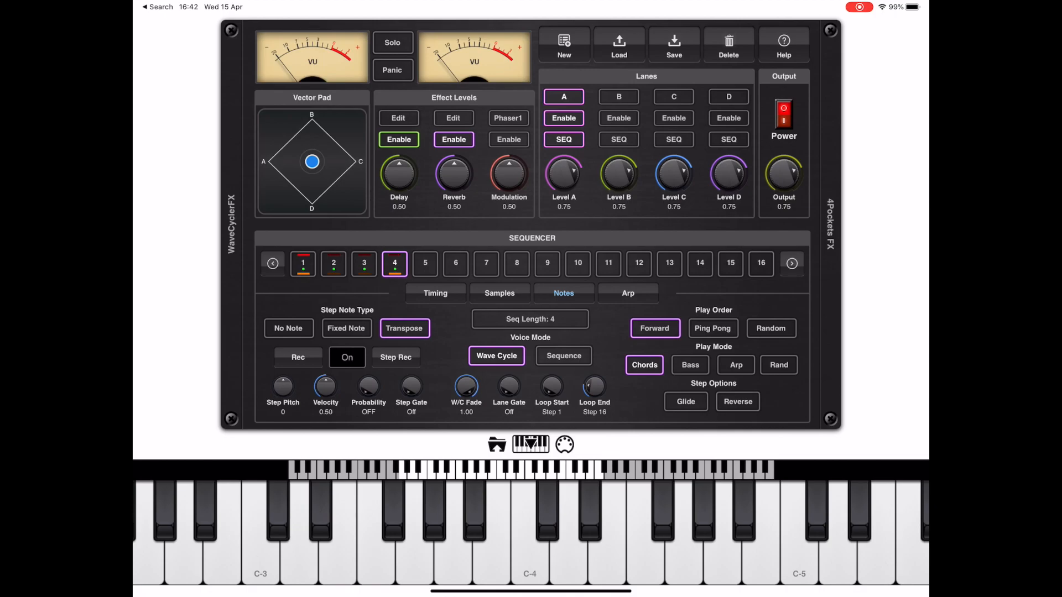
drag(465, 386, 465, 407)
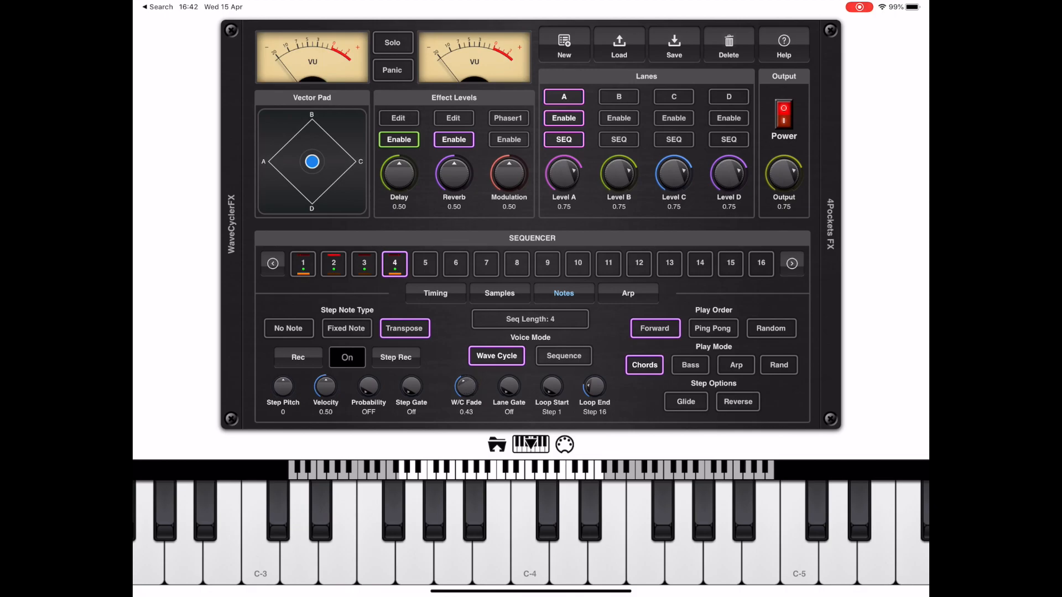
drag(465, 384, 465, 406)
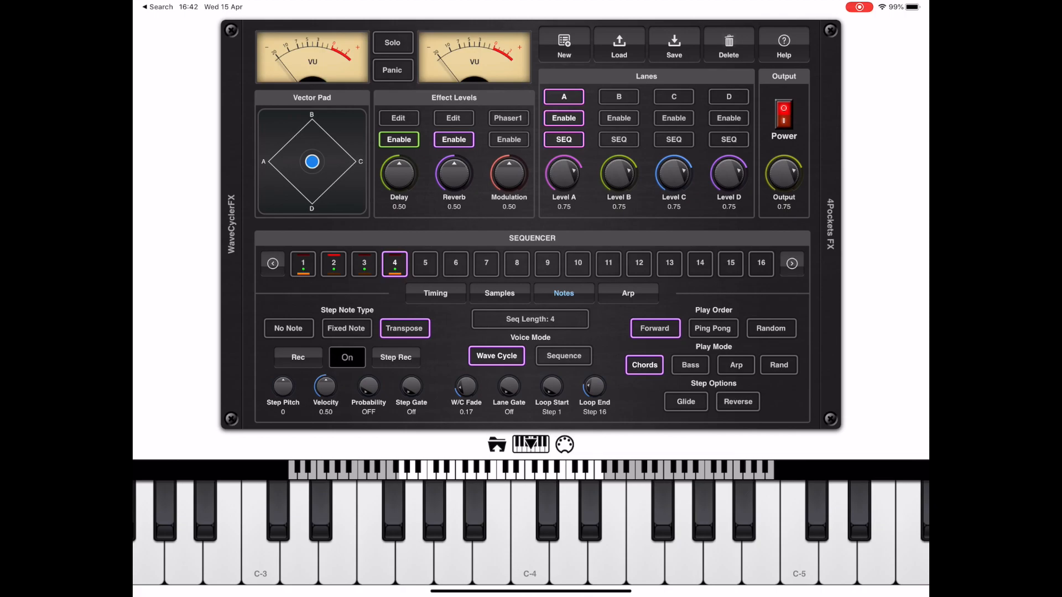
click(372, 548)
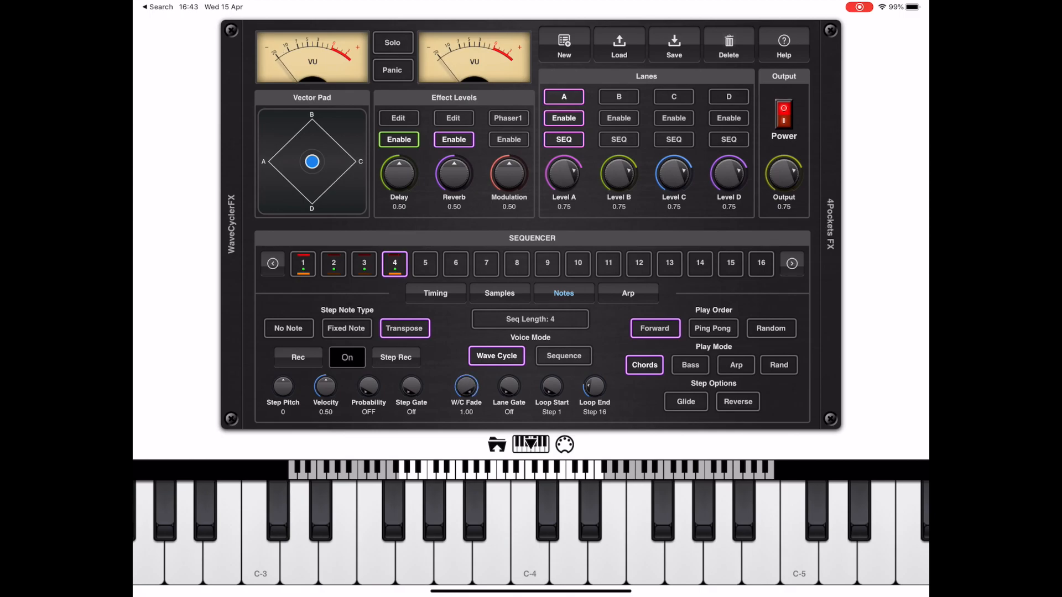
click(372, 535)
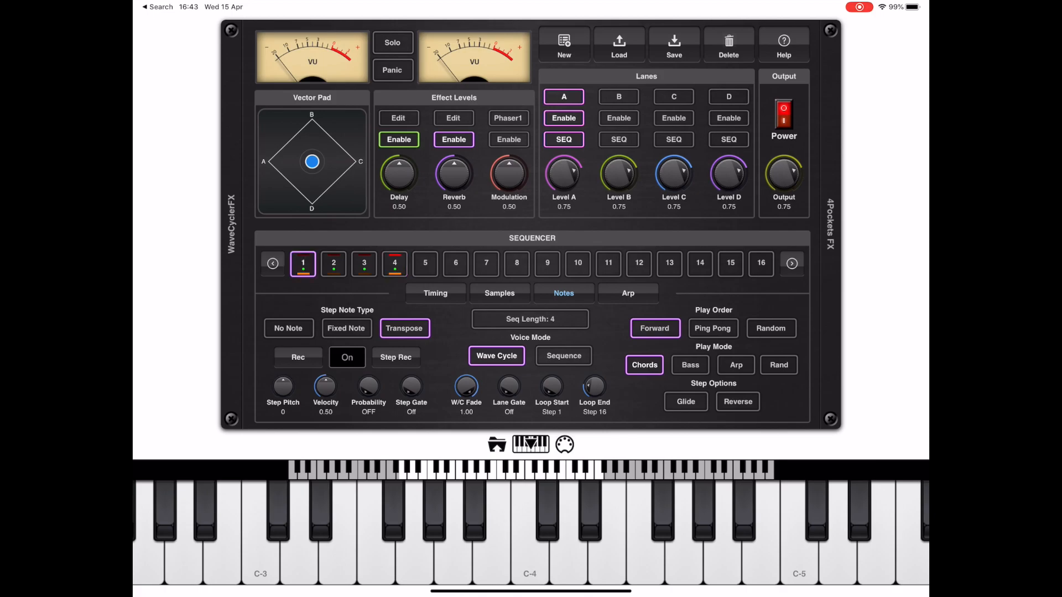
- Select sequencer steps 2 and 3 and raise step 3's Step Pitch to 7
click(333, 263)
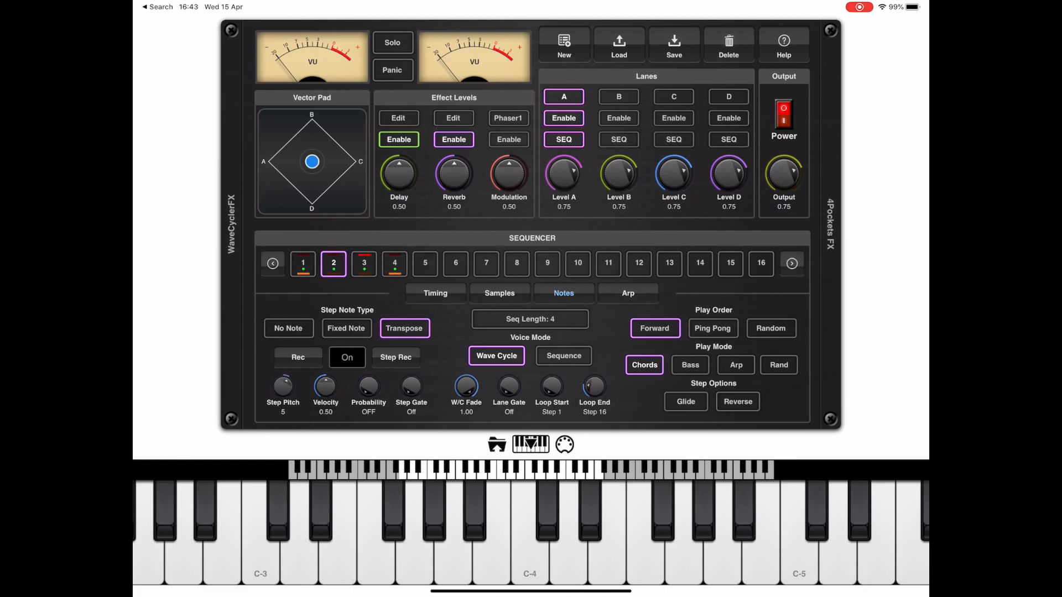
click(364, 263)
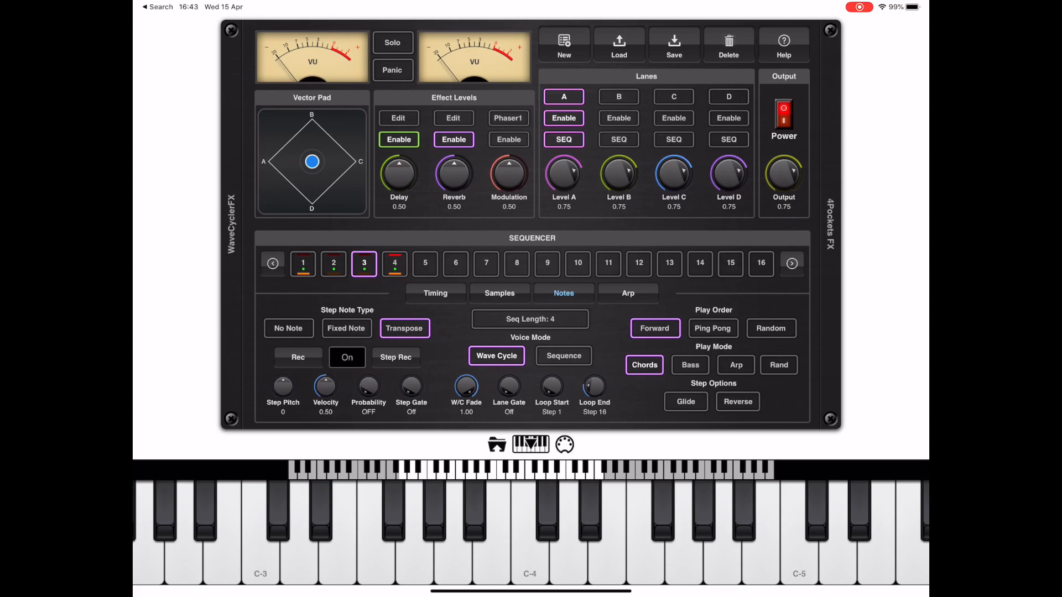
drag(282, 385, 283, 365)
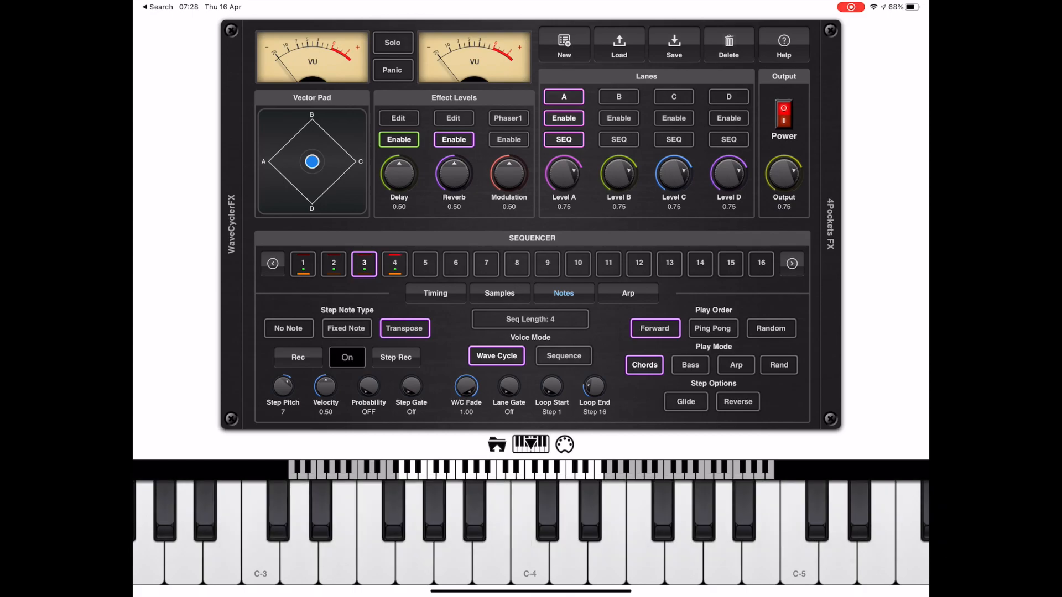
- Enable and sequence lane B, load EDM Kit into sample slot S1, and turn on Audition Sample
click(617, 96)
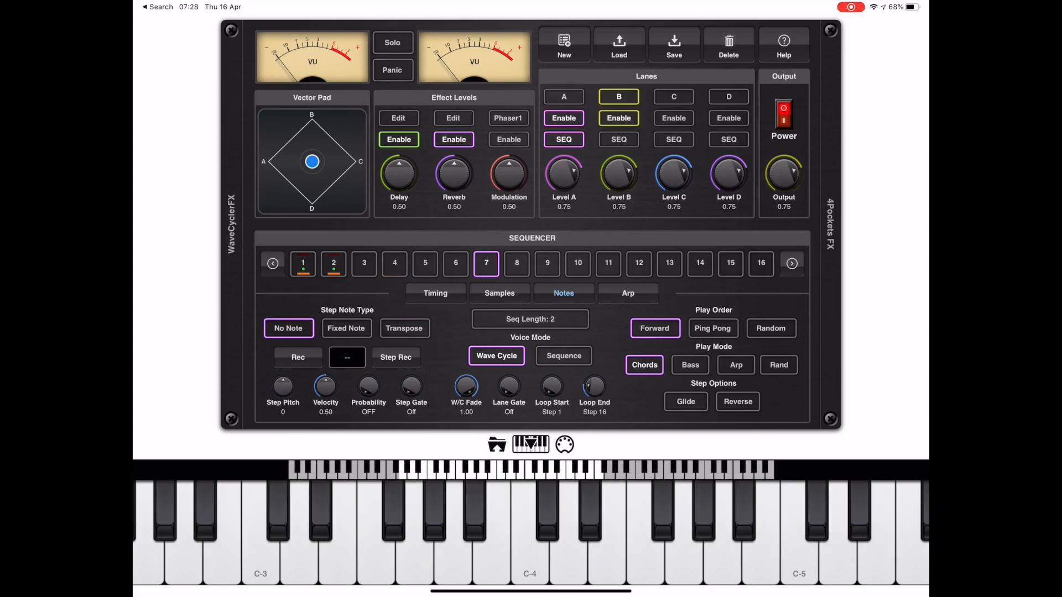
click(617, 139)
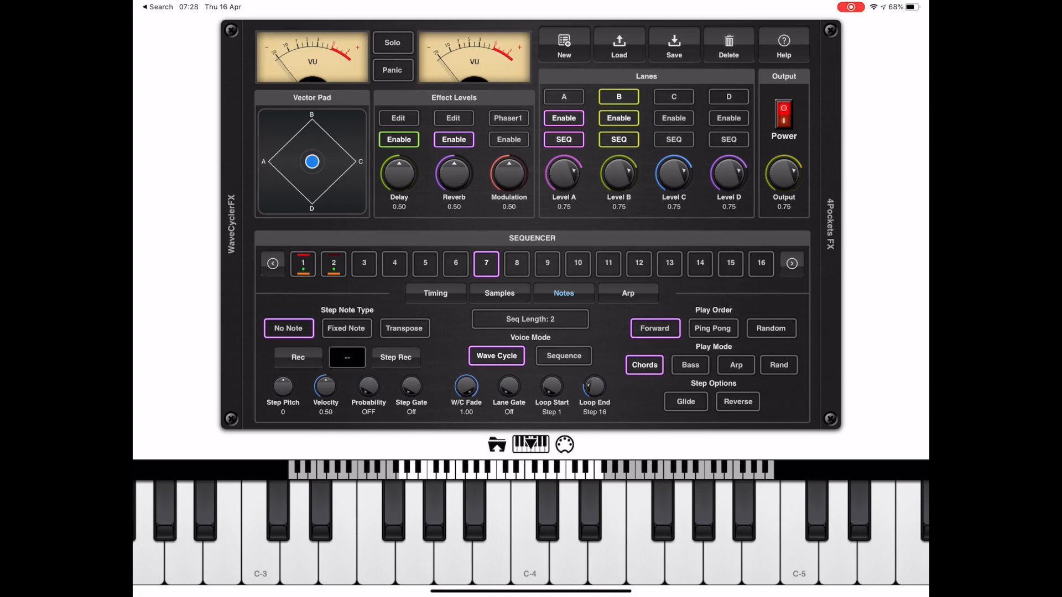
click(499, 292)
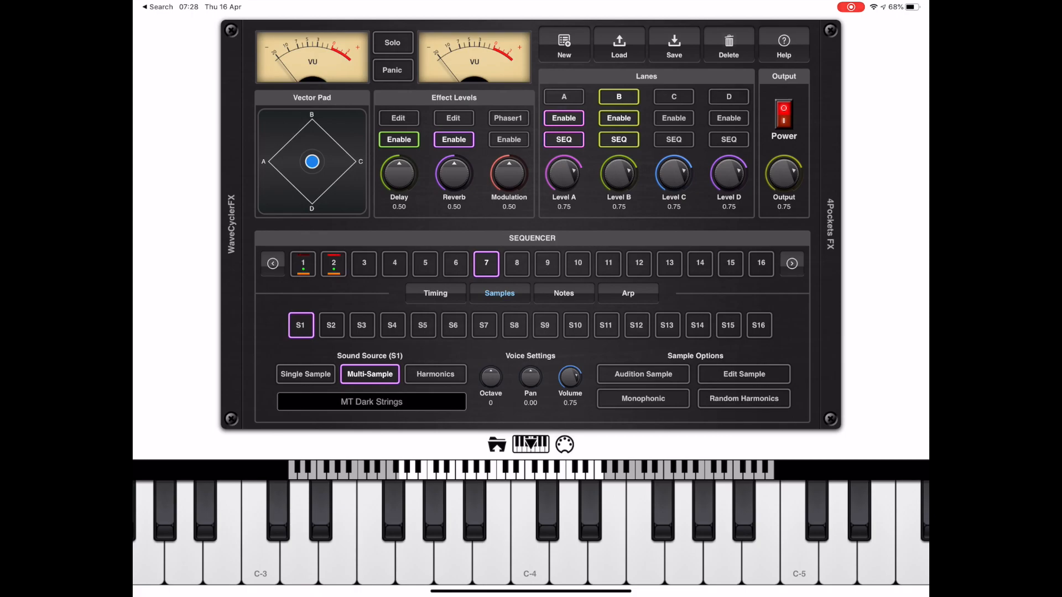
click(370, 401)
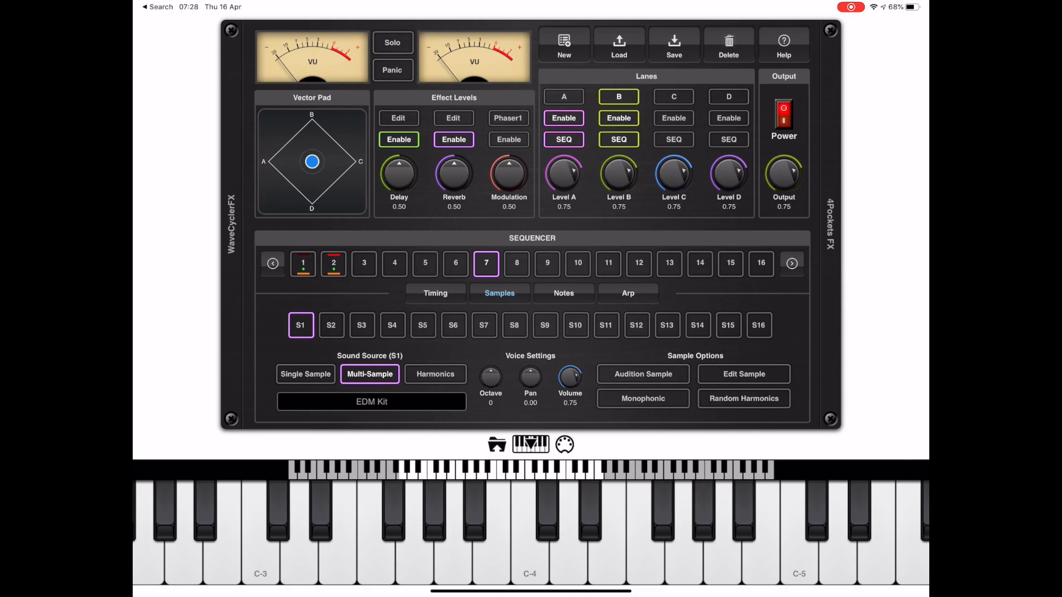
click(642, 374)
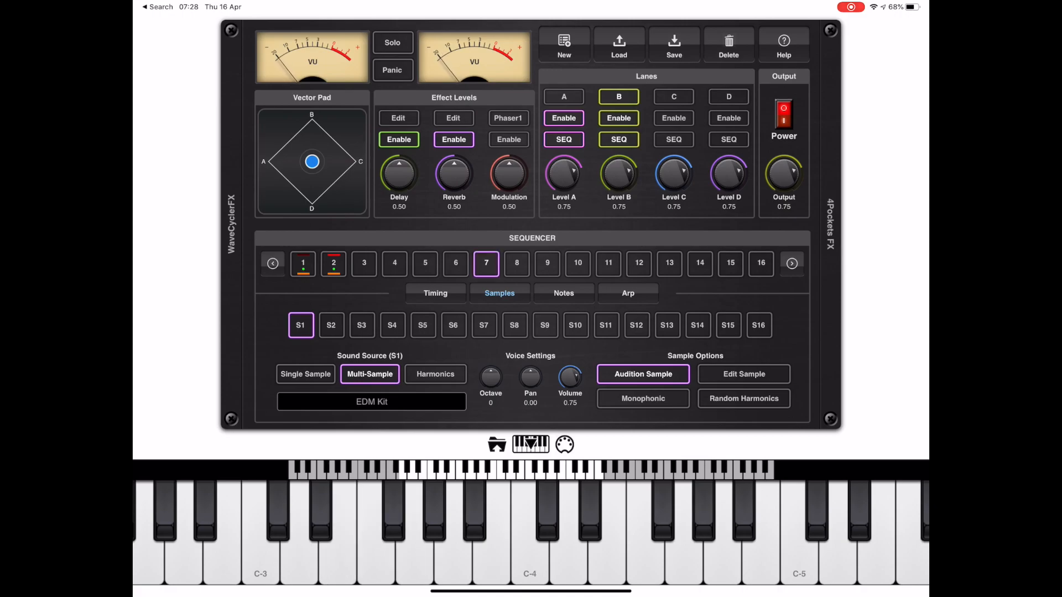
click(486, 263)
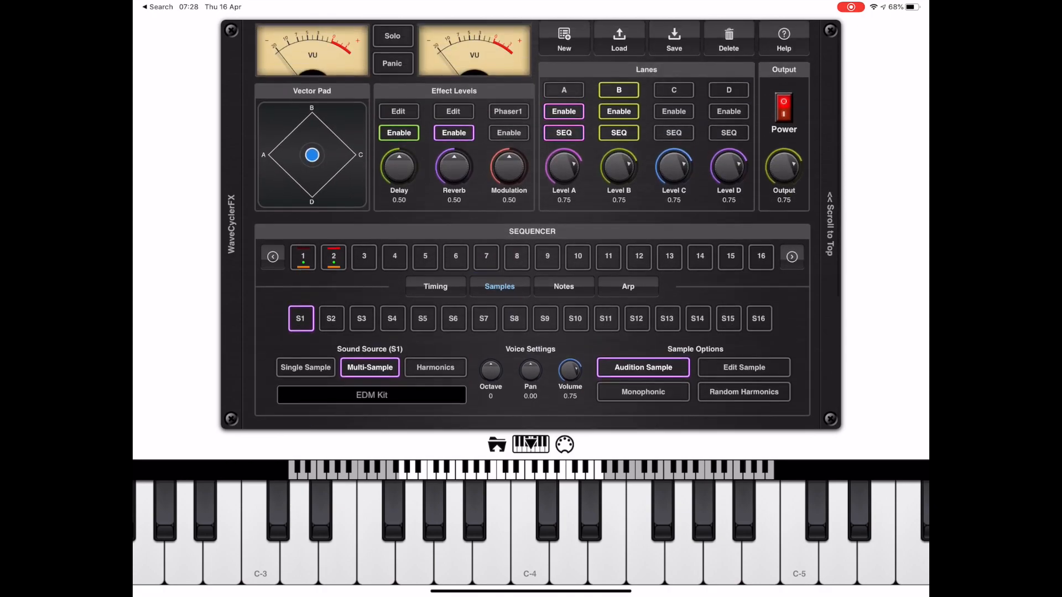
- Sync lane B's timing to tempo with a 2x speed multiplier, then show its note settings
click(485, 263)
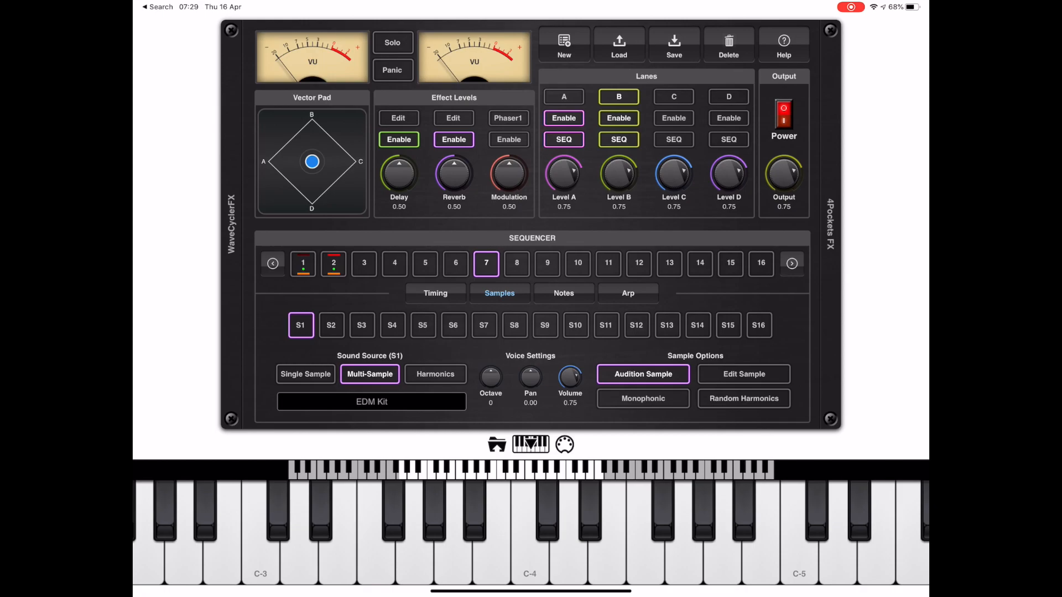
click(486, 263)
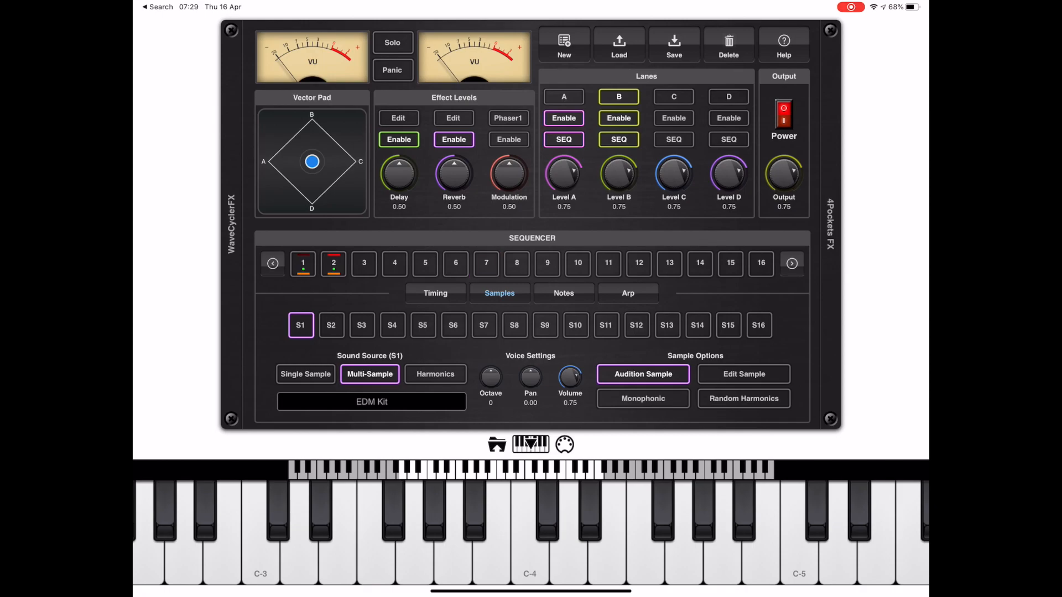
click(434, 293)
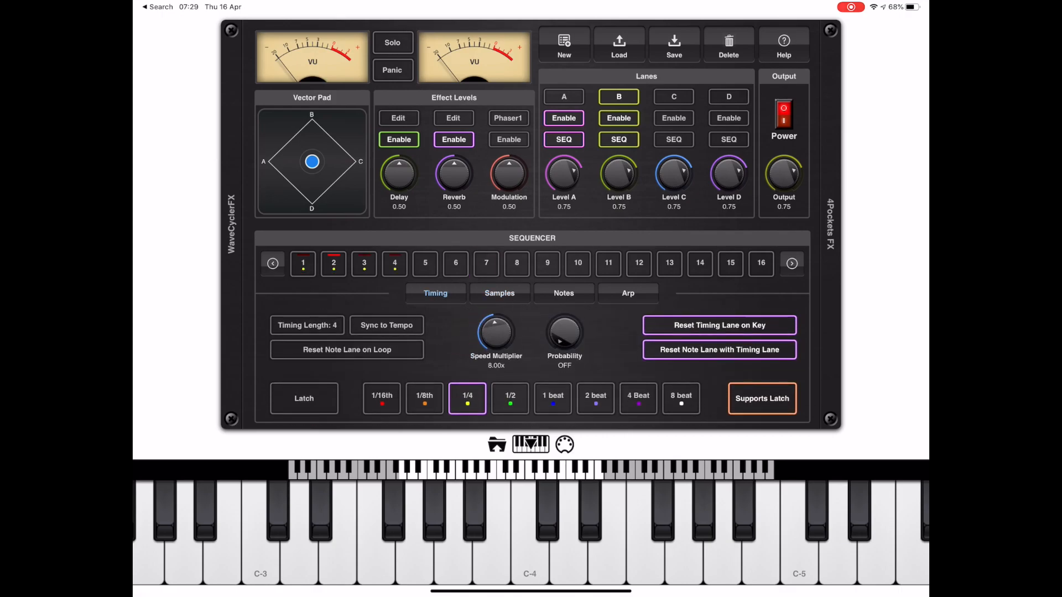
click(386, 326)
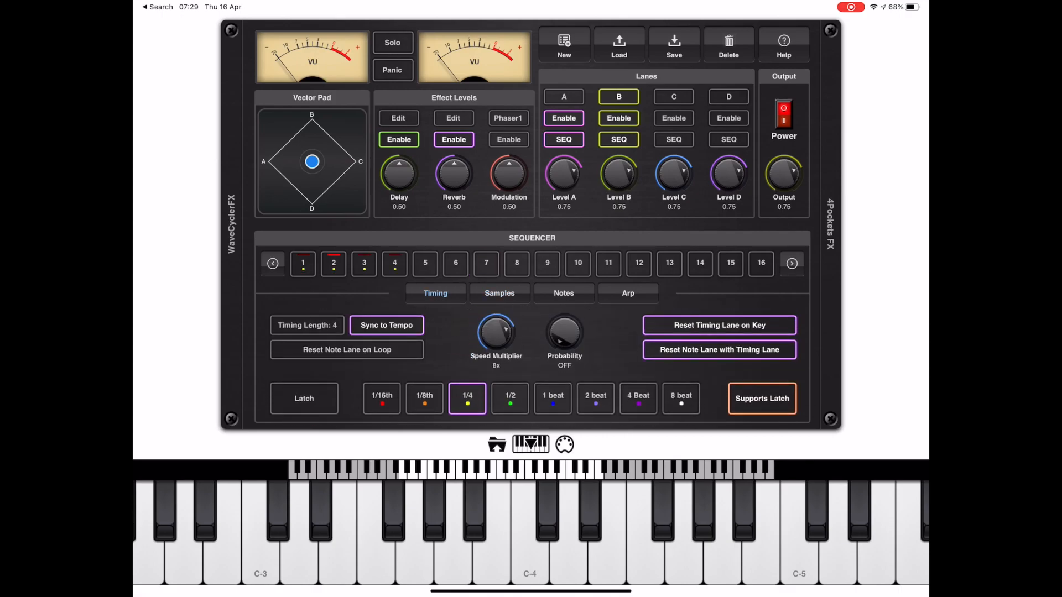
click(485, 263)
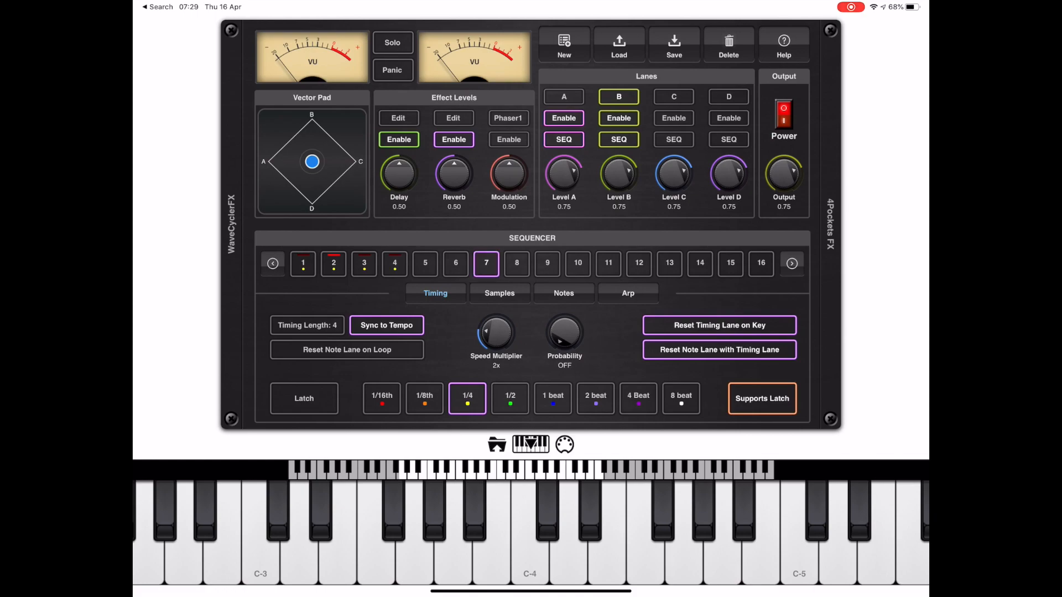
click(562, 293)
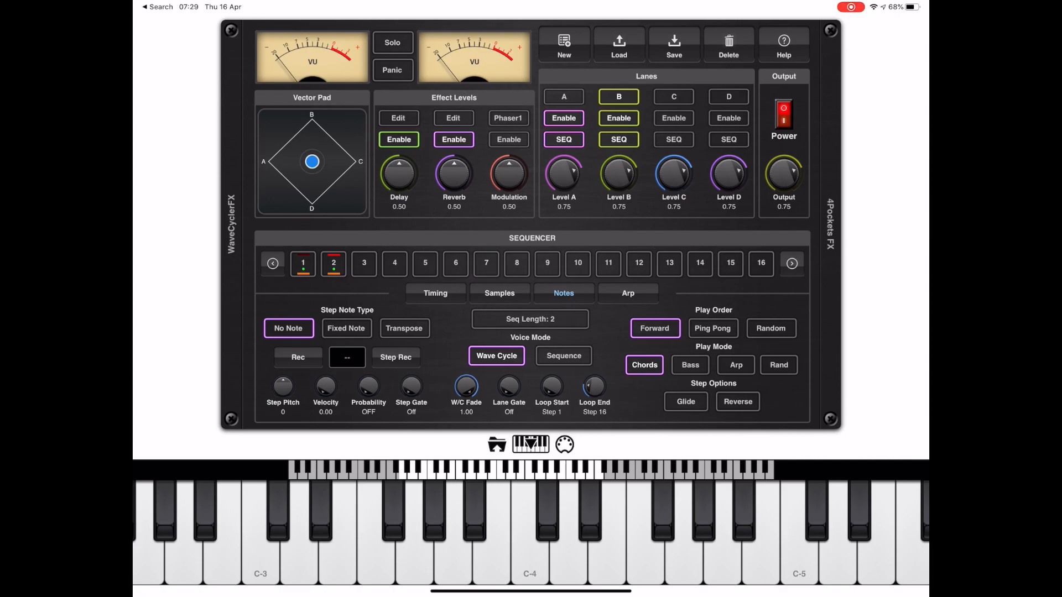
- Set lane B's note sequence to 16 steps using the Fixed Note step type
click(530, 319)
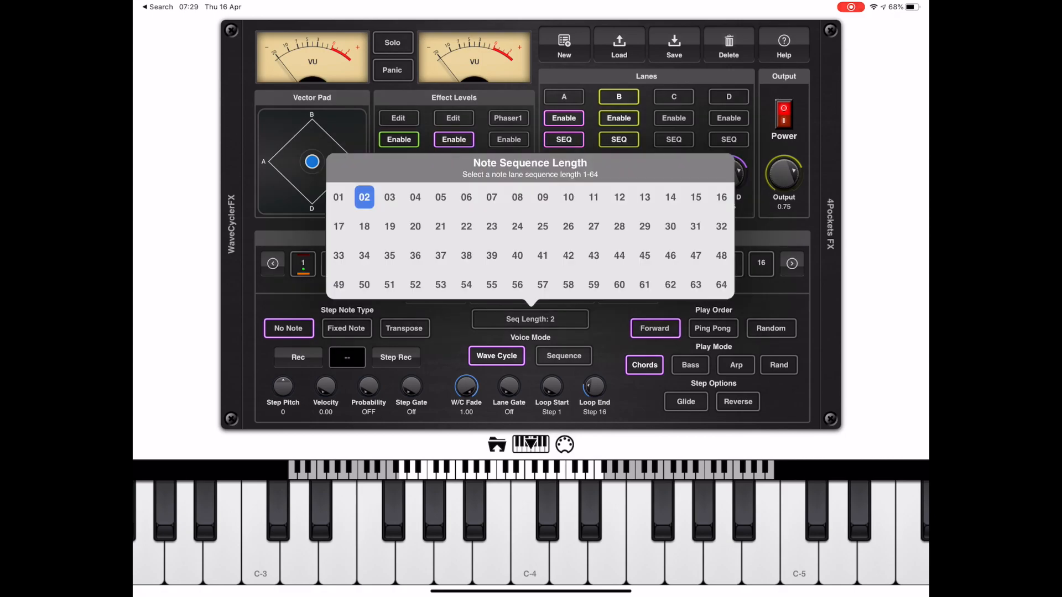
click(721, 196)
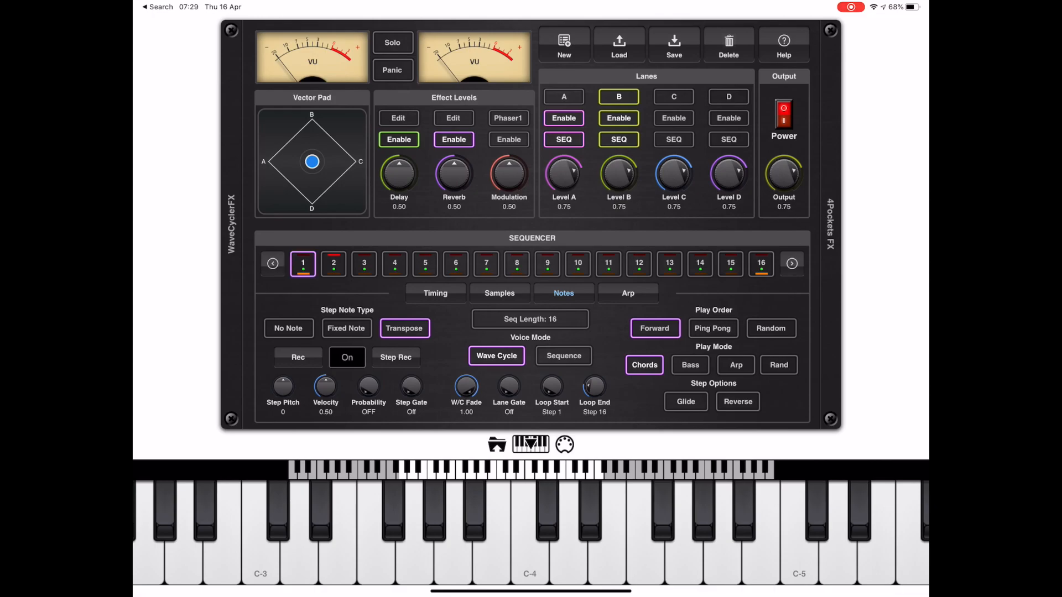
click(302, 263)
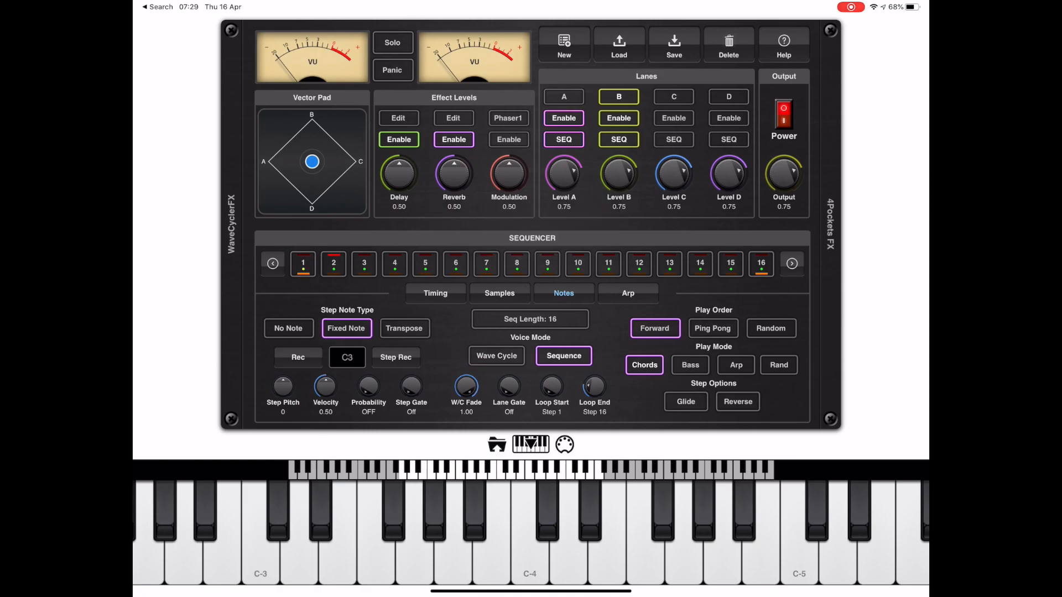
click(302, 263)
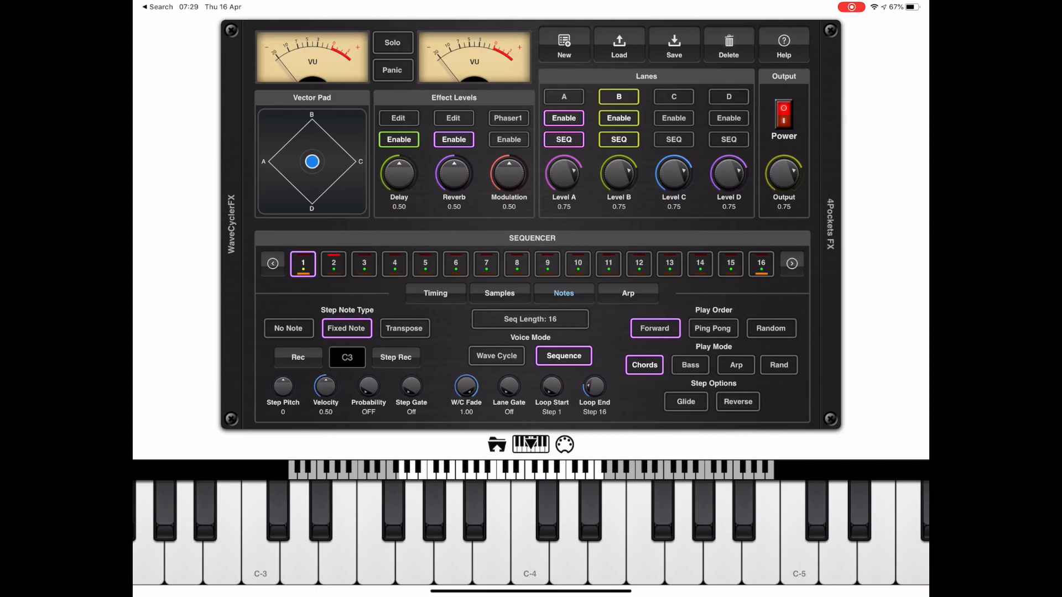
- Step-record a fixed note D3 into lane B's sequence
click(396, 357)
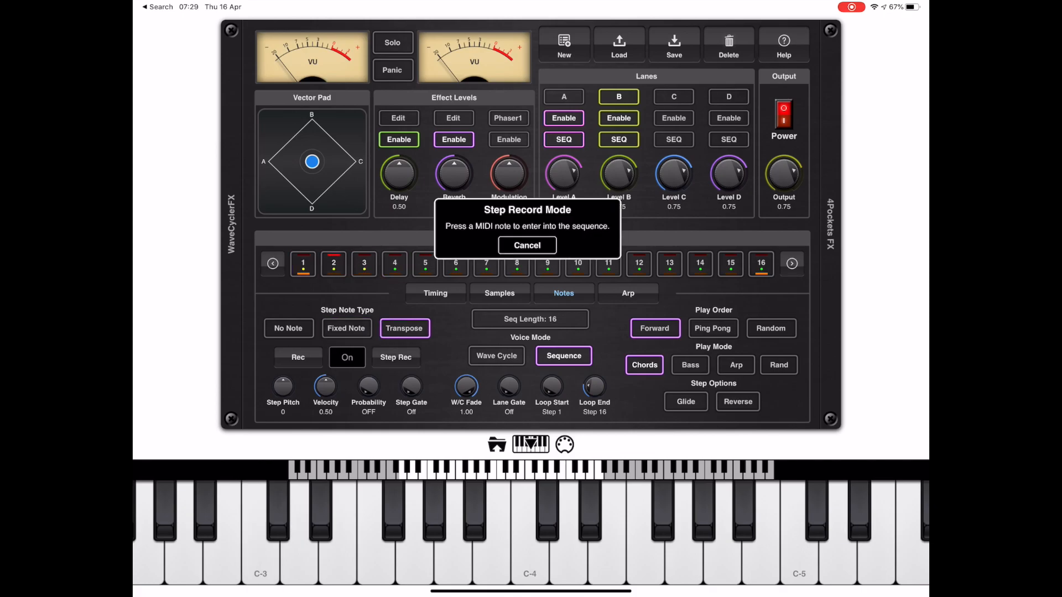
click(292, 535)
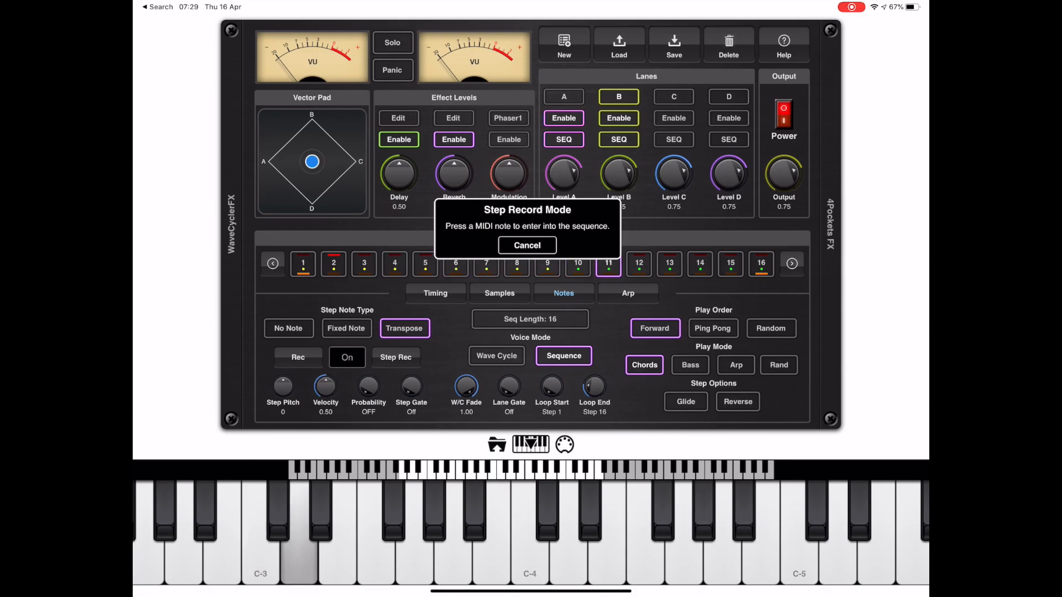
click(526, 245)
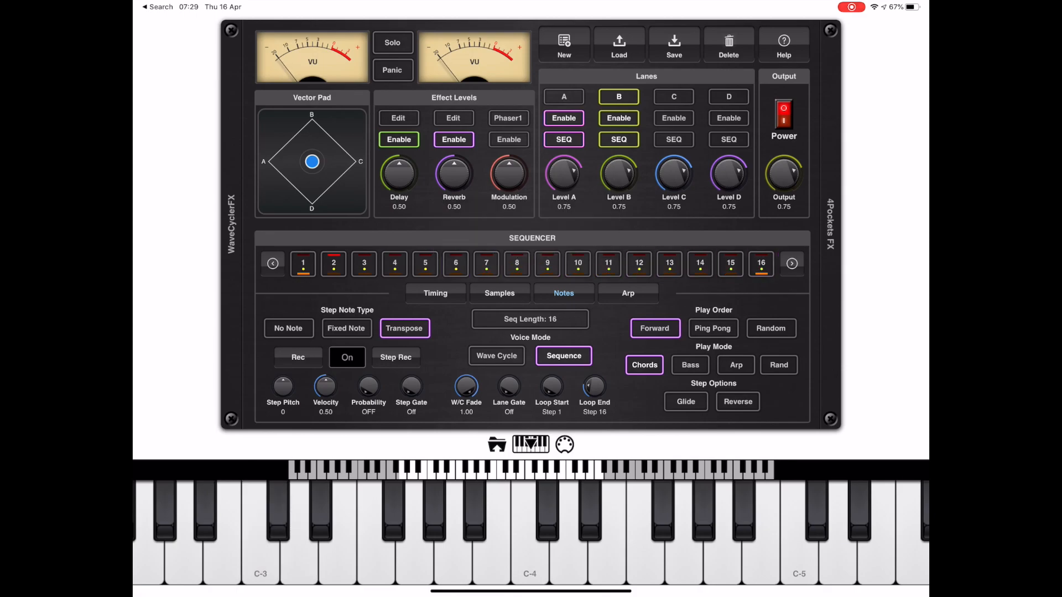
click(346, 329)
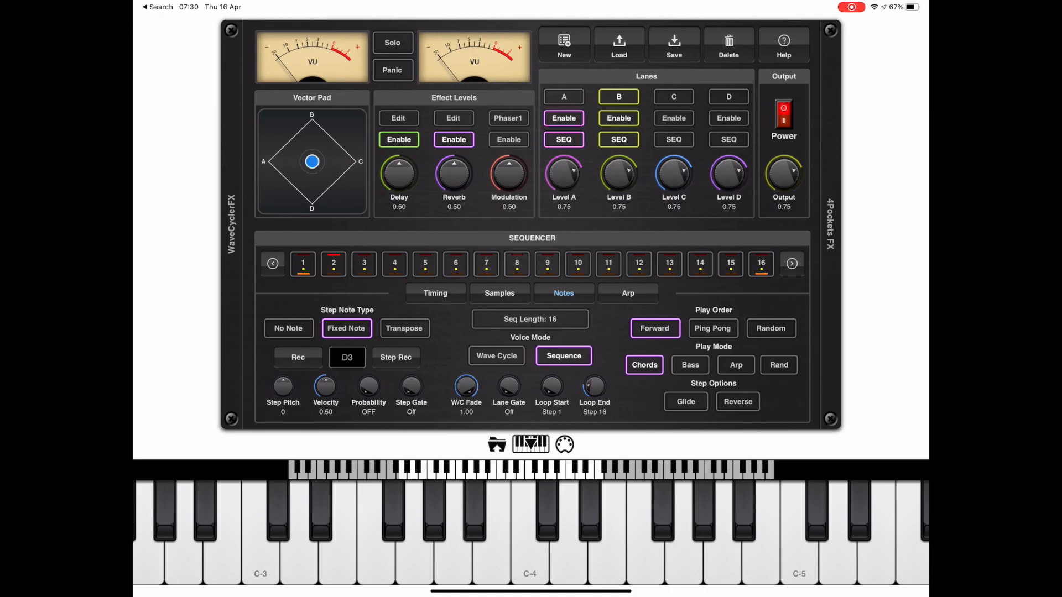
- Review lane C's sample and 1-step transpose note settings, then solo the lane
click(498, 293)
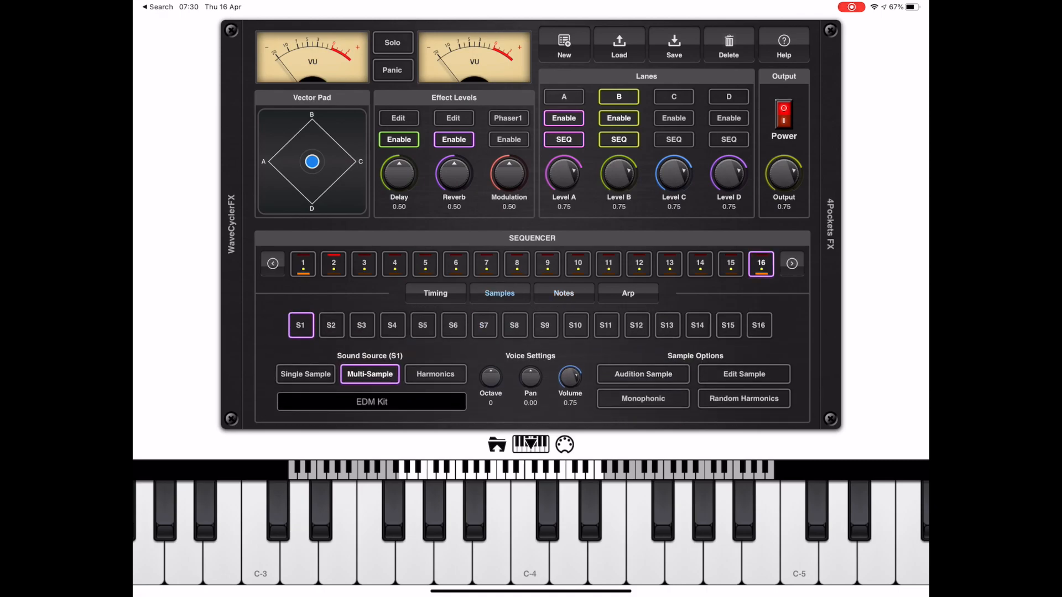
click(563, 293)
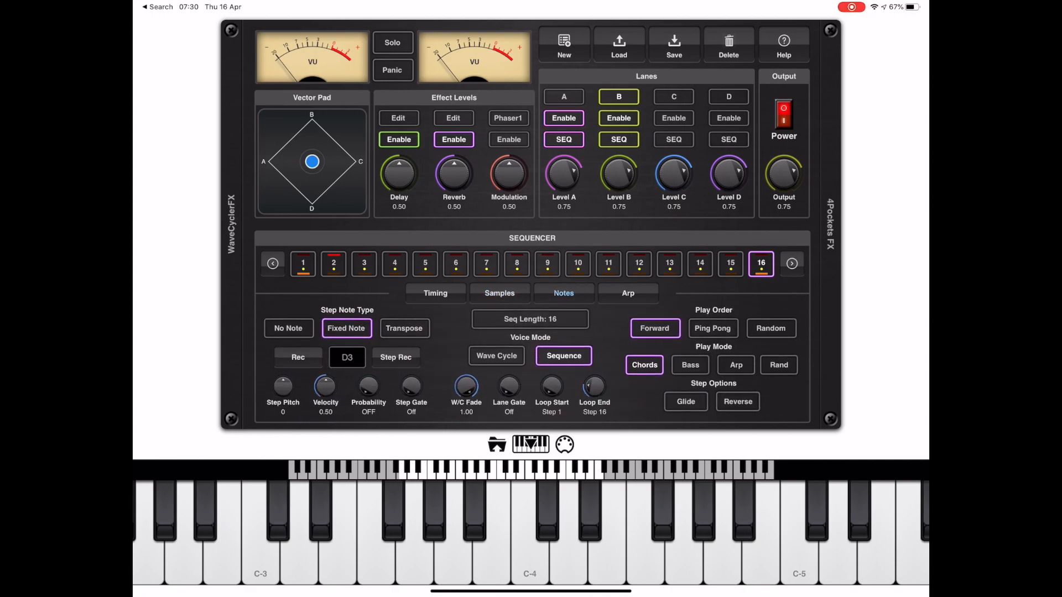
click(260, 535)
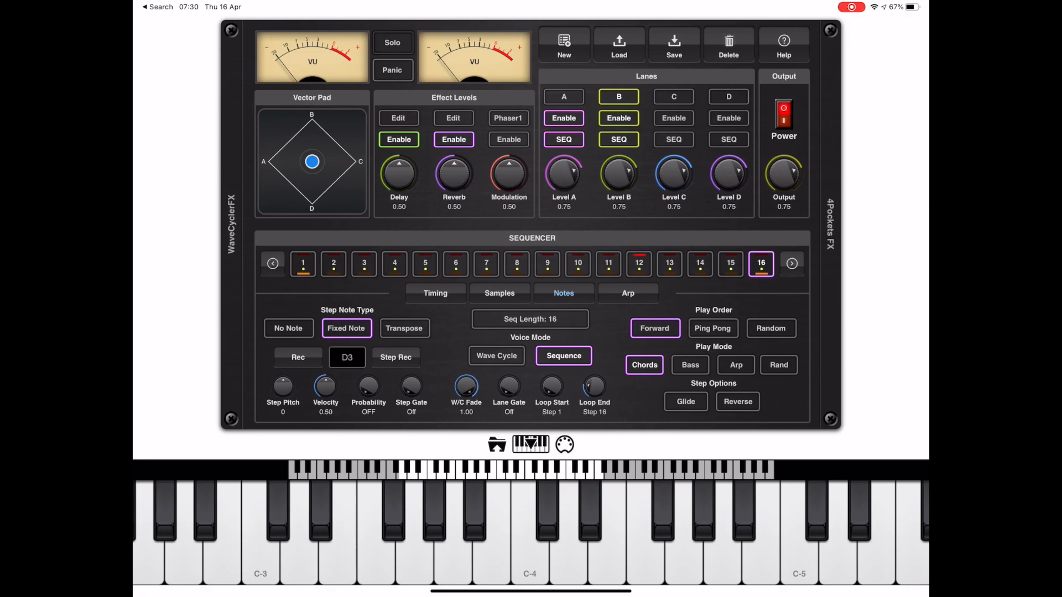
click(391, 42)
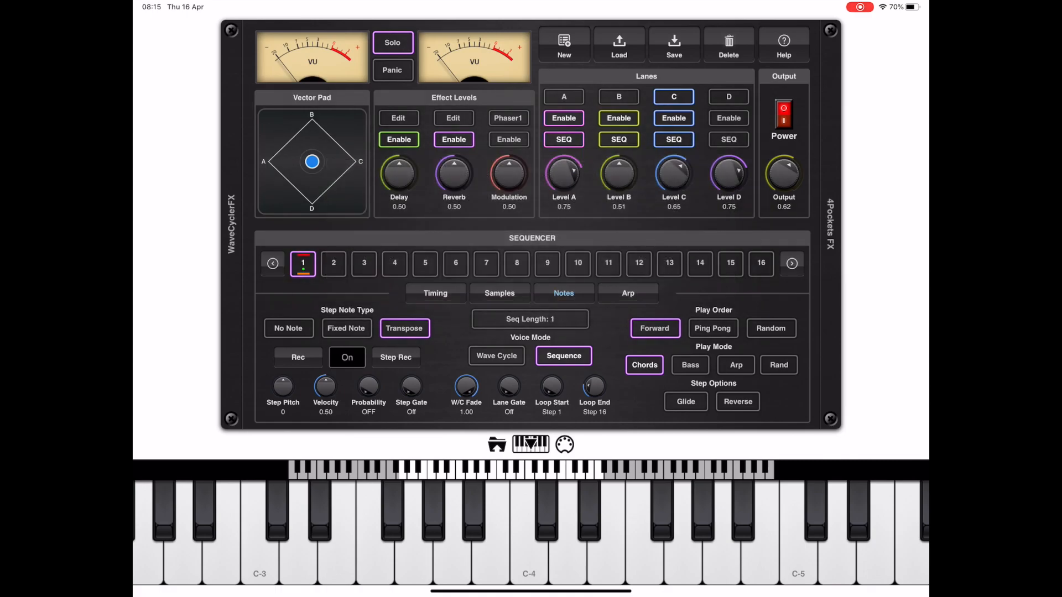
- Load the Dual Coil Gtr multi-sample into lane C's first slot, one octave up
click(499, 293)
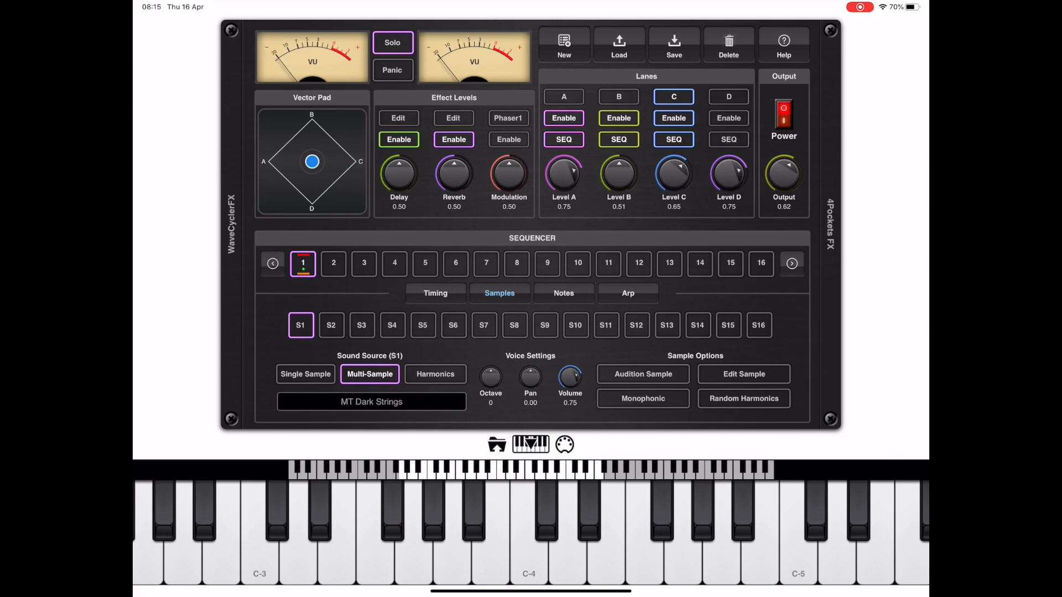
click(371, 401)
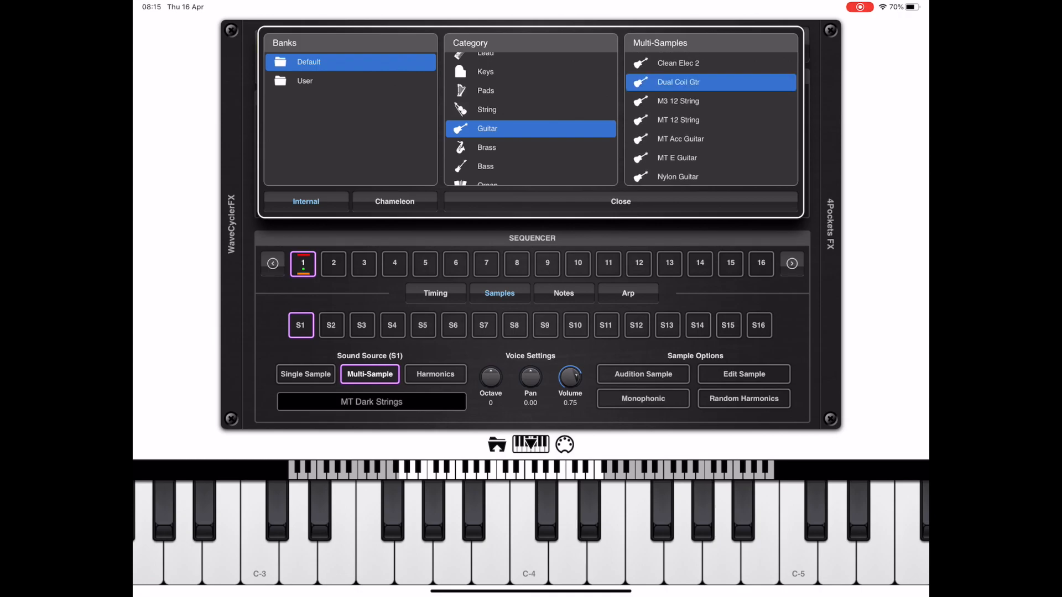
click(618, 201)
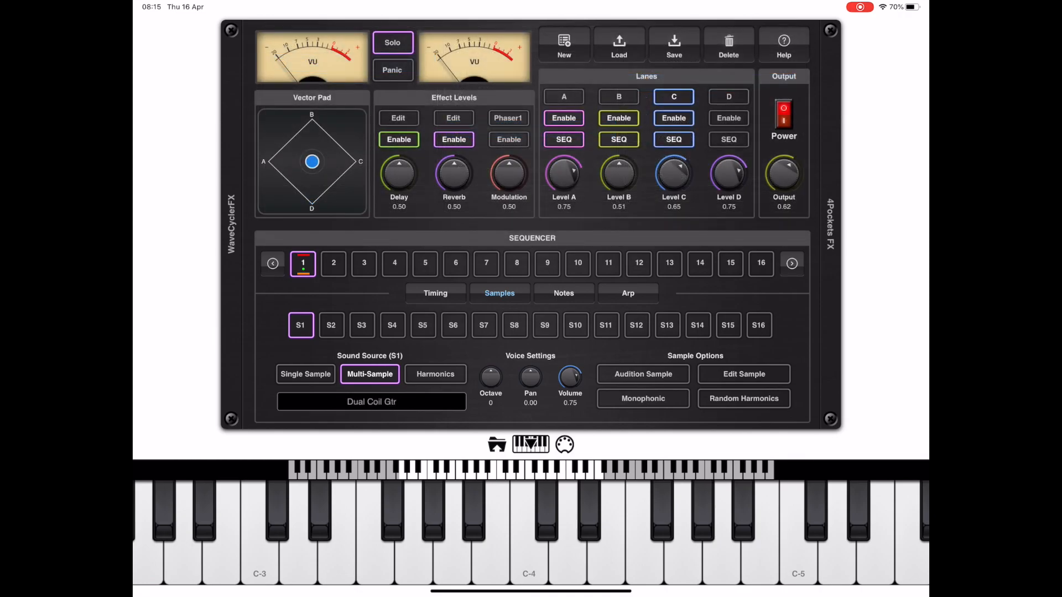
click(642, 374)
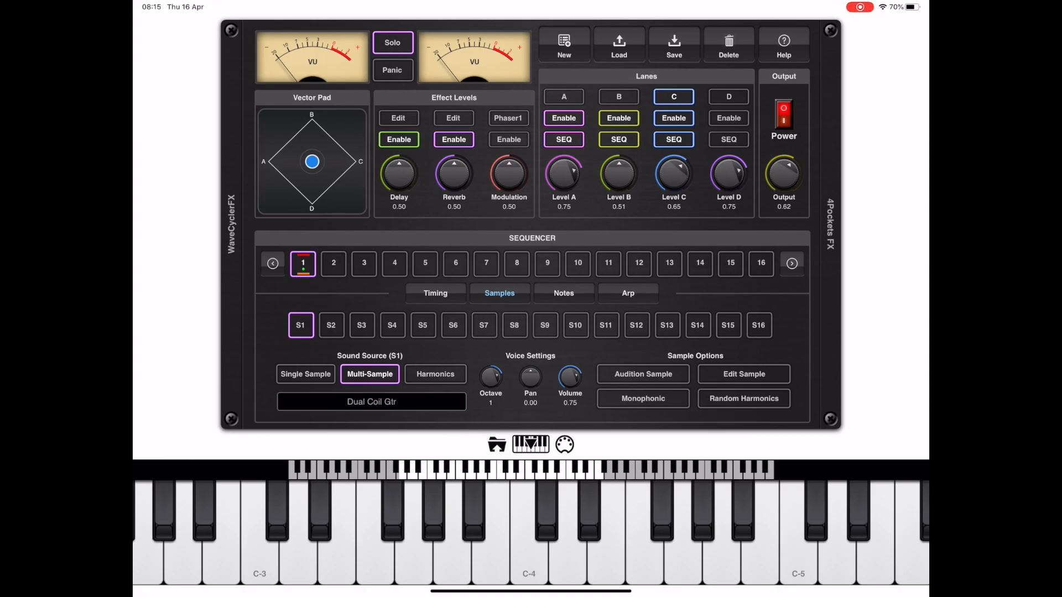
click(563, 293)
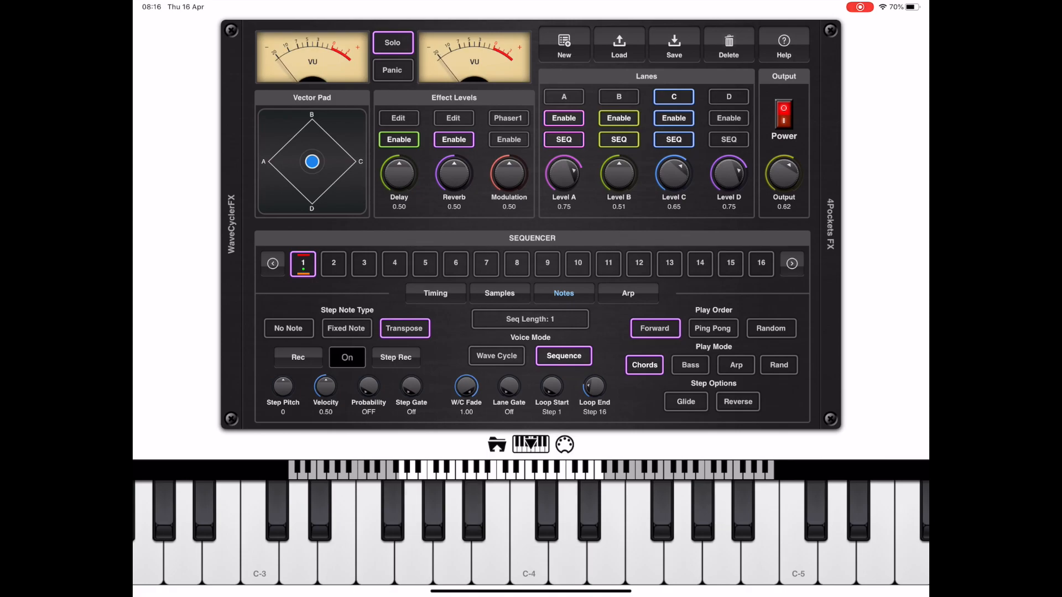
- Try Bass, Arp and Rand play modes, settle on Arp, turn Solo off, and show Arp settings
click(690, 364)
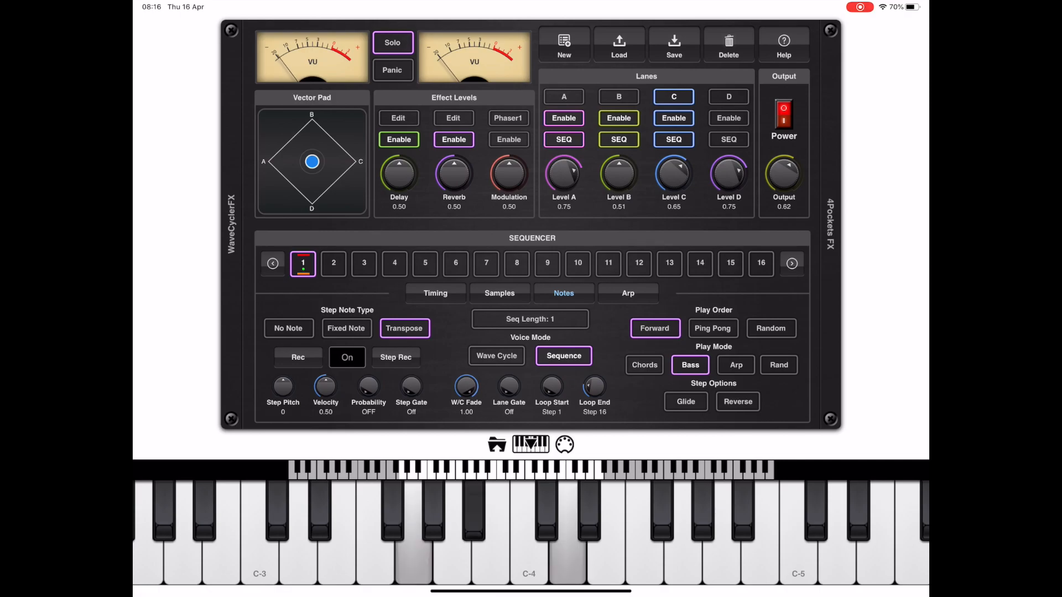
click(551, 534)
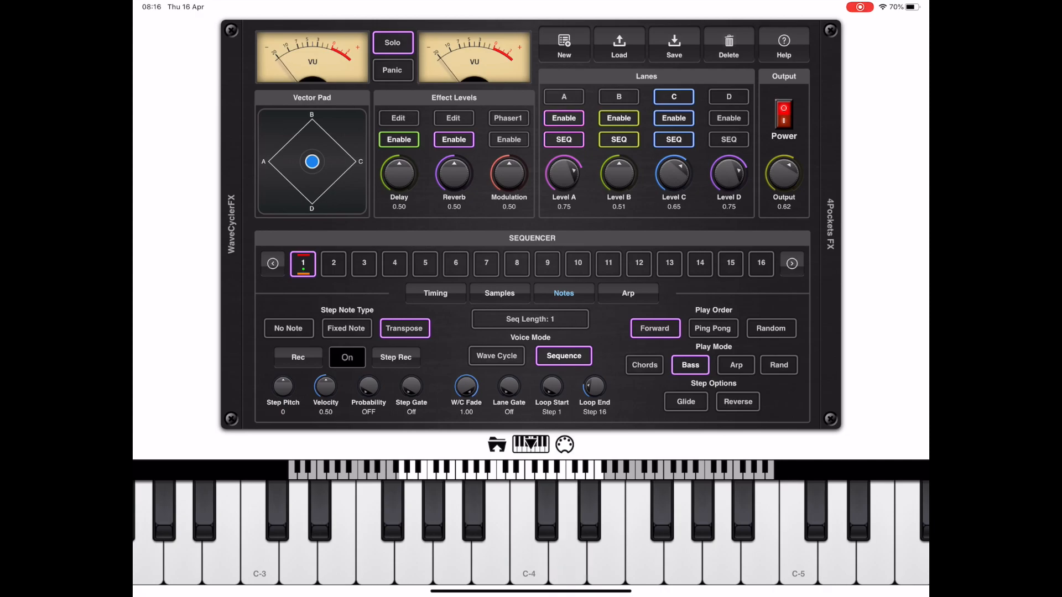
click(735, 365)
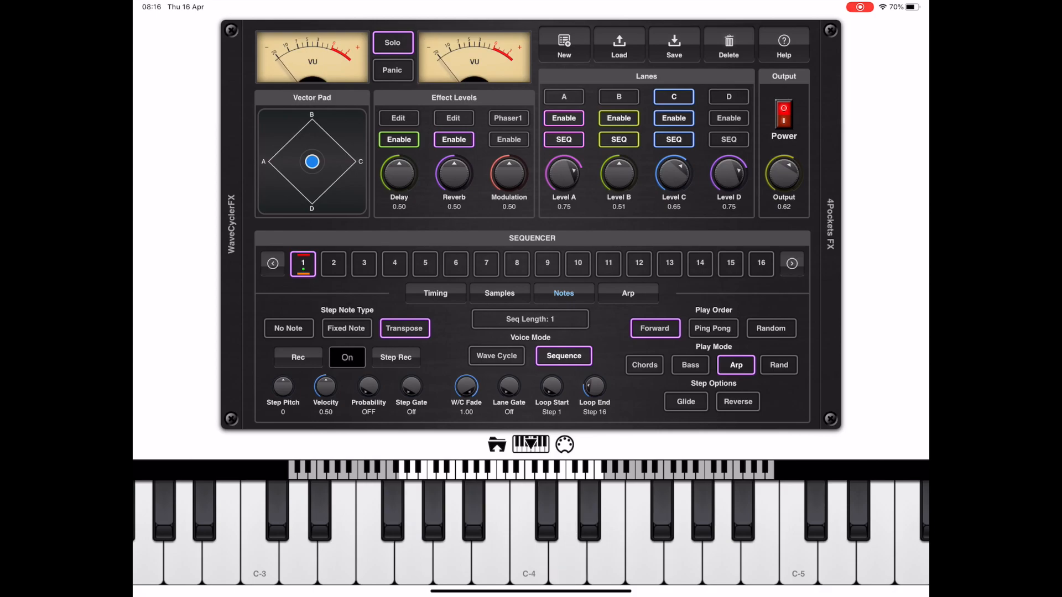
click(778, 365)
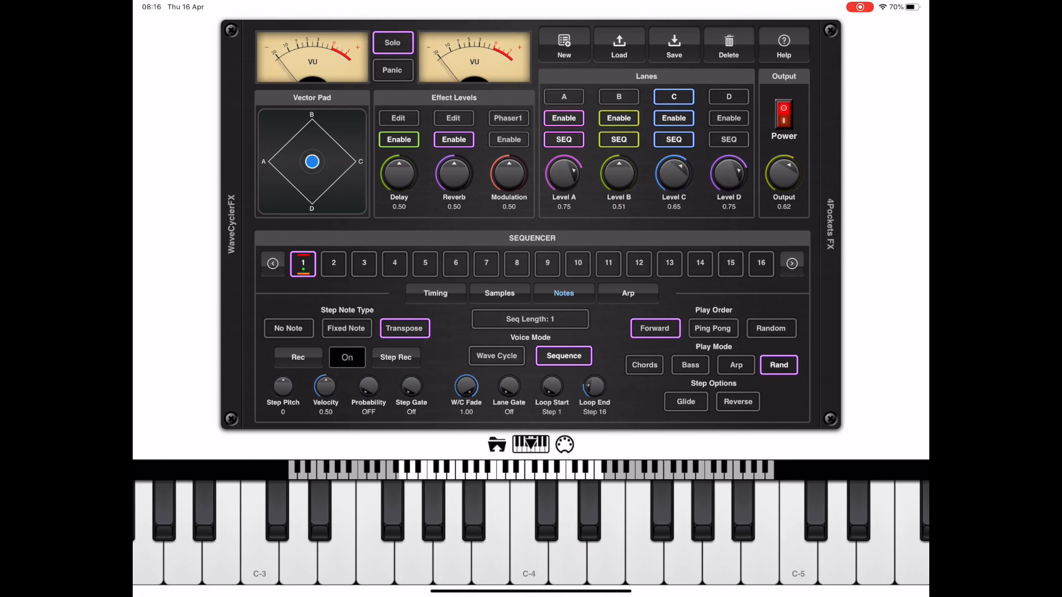
click(736, 365)
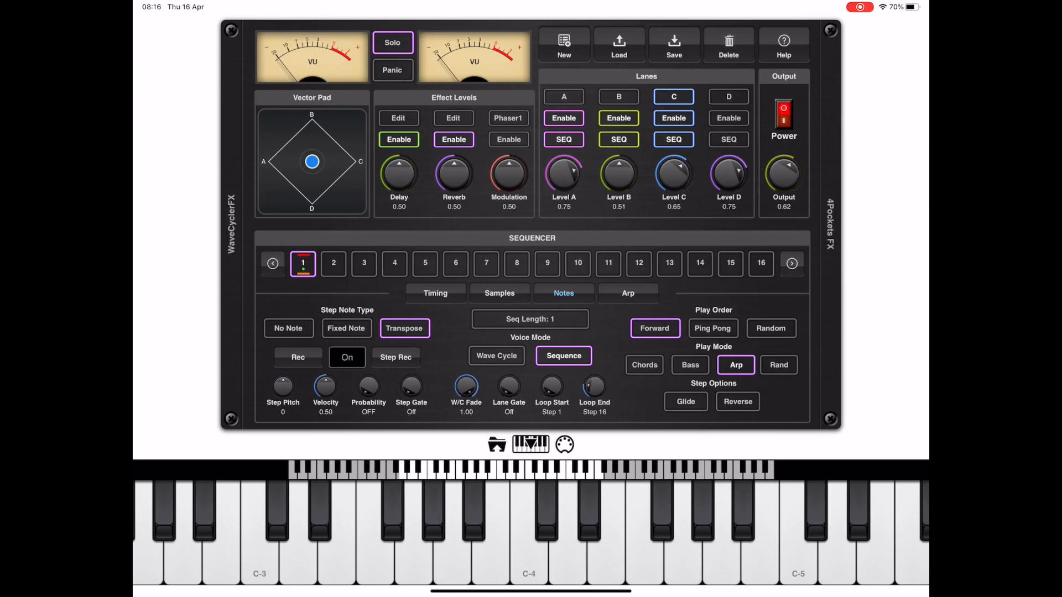
click(392, 42)
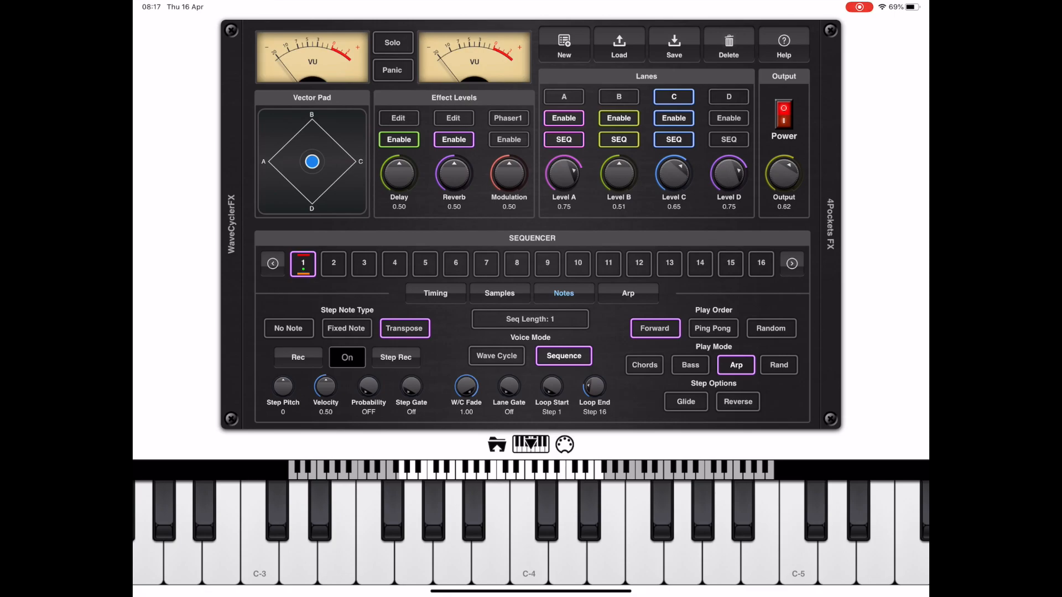
click(626, 292)
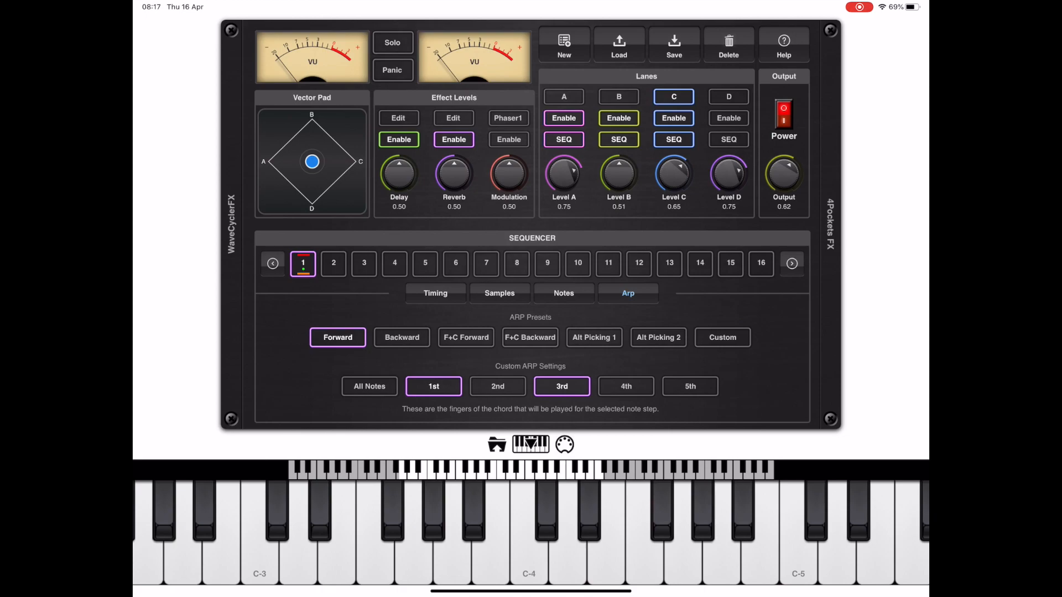
- Solo lane C, audition Backward and Alt Picking 1 arp presets, then choose Custom
click(392, 42)
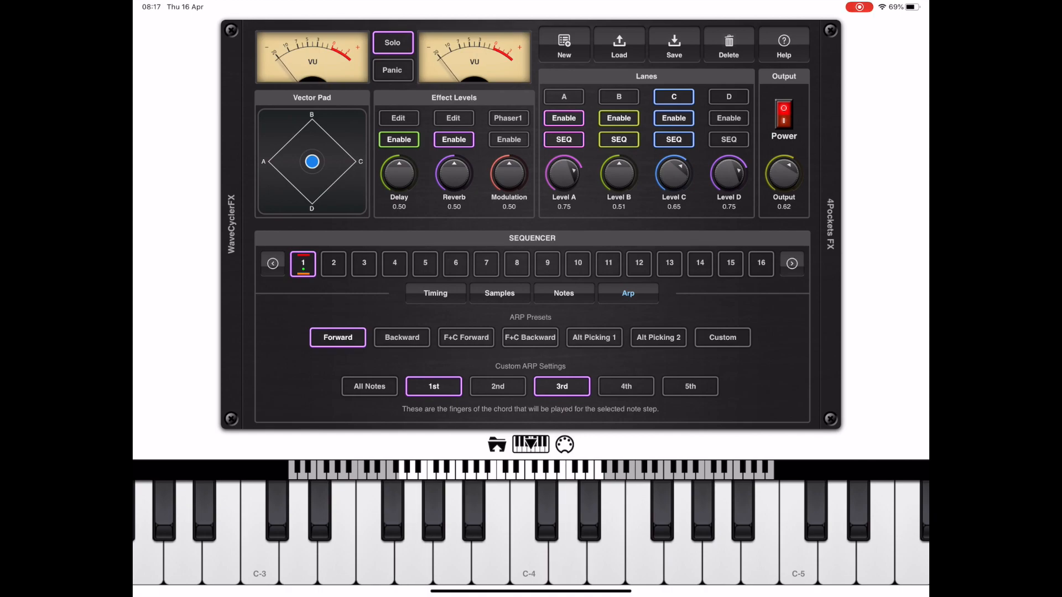
click(401, 338)
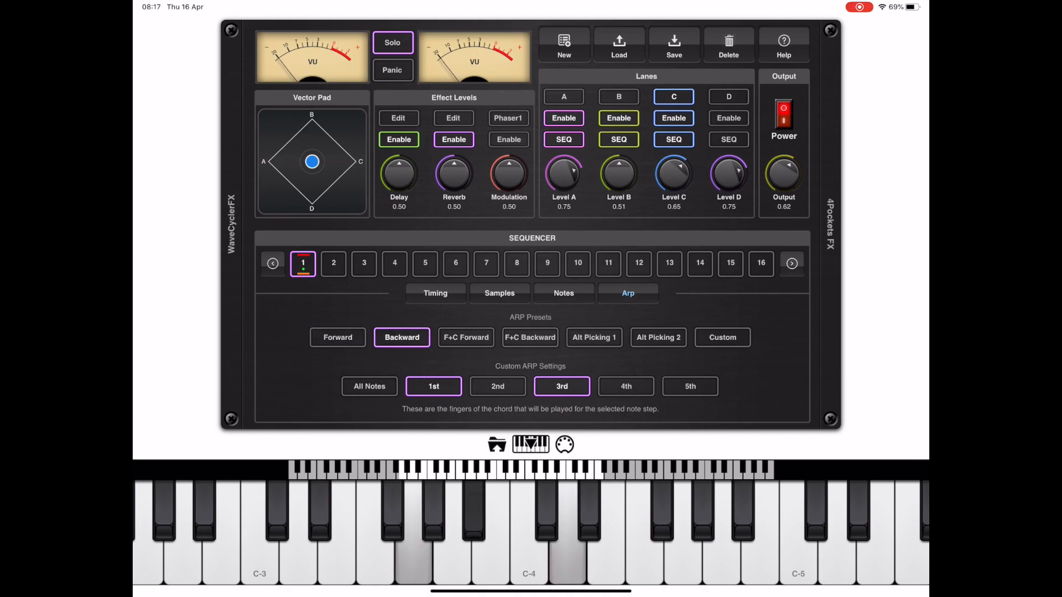
click(594, 337)
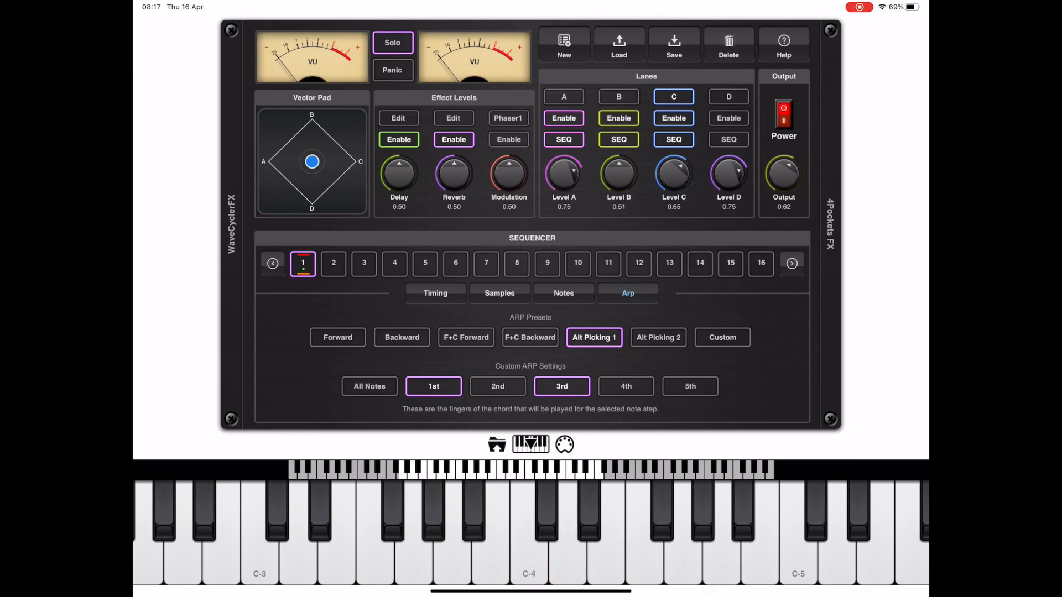
click(721, 337)
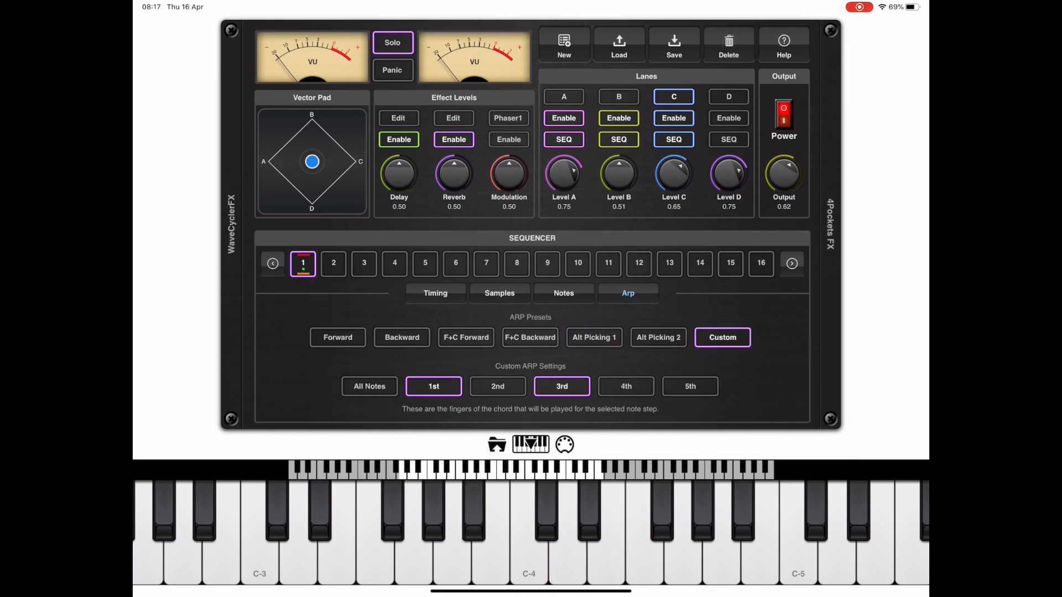
- Set the custom arpeggio's finger choices for steps 1–6, show timing settings, and unsolo
click(332, 264)
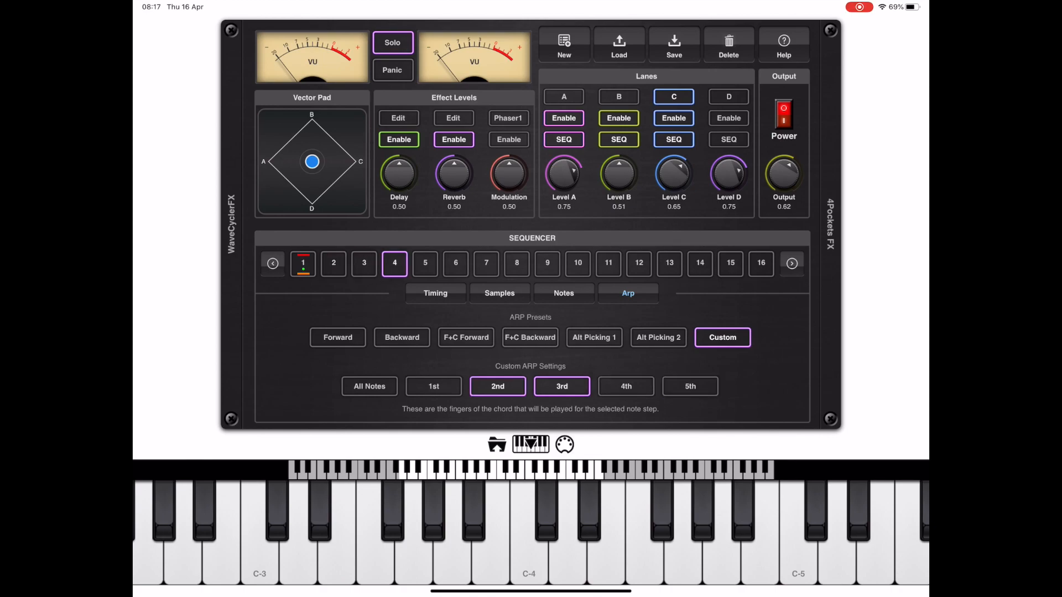
click(303, 264)
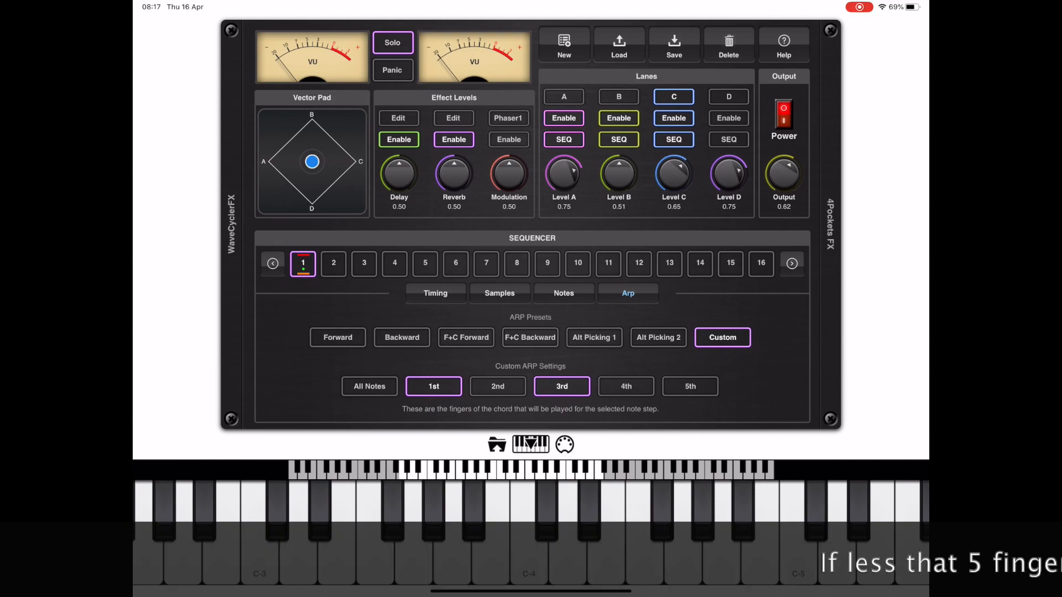
click(332, 264)
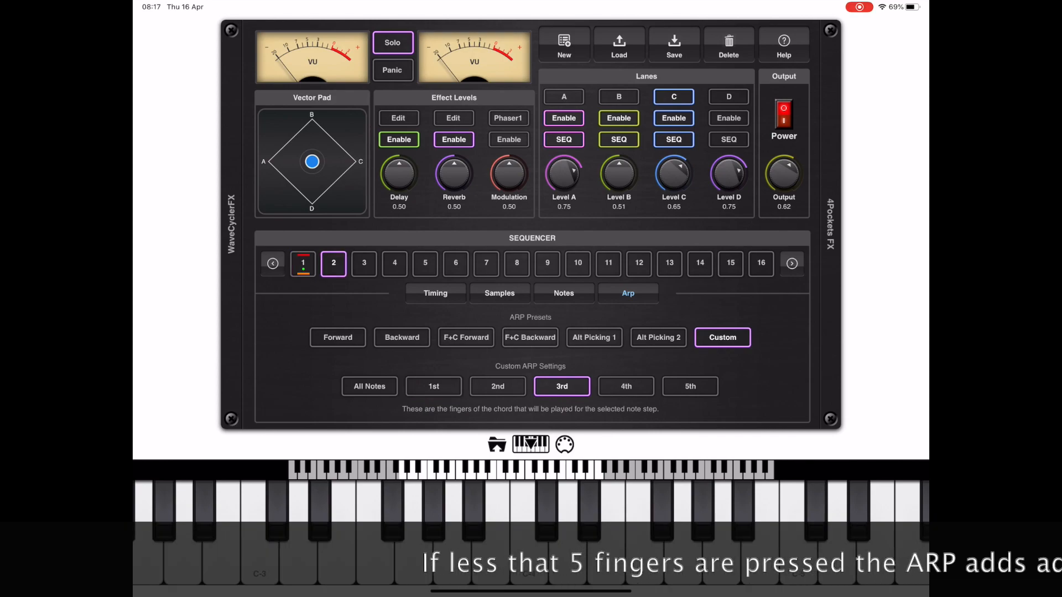
click(363, 263)
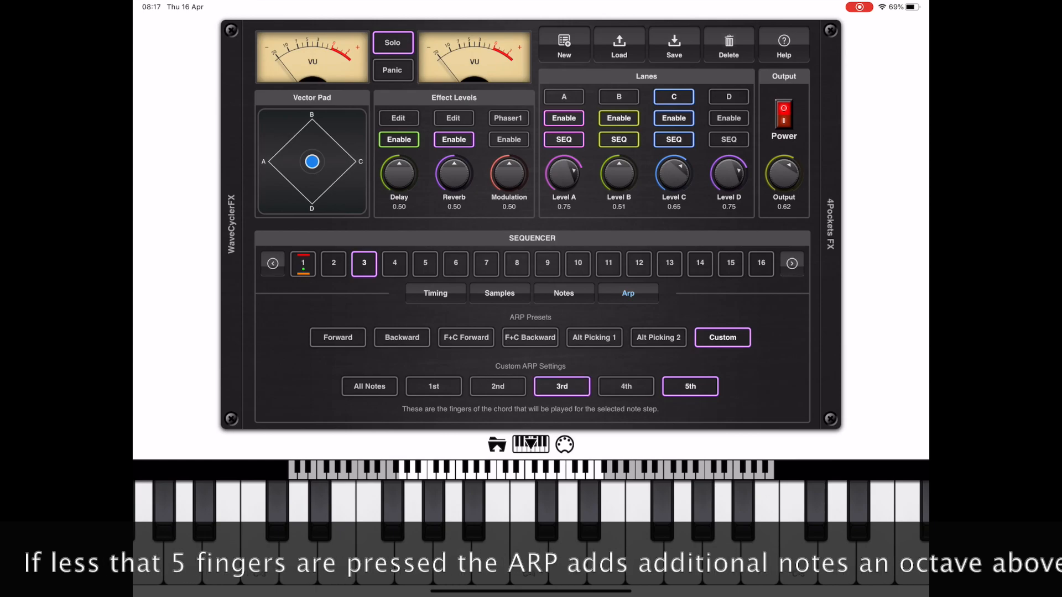
click(393, 263)
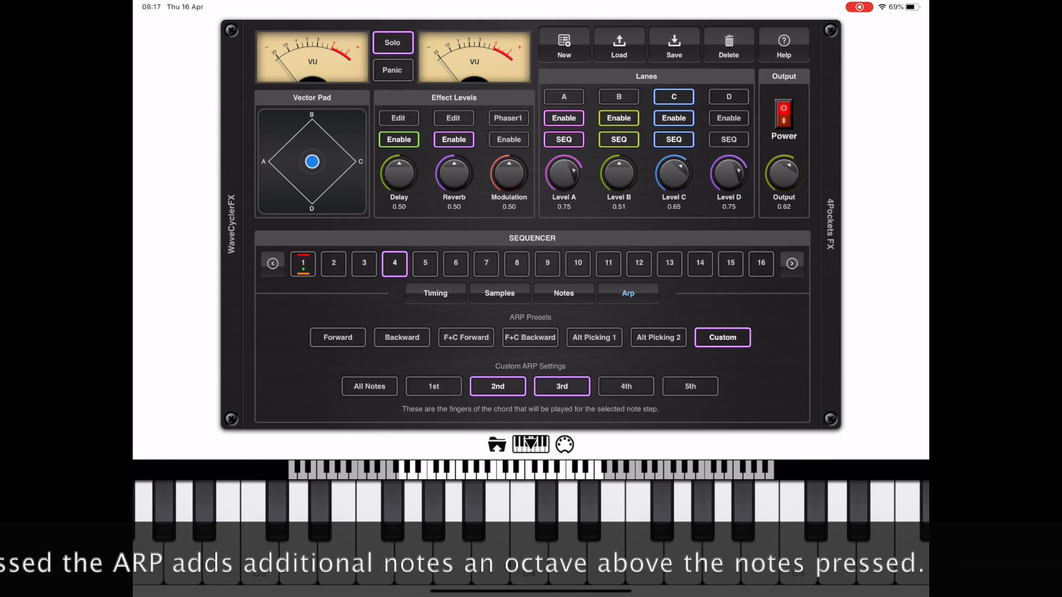
click(432, 386)
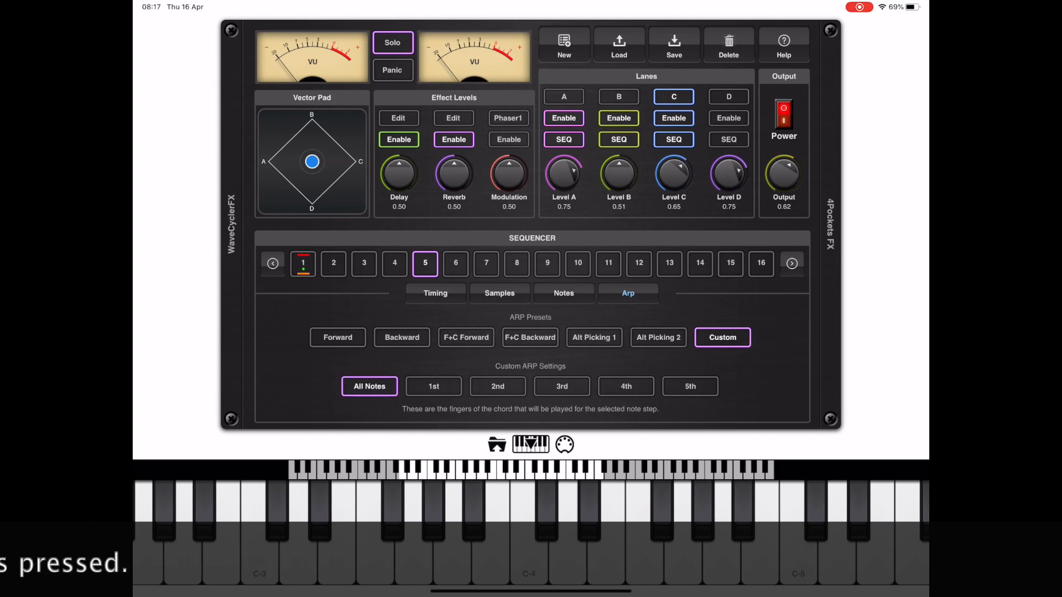
click(455, 264)
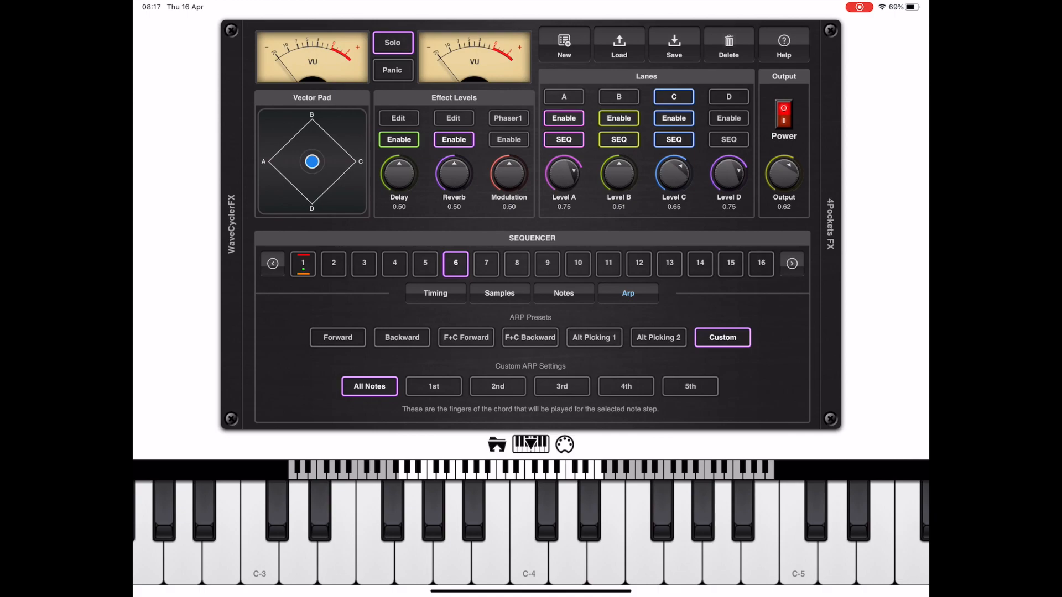
click(435, 293)
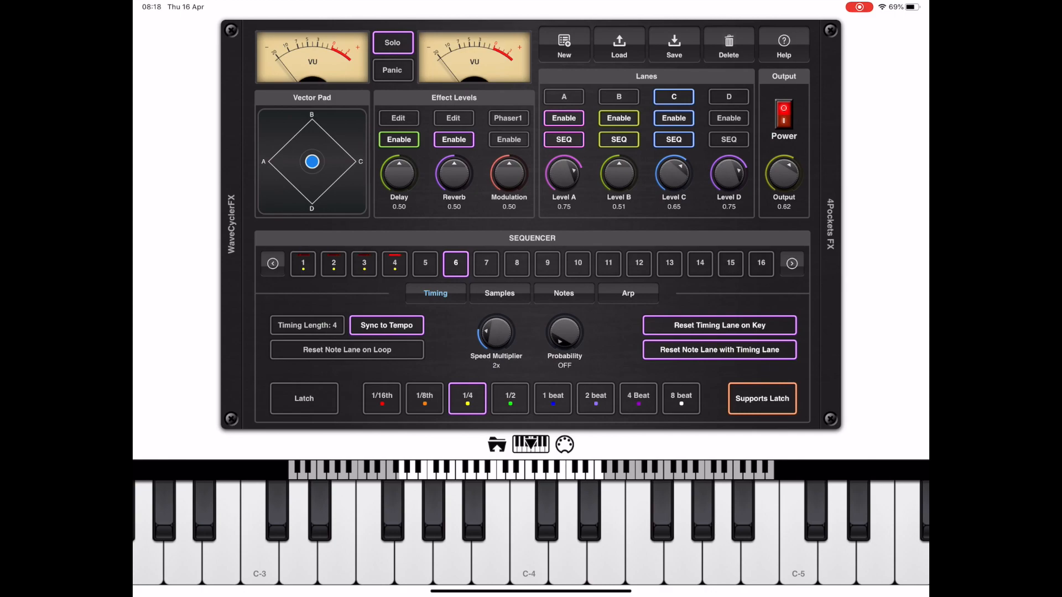
click(392, 42)
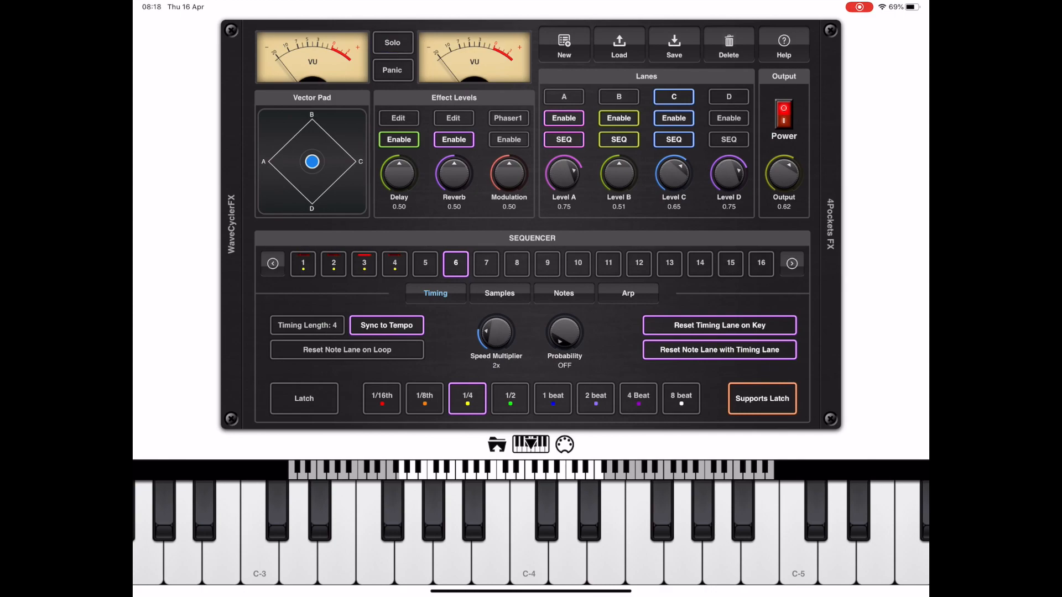